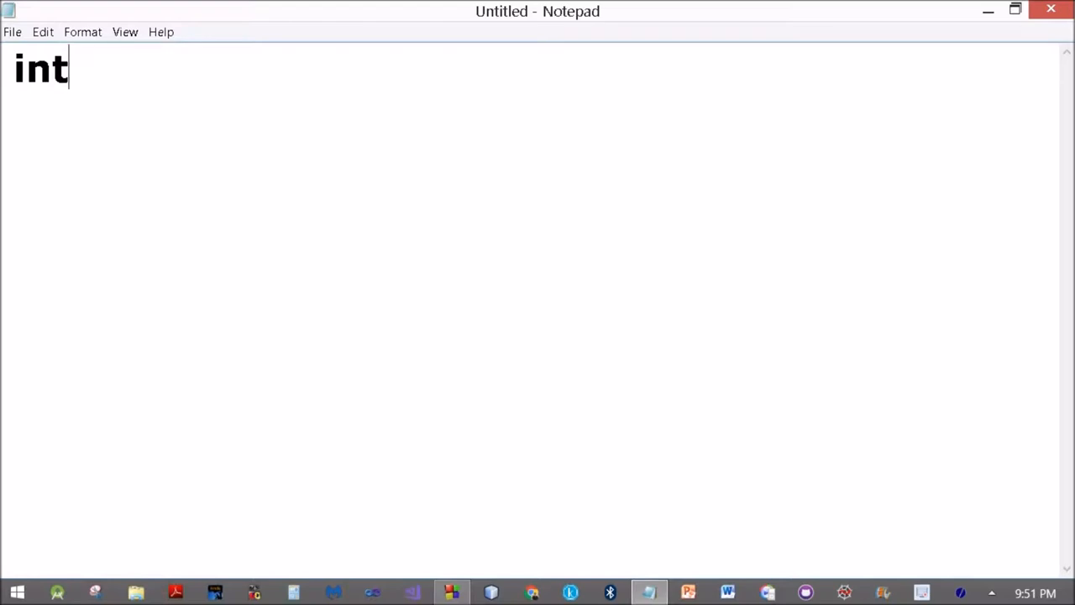
# - Type the array declaration int a[]={1,2,3,4,5}; as the first Notepad line
pyautogui.write('a[]')
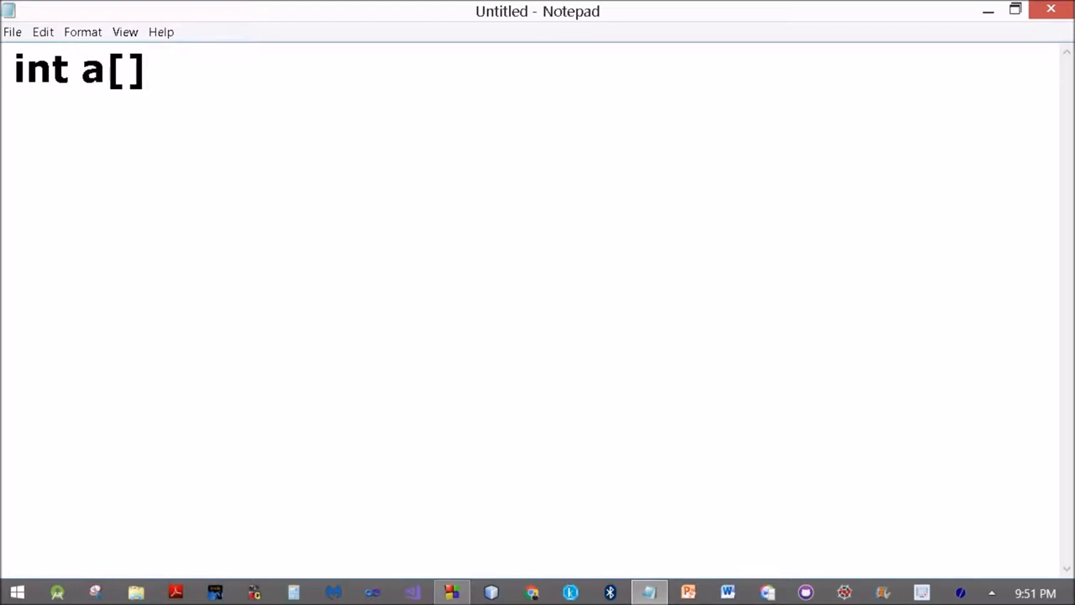
pyautogui.write('={')
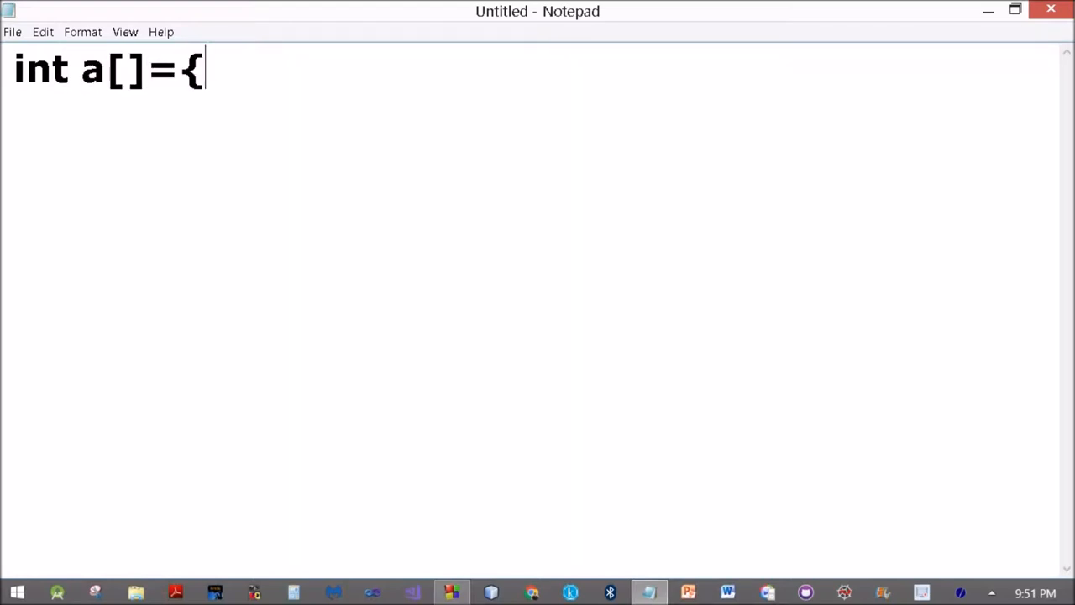
pyautogui.write('1,2,3')
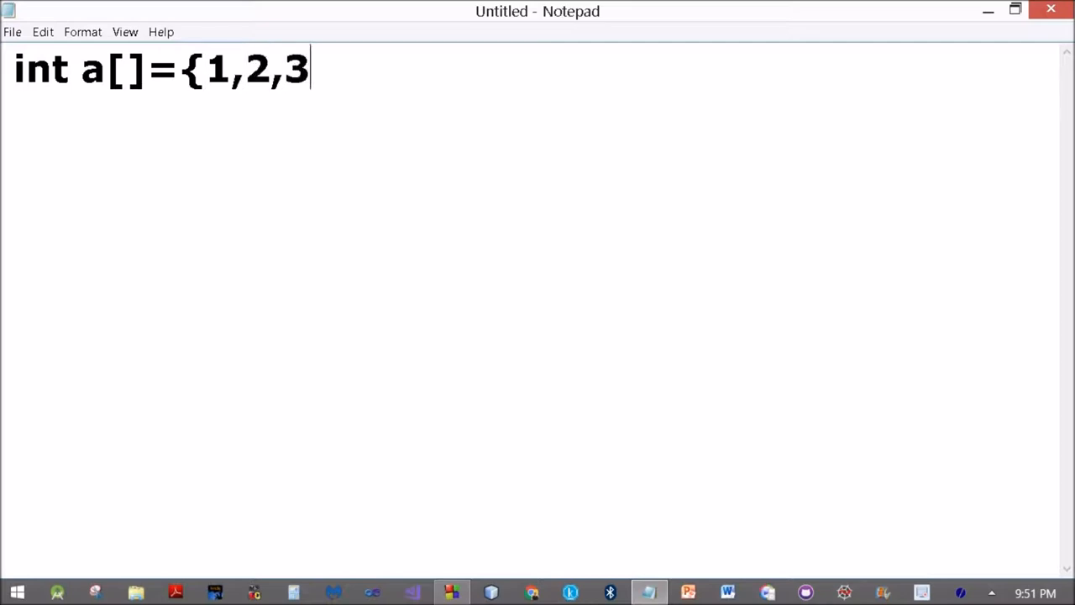
pyautogui.write(',4,5')
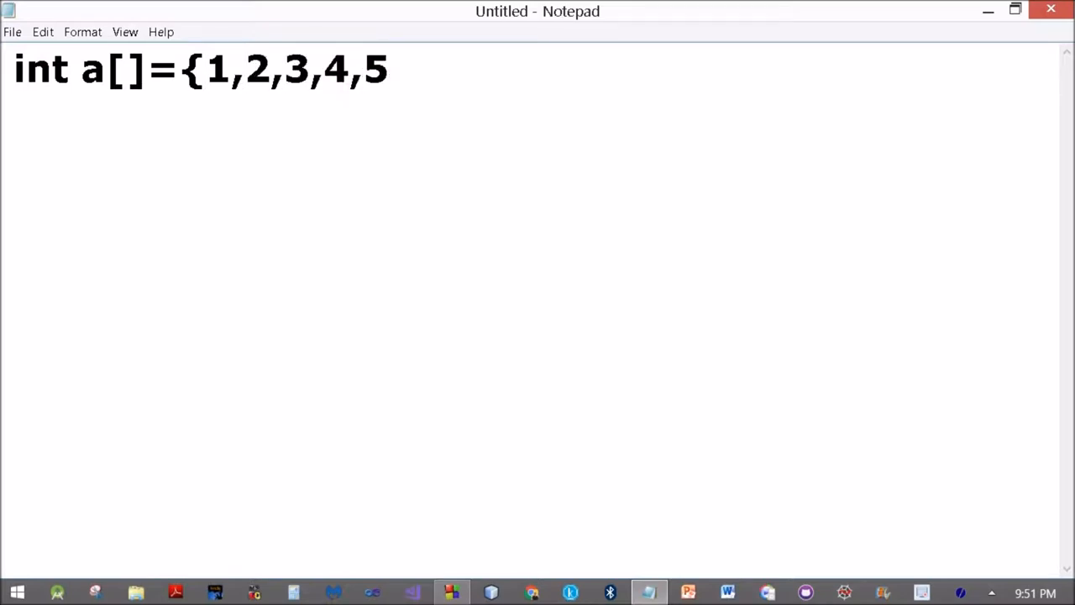
pyautogui.write('}')
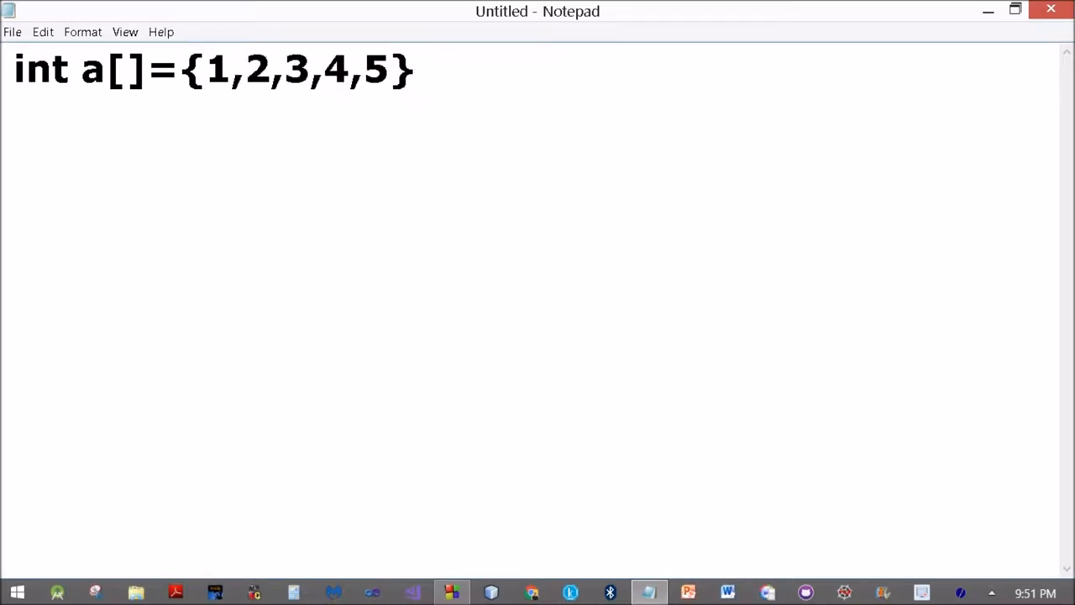
pyautogui.write(';')
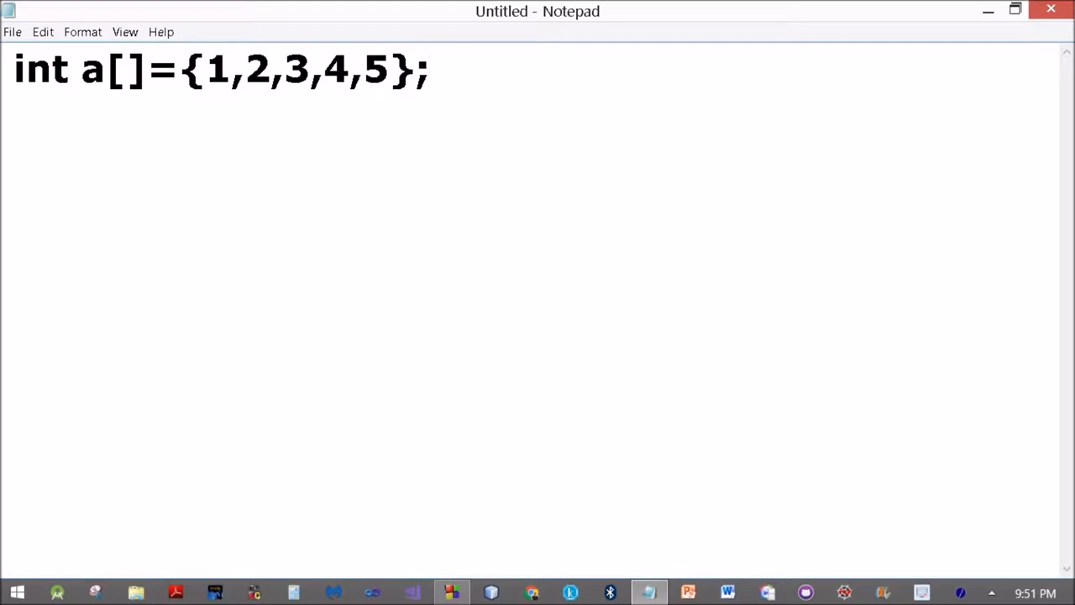
pyautogui.click(429, 70)
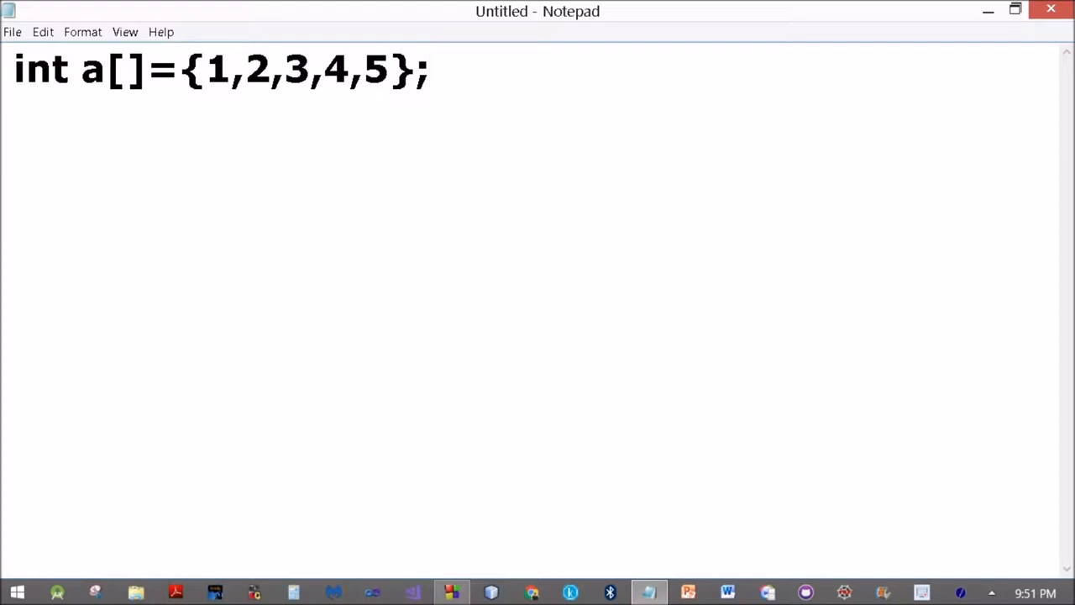
pyautogui.moveTo(328, 473)
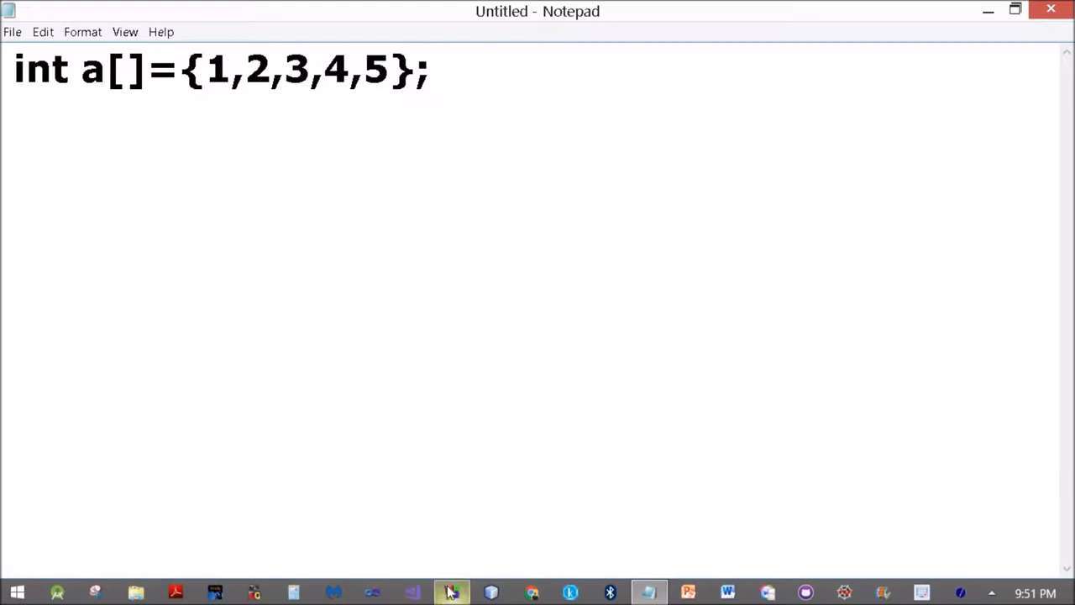
# - In Code::Blocks, declare int a[]={1,2,3,4,5}; inside main
pyautogui.click(452, 592)
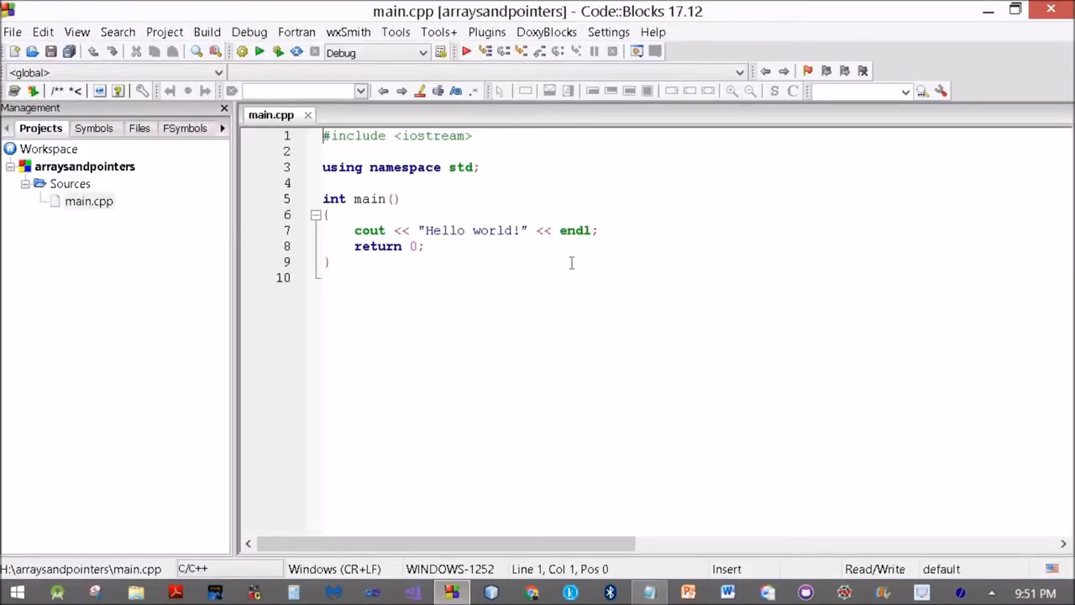
pyautogui.click(327, 214)
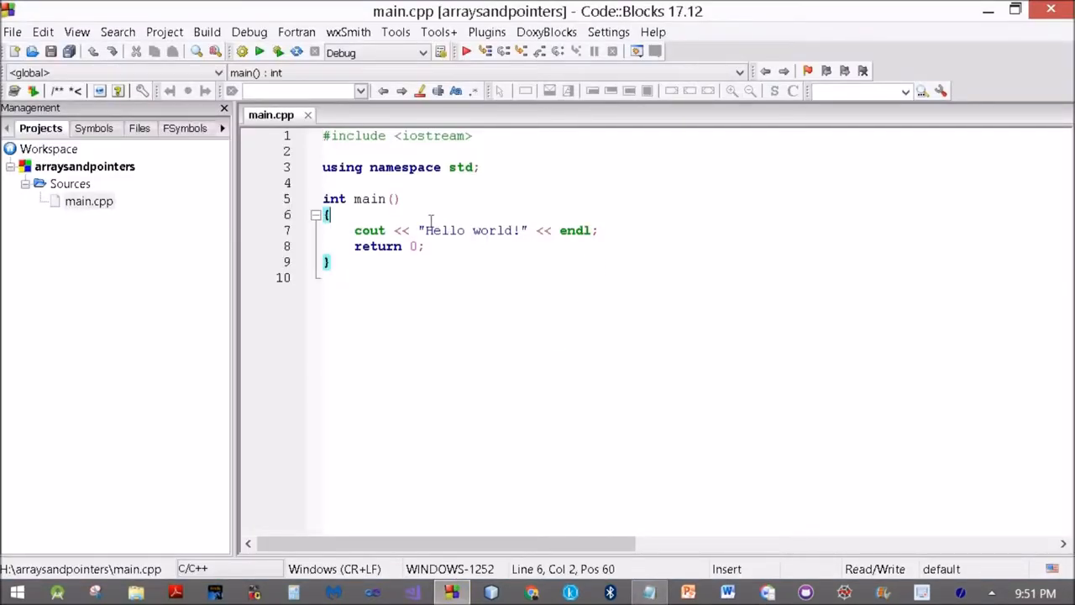
pyautogui.write('int')
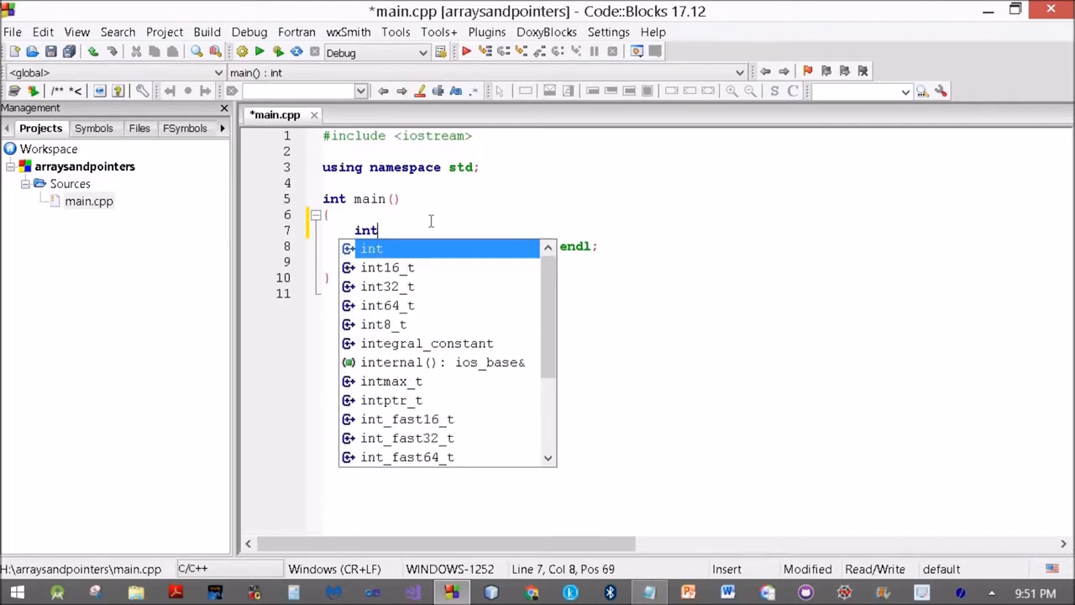
pyautogui.write('a[]=')
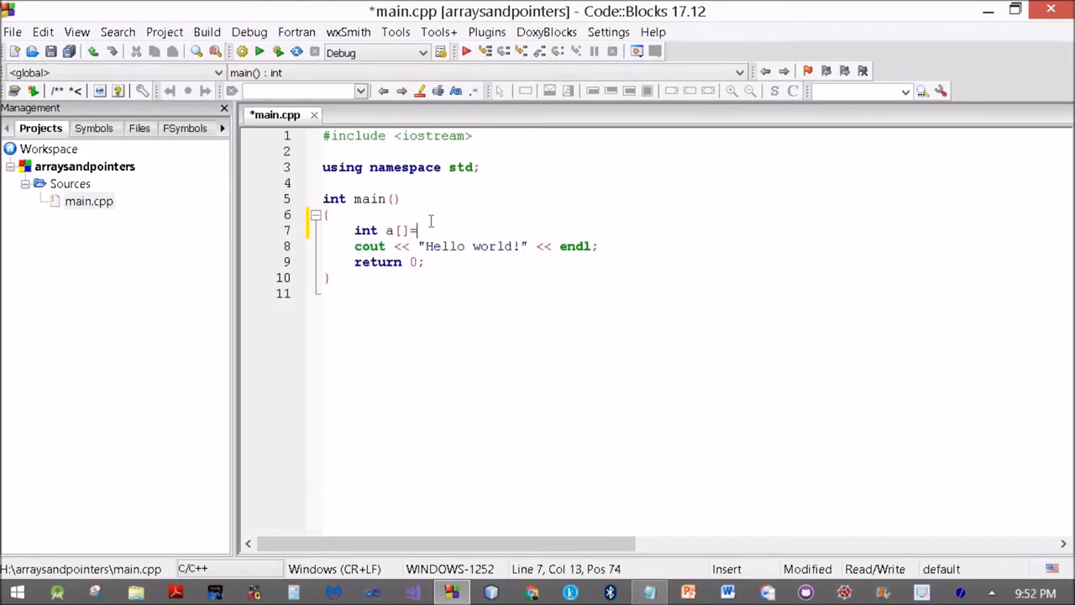
pyautogui.write('{1}')
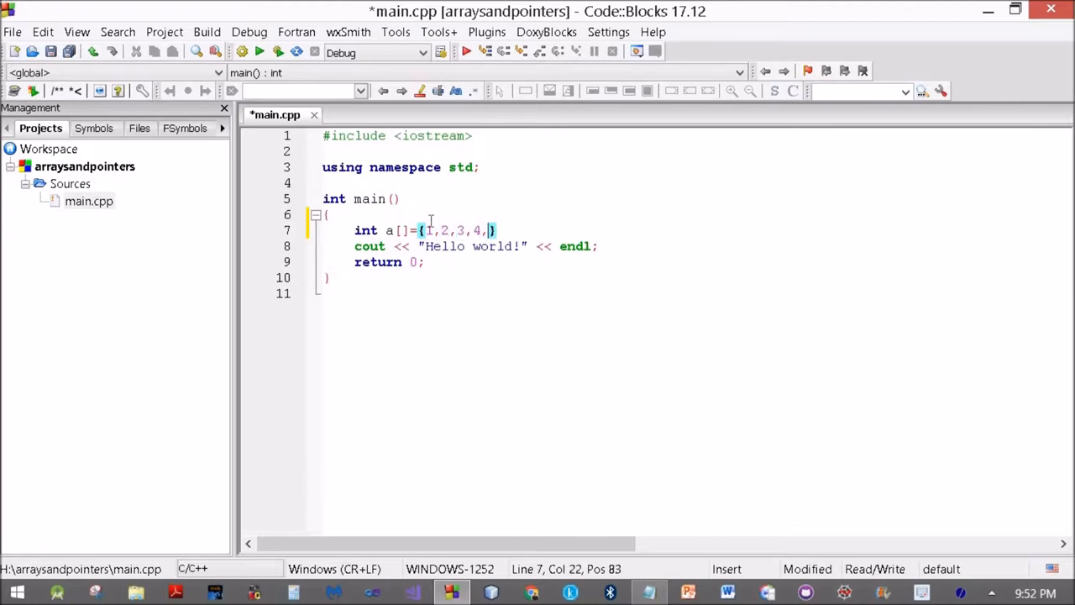
pyautogui.write('5')
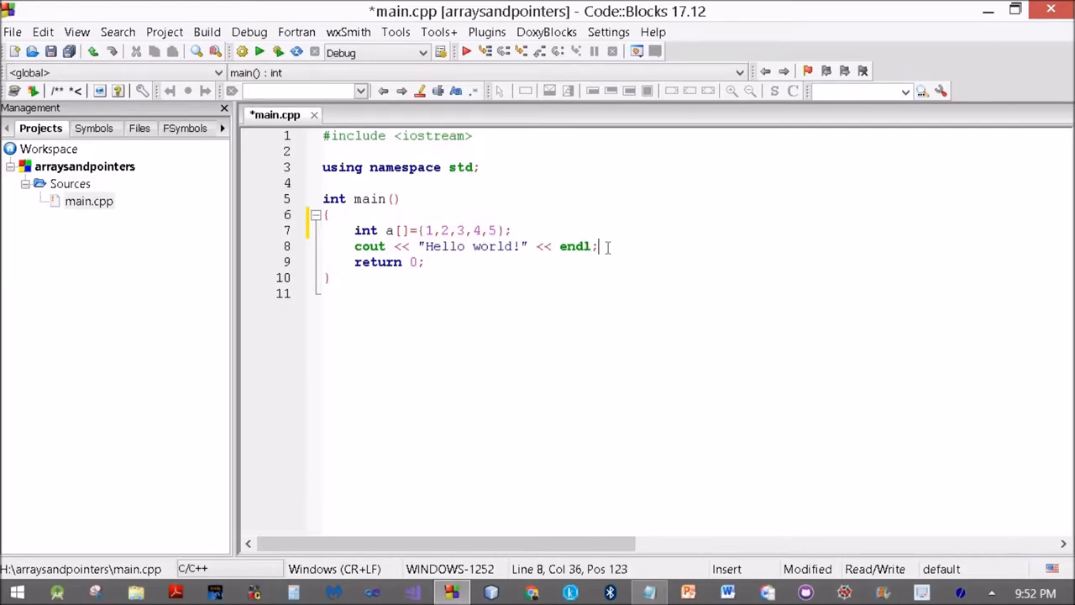
# - Add a for loop over i from 0 to 4 printing a[i], then save main.cpp
pyautogui.click(563, 230)
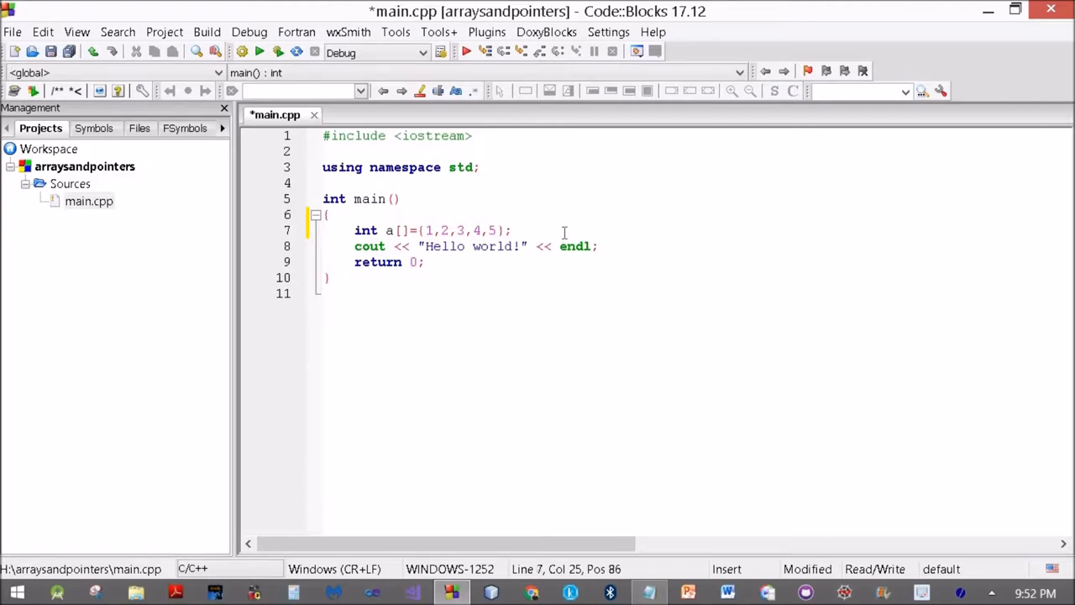
pyautogui.write('for(')
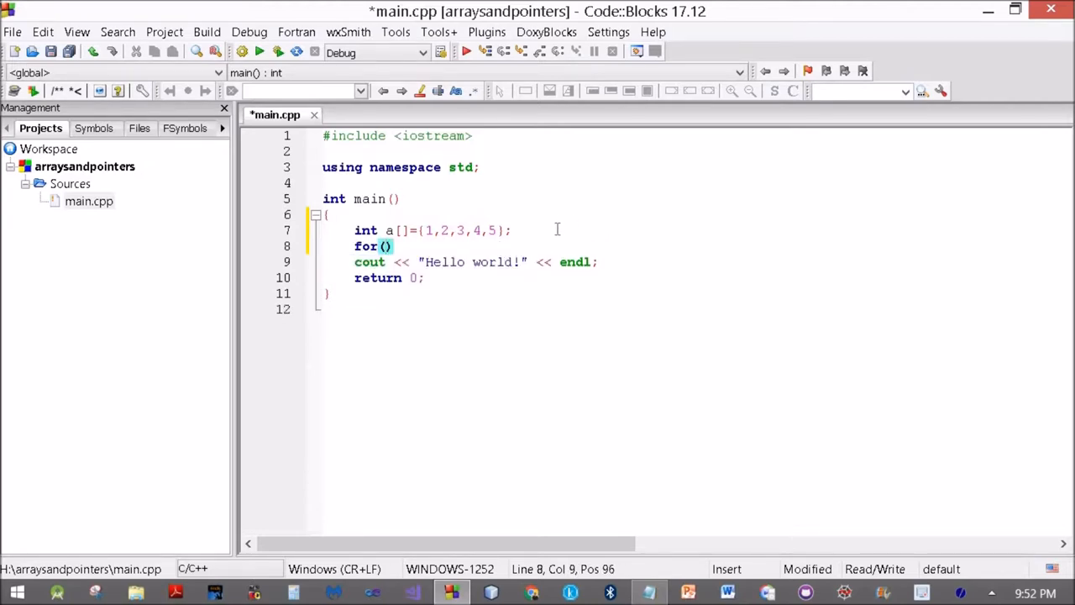
pyautogui.write('int i;')
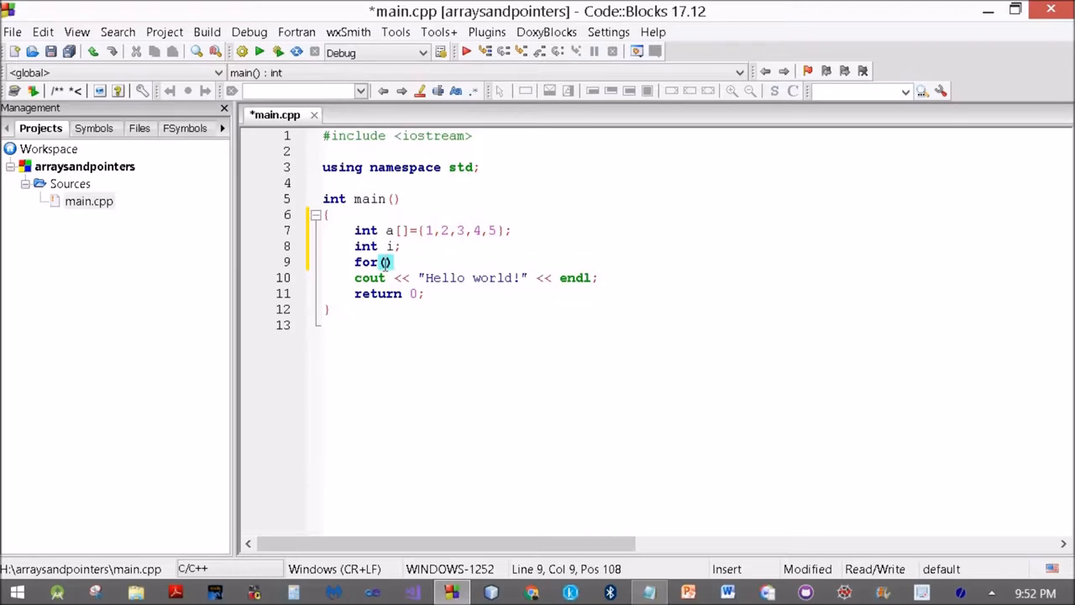
pyautogui.write('i')
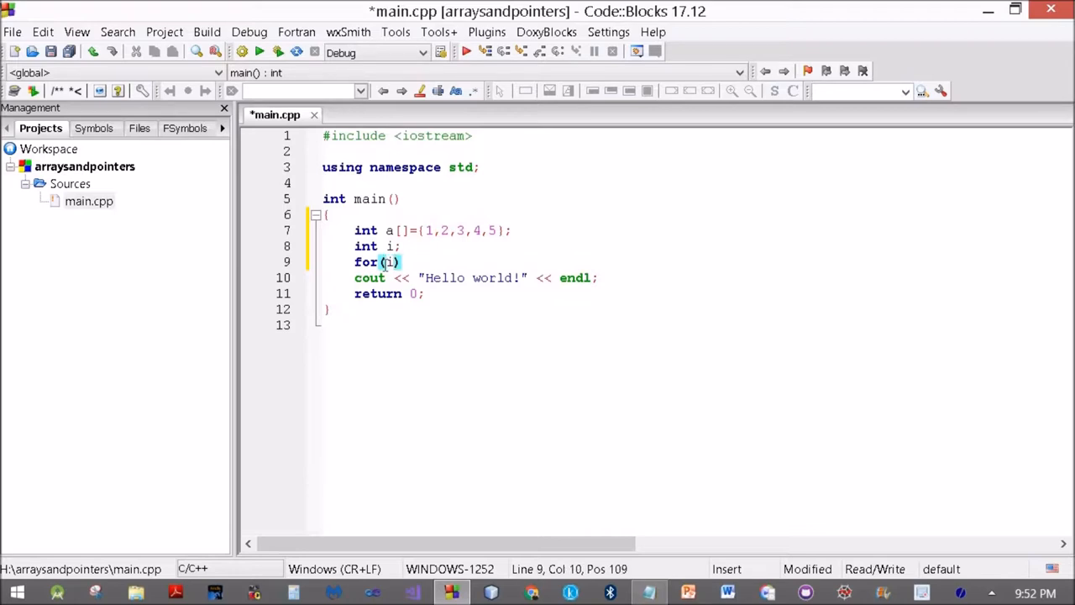
pyautogui.write('=0;i')
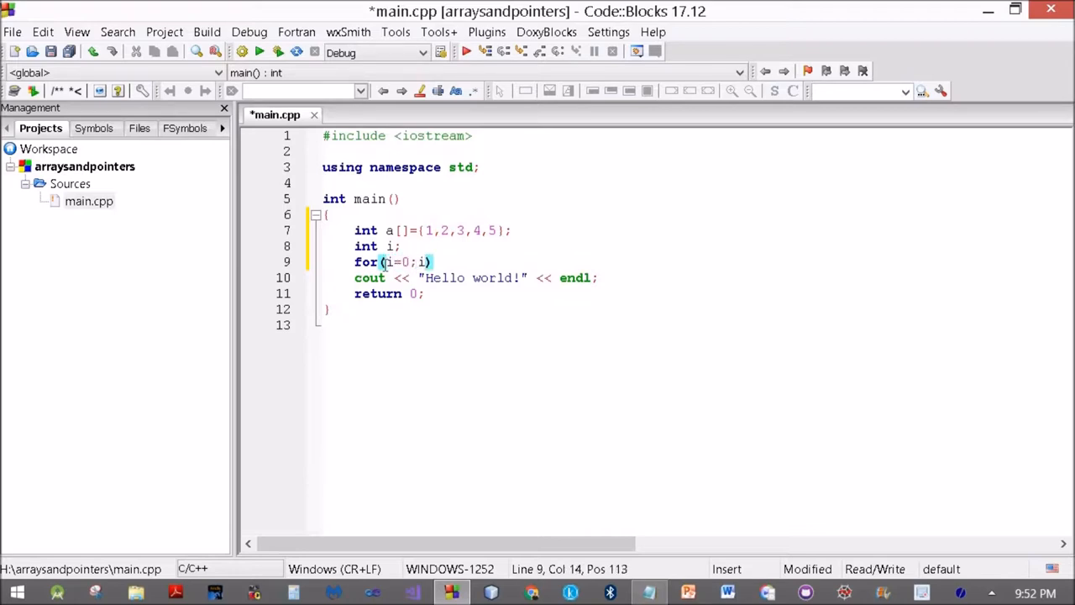
pyautogui.write('<=4;')
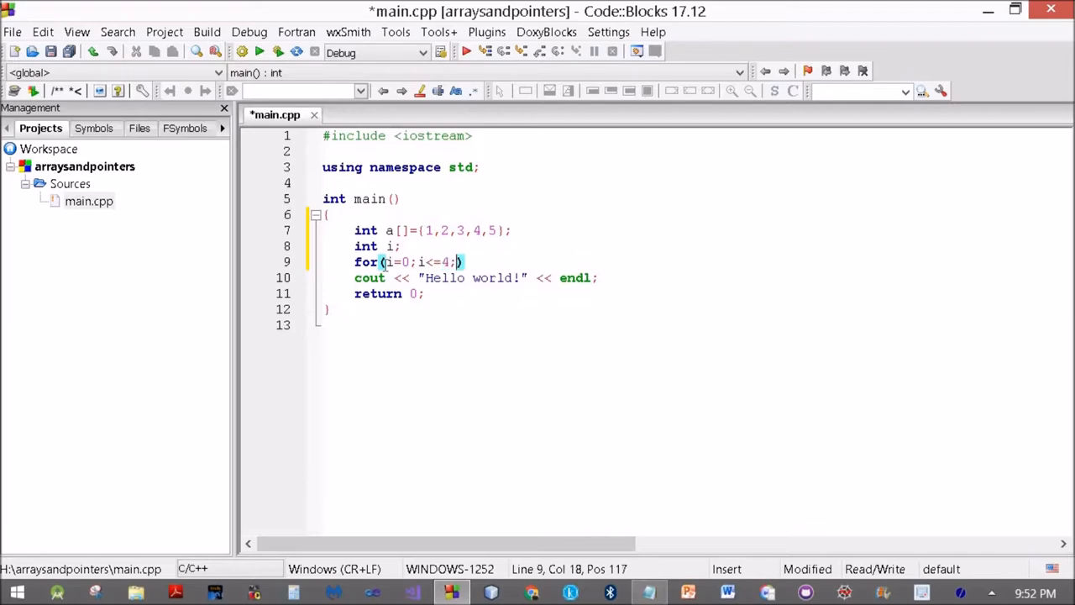
pyautogui.write('i')
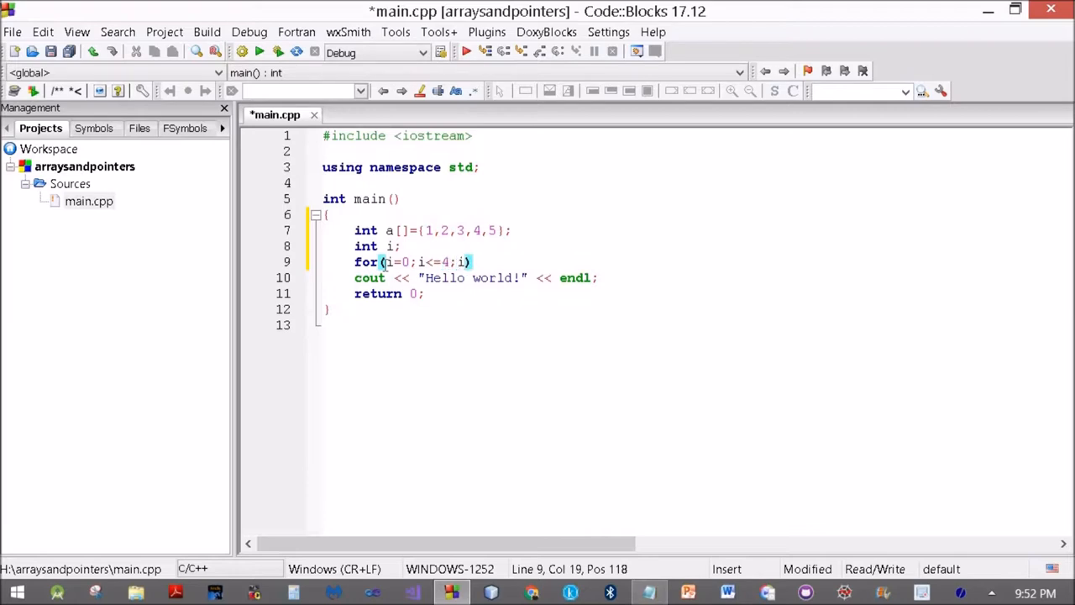
pyautogui.write('++')
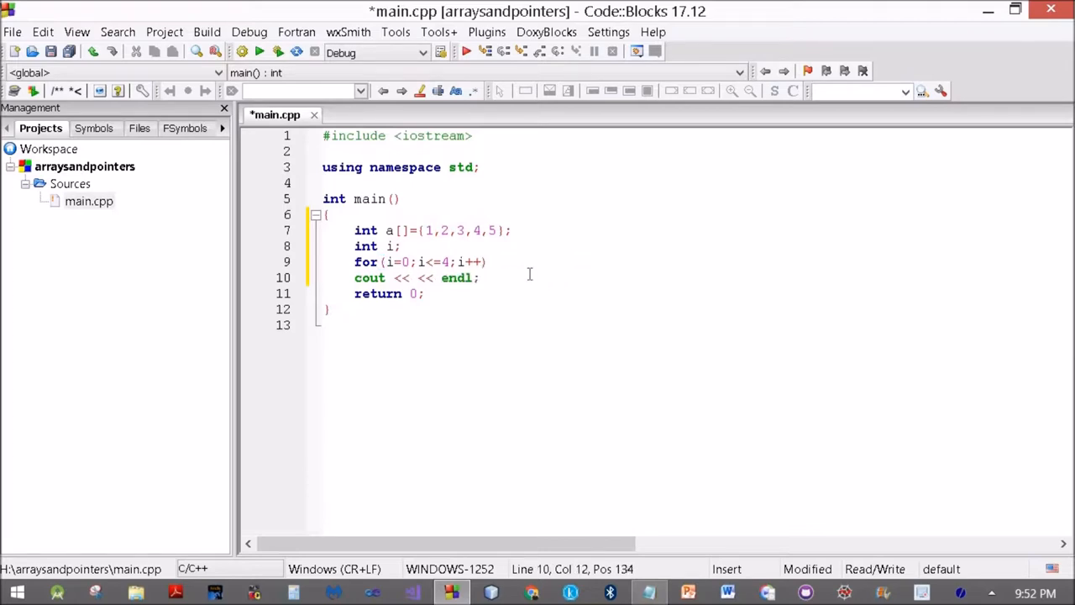
pyautogui.write('a[i]')
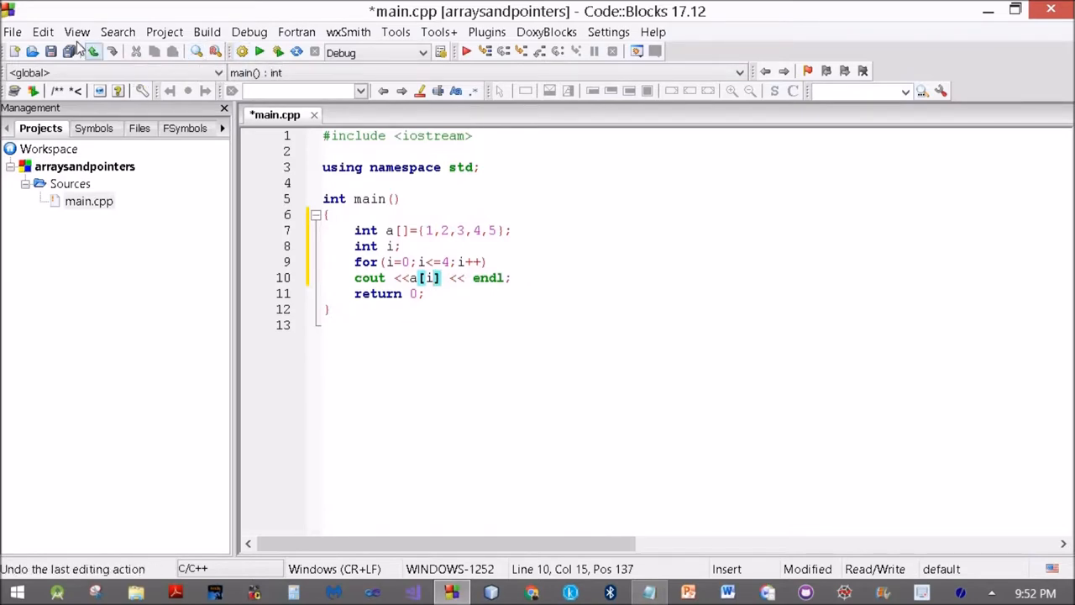
pyautogui.click(49, 52)
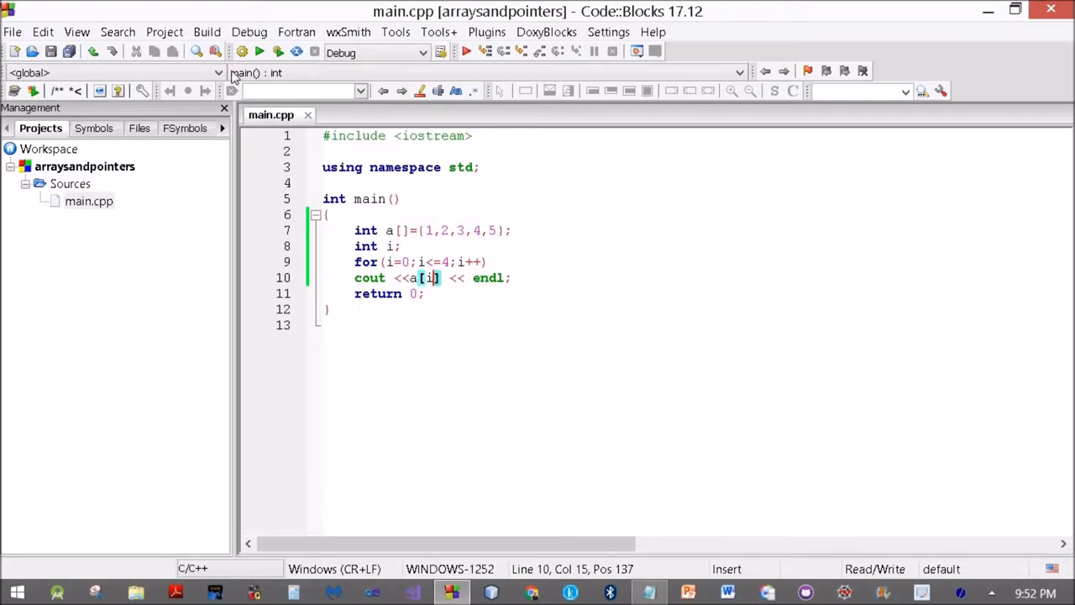
# - Build and run the program, check the 1–5 output, and close the console
pyautogui.click(207, 32)
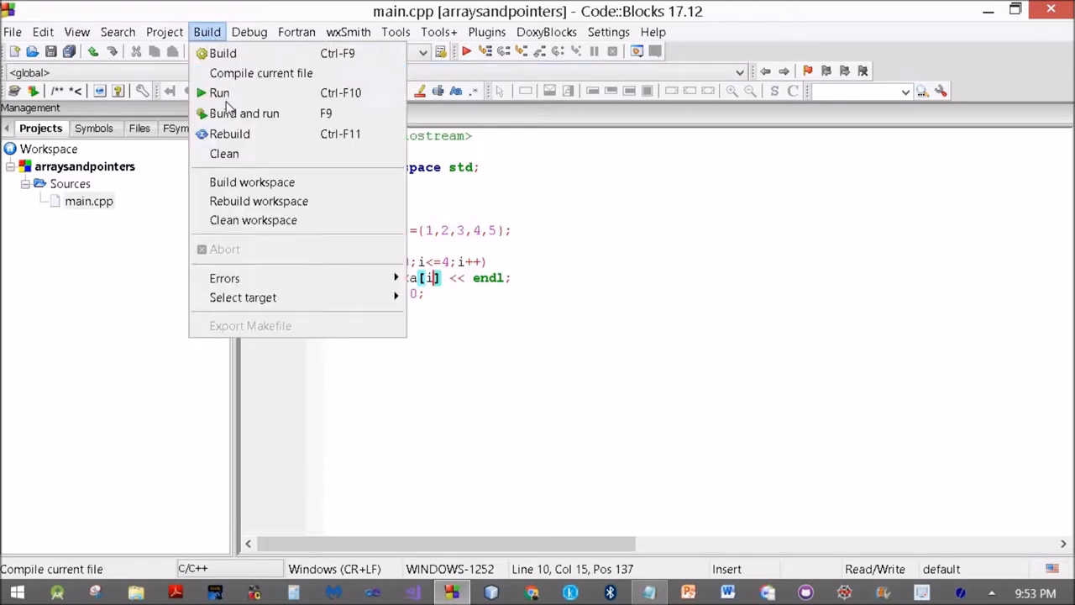
pyautogui.click(244, 112)
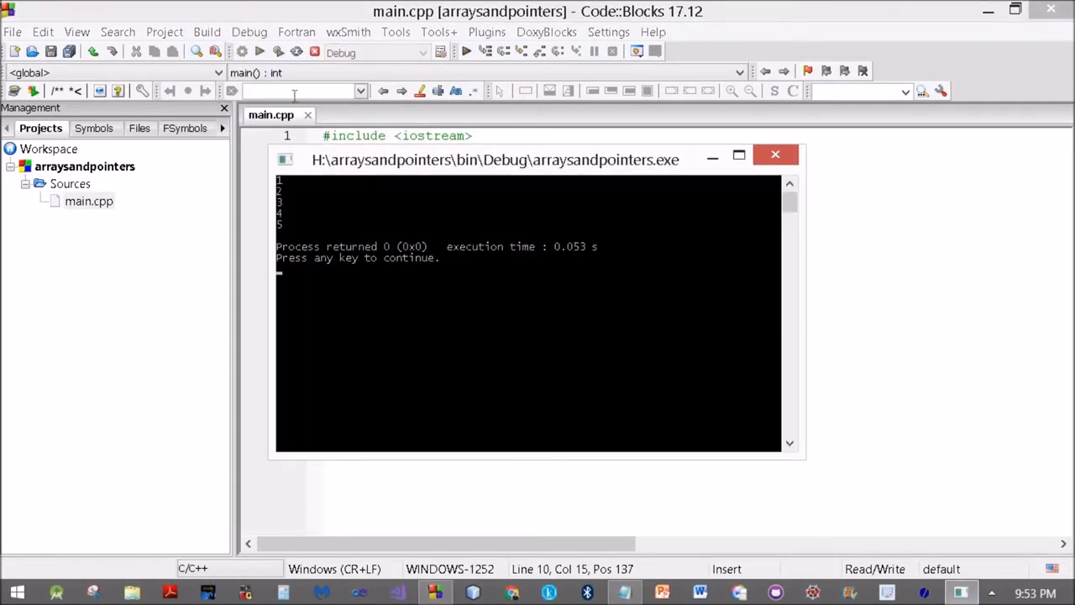
pyautogui.moveTo(300, 233)
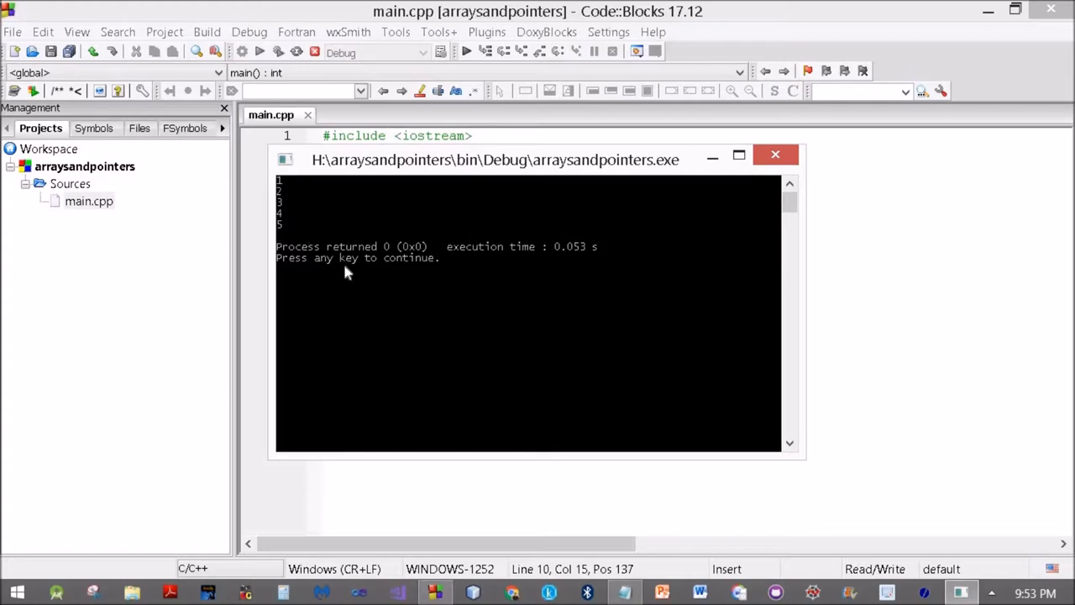
pyautogui.click(775, 154)
pyautogui.write('int *')
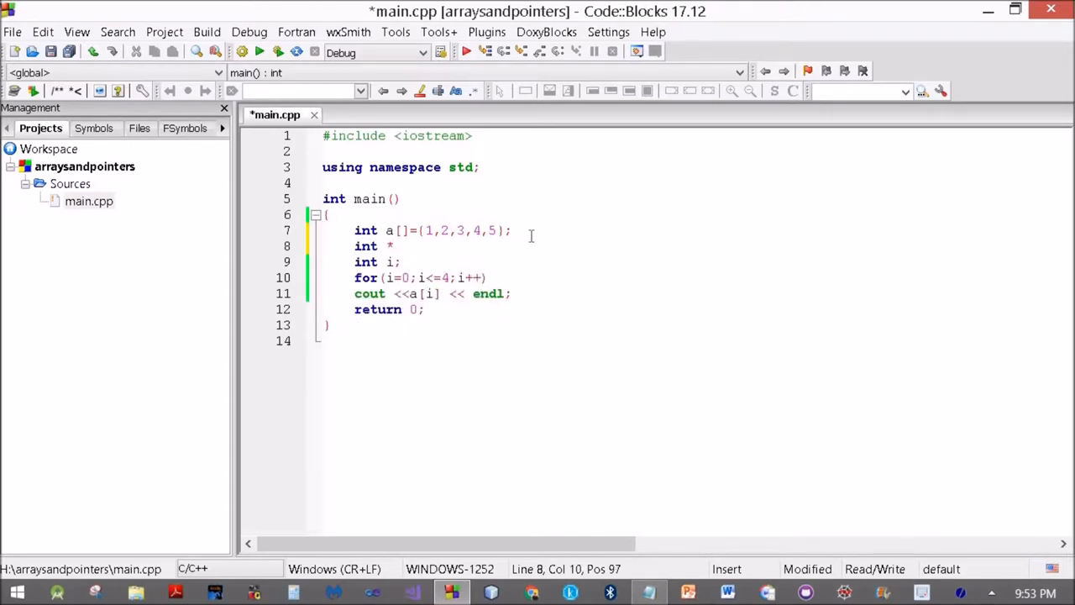
# - Declare int *p=a;, print *(p+i) in the loop, and save with Ctrl+S
pyautogui.write('p=a')
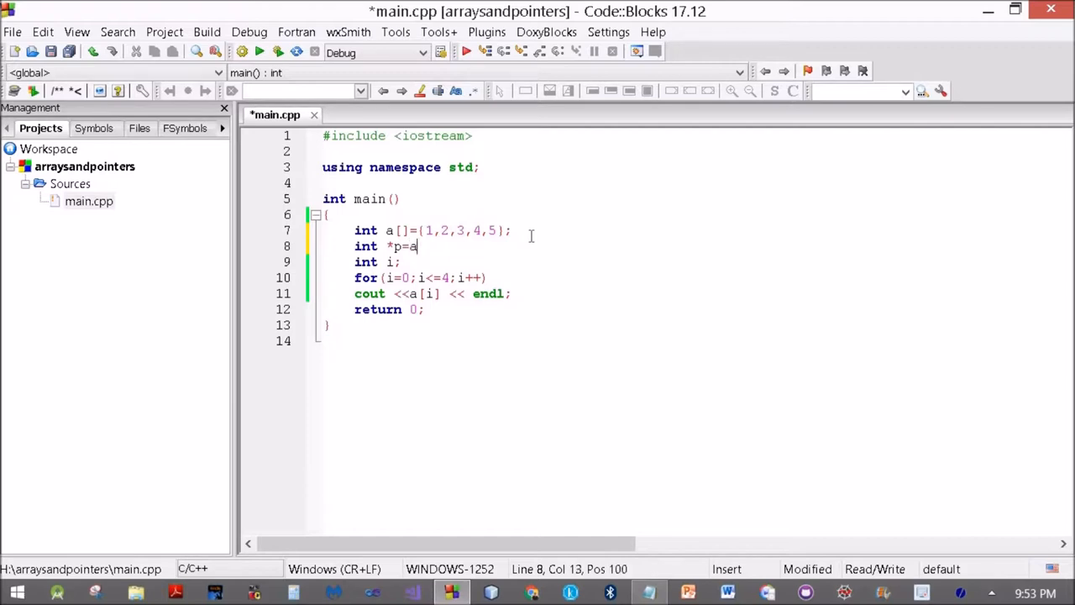
pyautogui.write(';')
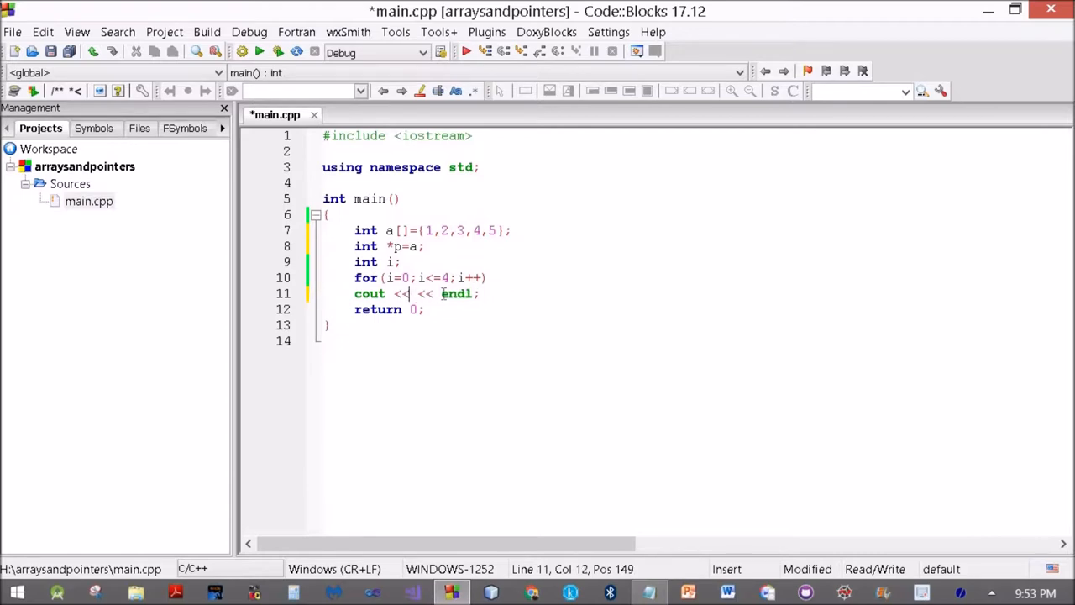
pyautogui.write('*')
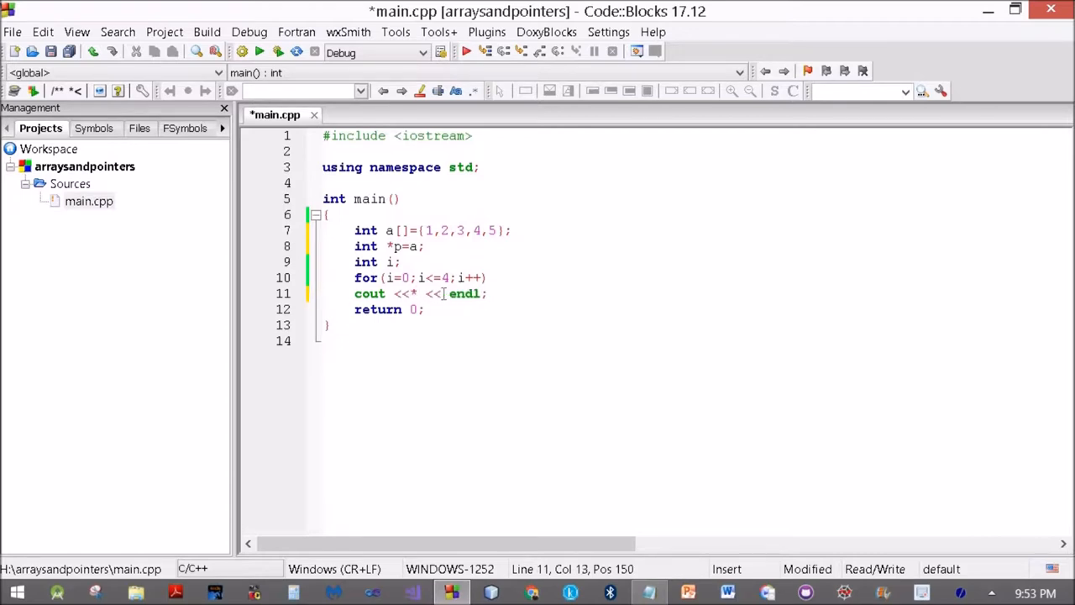
pyautogui.write('(p)')
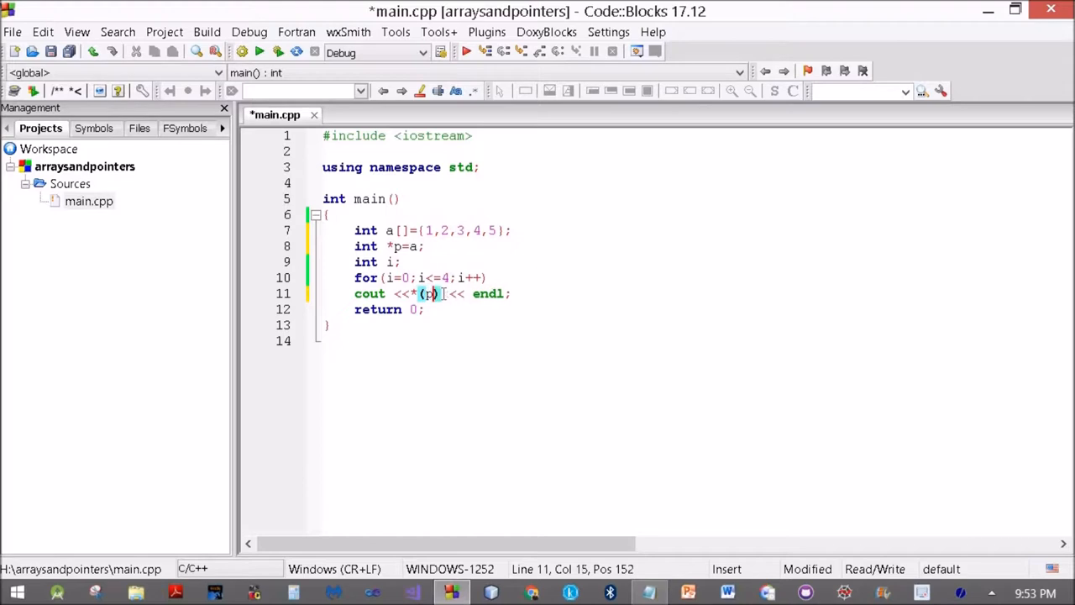
pyautogui.write('+i')
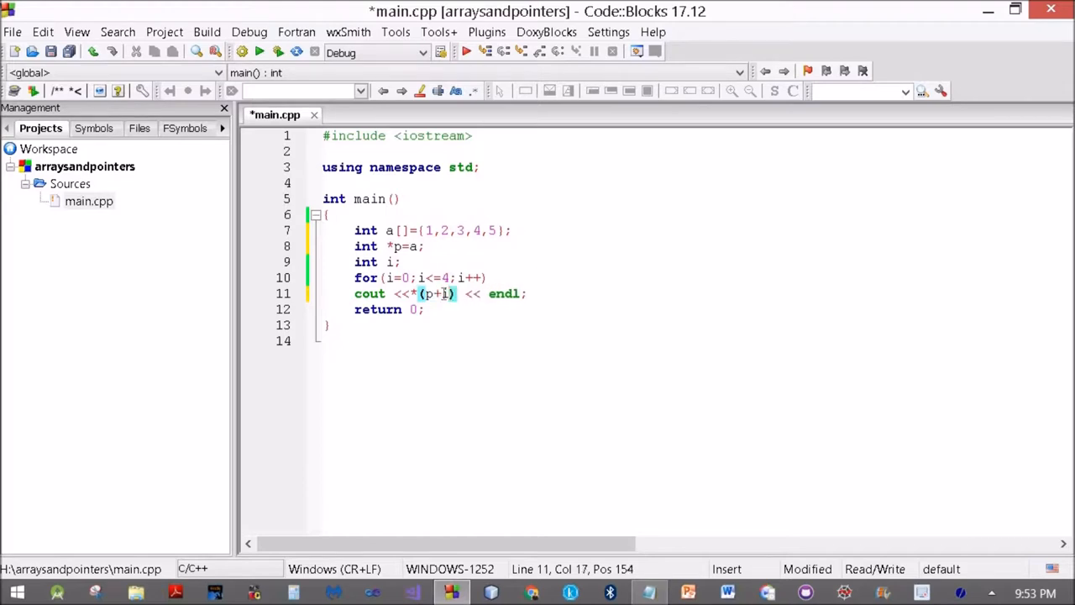
pyautogui.press('ctrl+s')
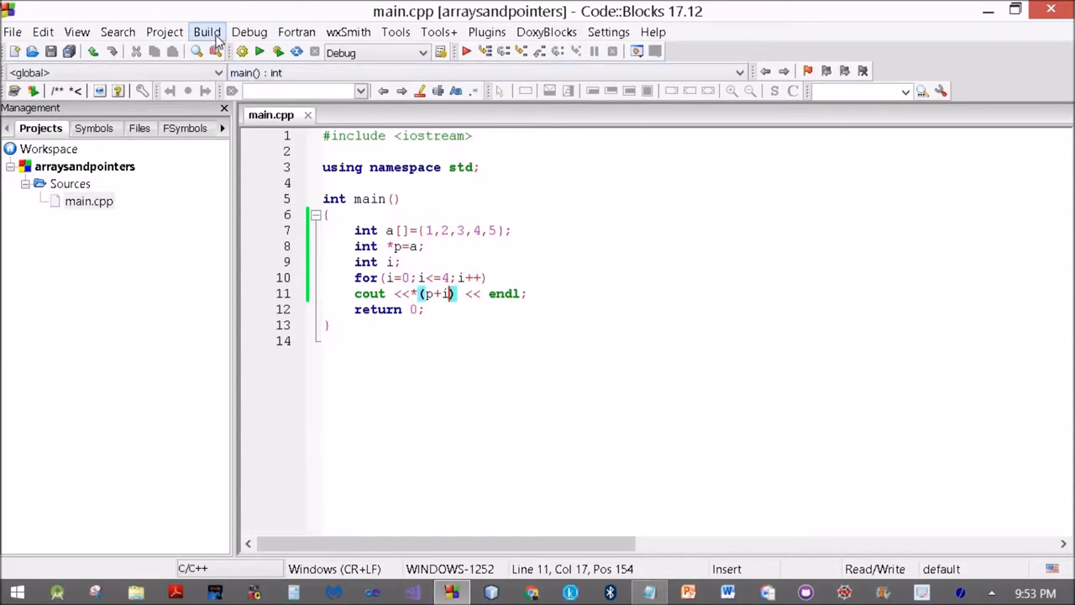
# - Build and run the pointer version, confirm output 1–5, and return to the editor
pyautogui.click(206, 32)
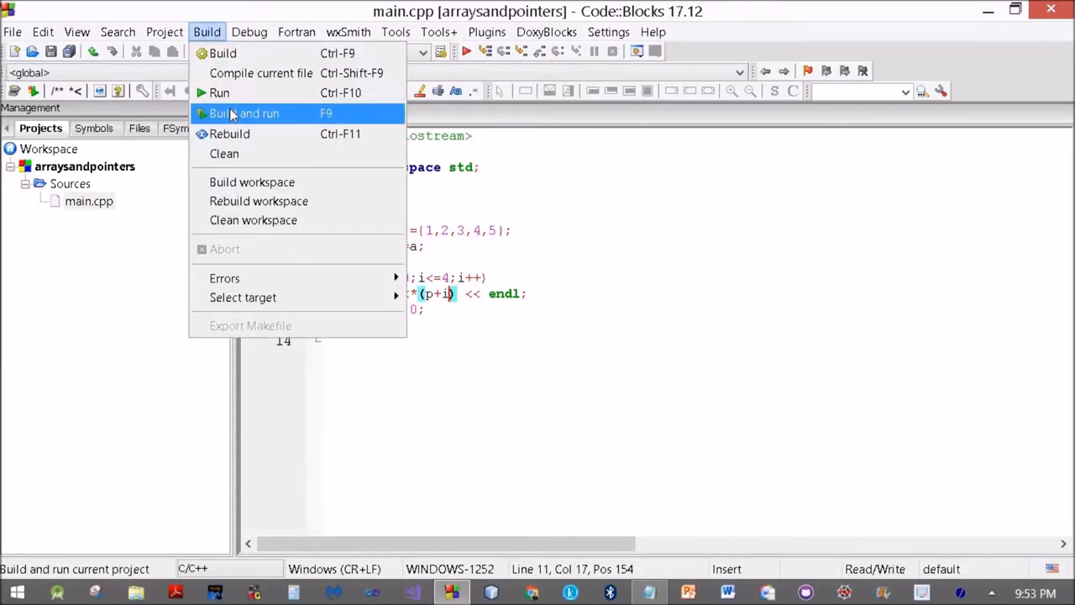
pyautogui.click(245, 113)
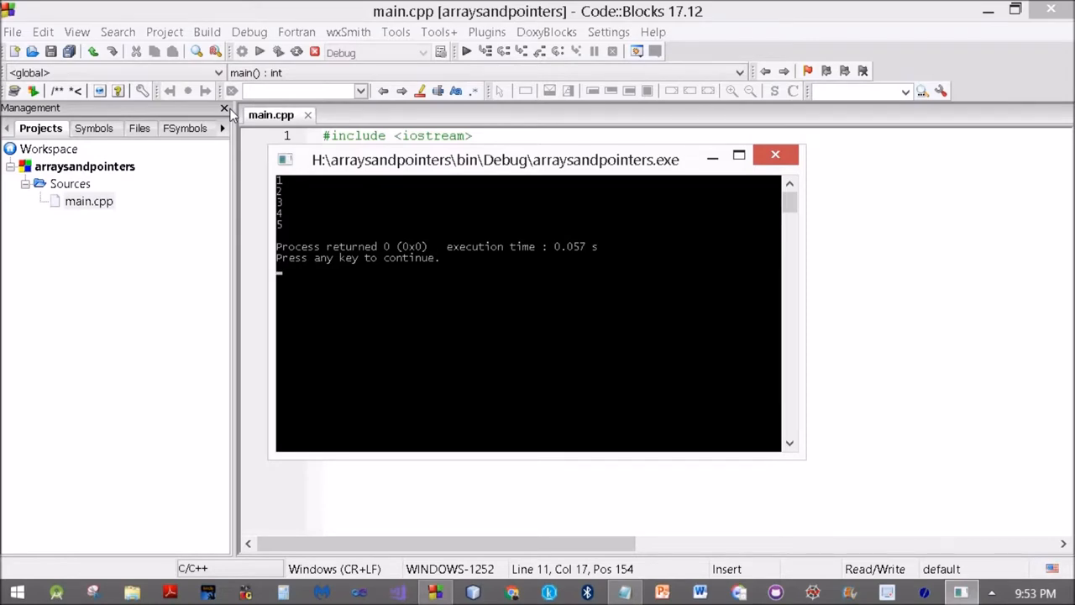
pyautogui.click(774, 154)
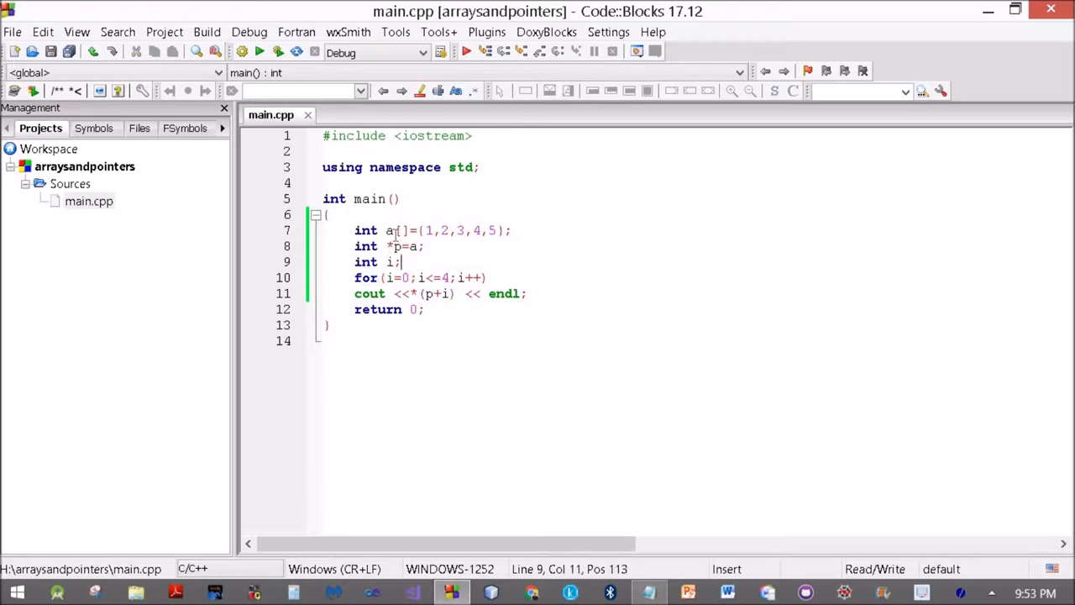
pyautogui.moveTo(399, 230)
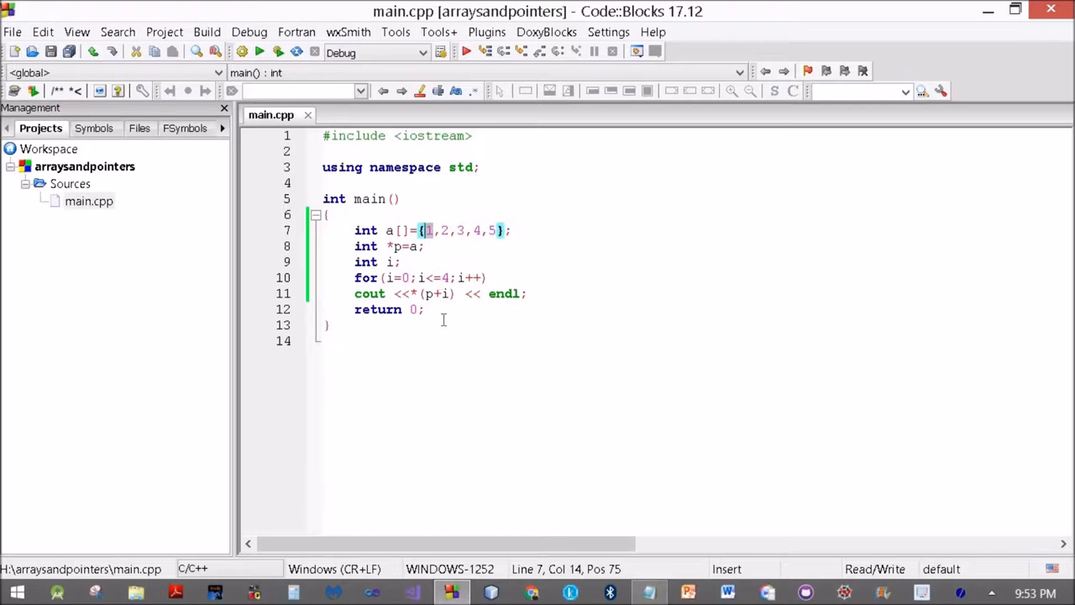
pyautogui.click(327, 325)
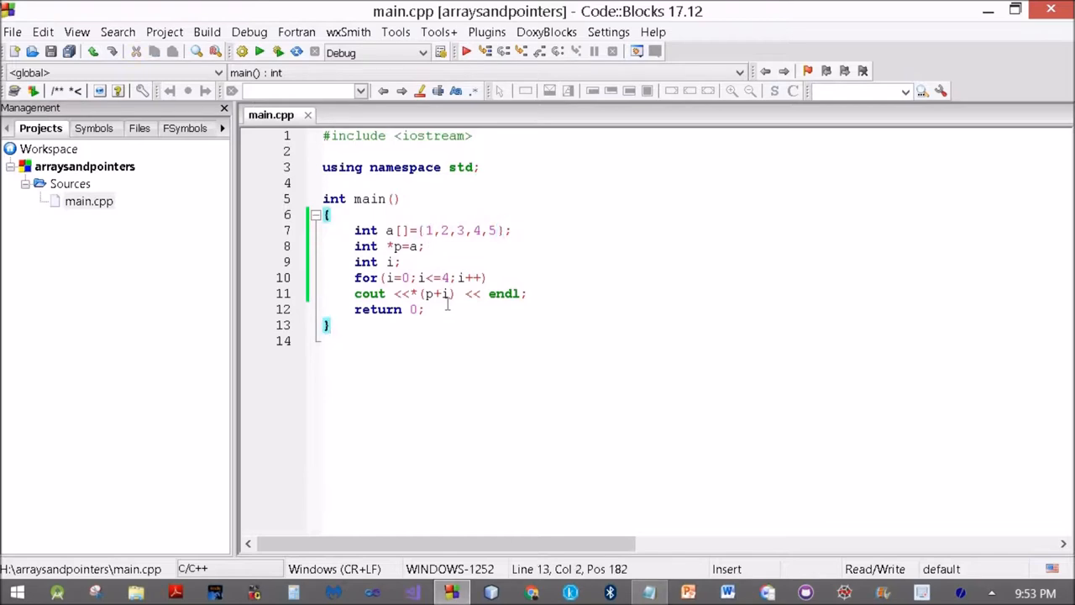
pyautogui.moveTo(446, 298)
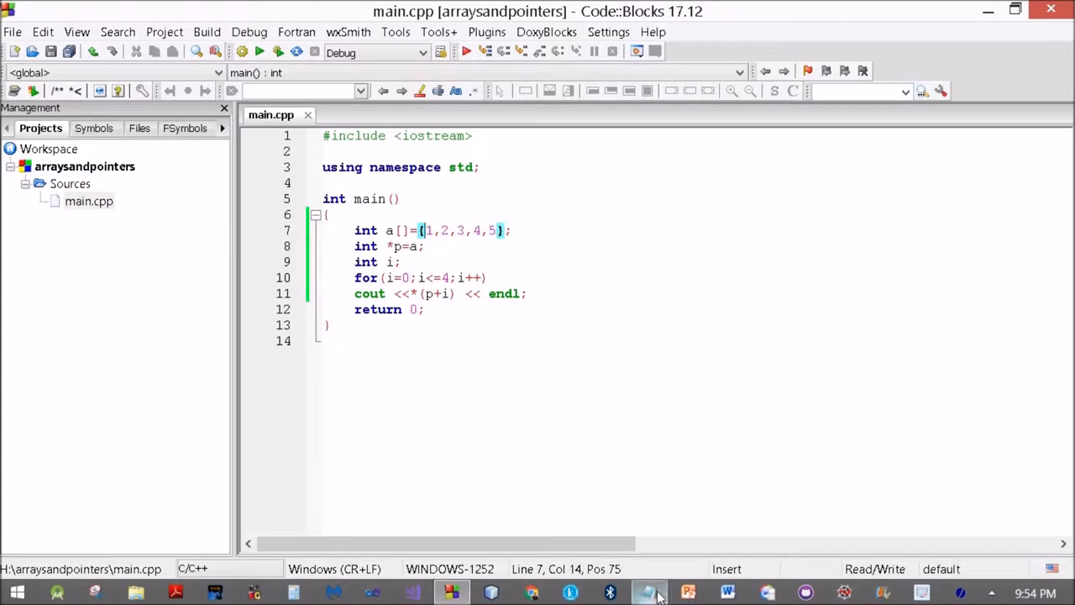
# - Switch to Notepad and write the note p+0=a=&a[0]
pyautogui.click(649, 592)
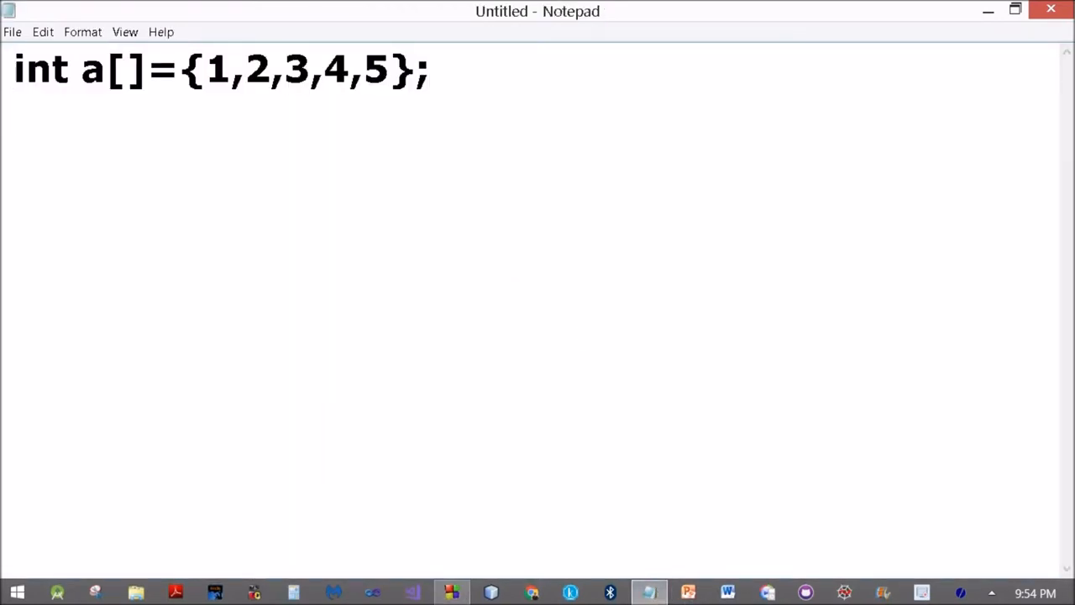
pyautogui.write('p')
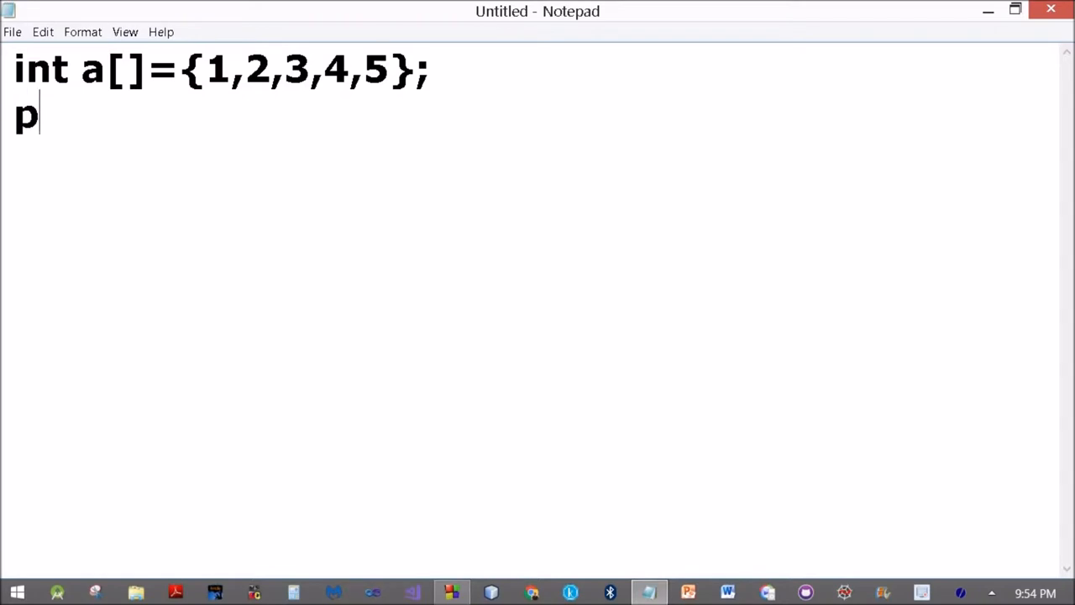
pyautogui.write('+0')
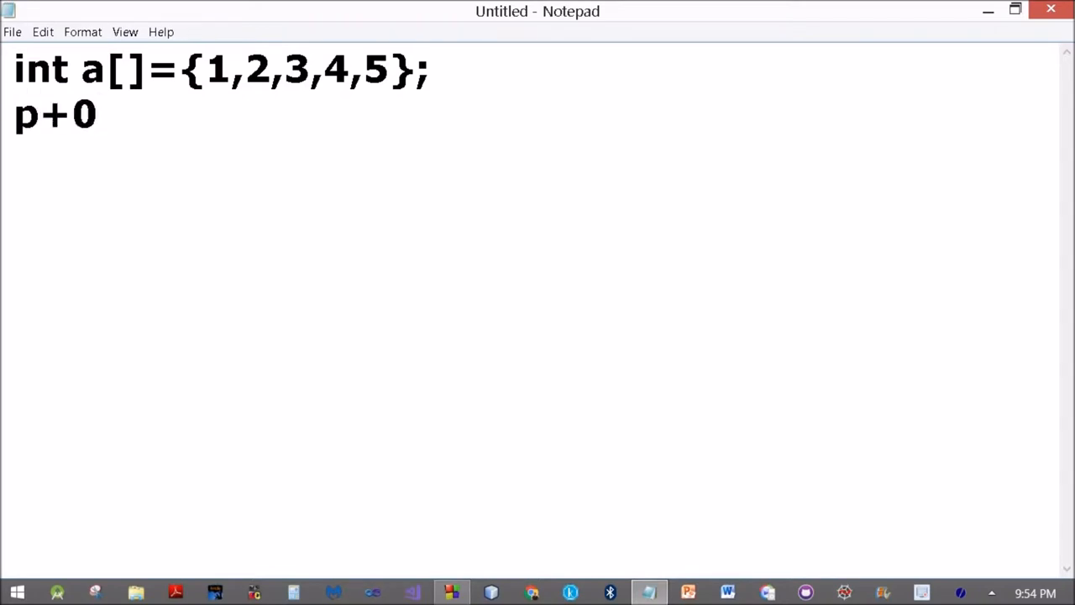
pyautogui.write('=a')
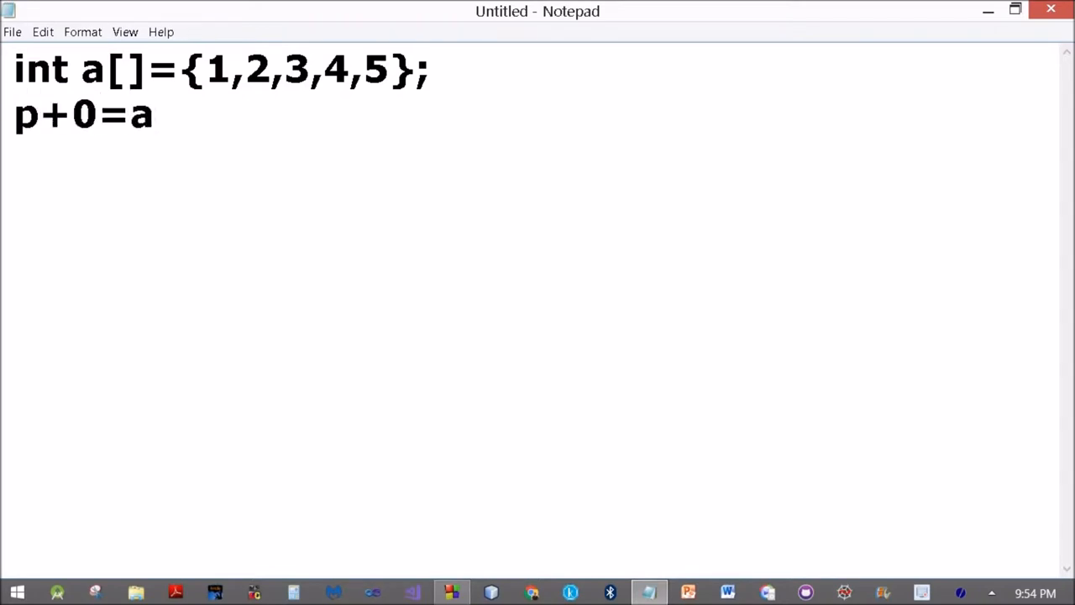
pyautogui.write('=&')
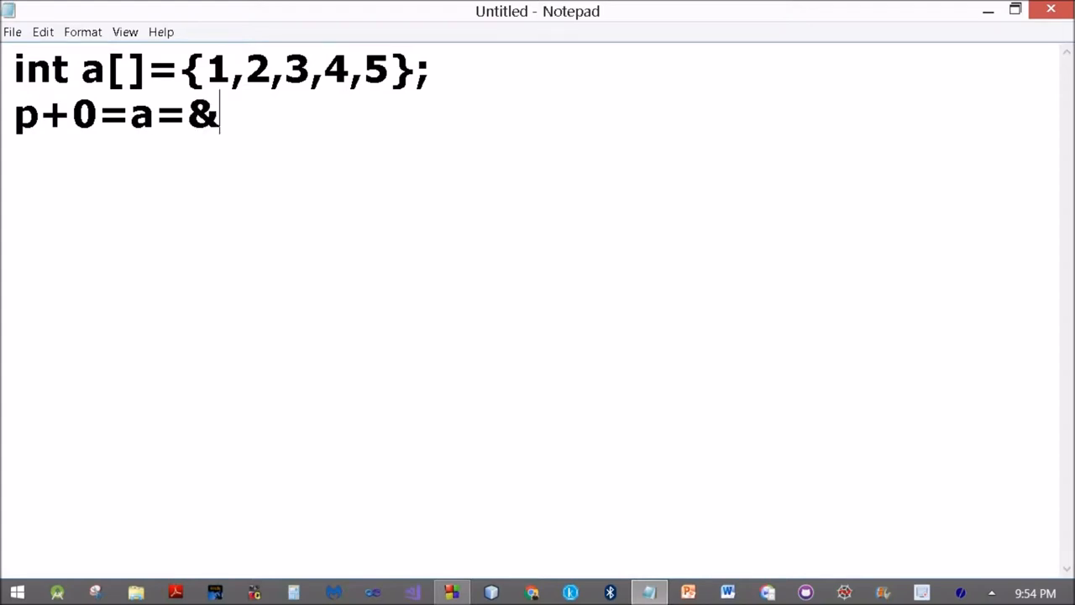
pyautogui.write('a[0')
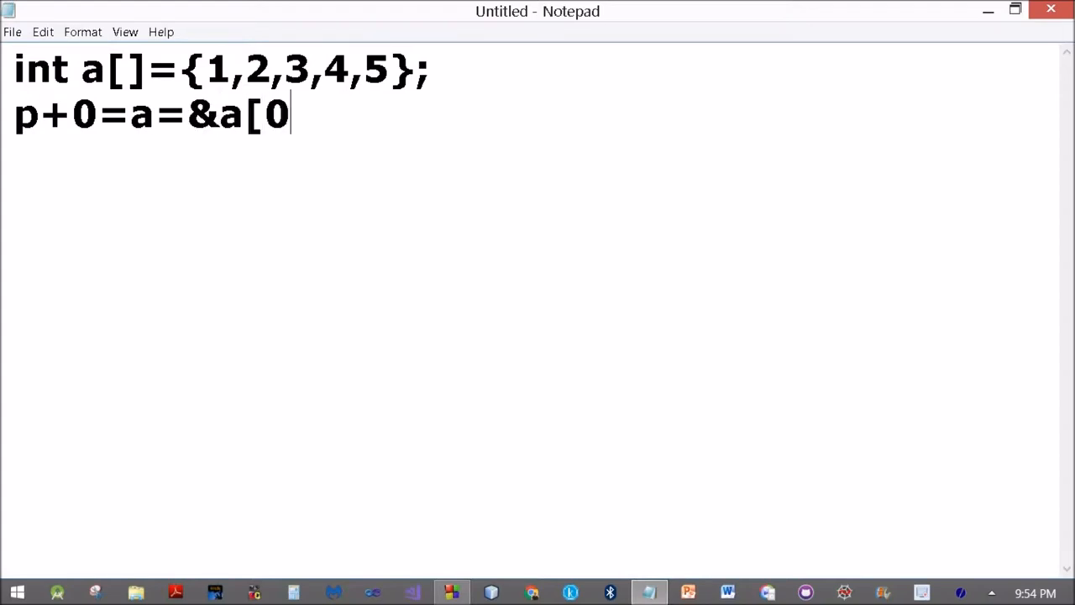
pyautogui.write(']')
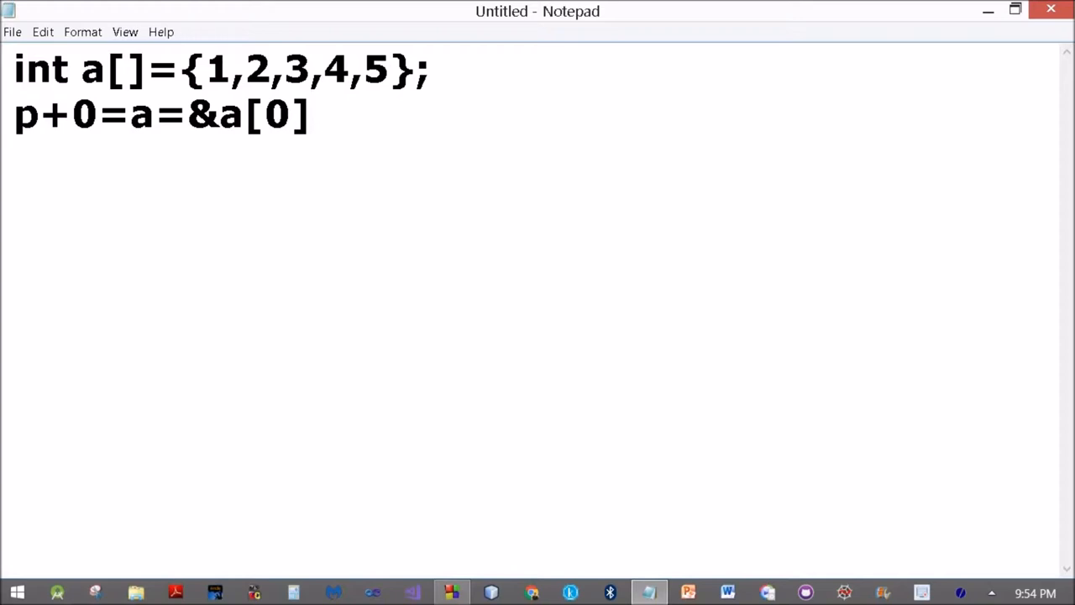
# - Add the note p+1=a+1=&a[1] and mark its offset 1
pyautogui.write('p+')
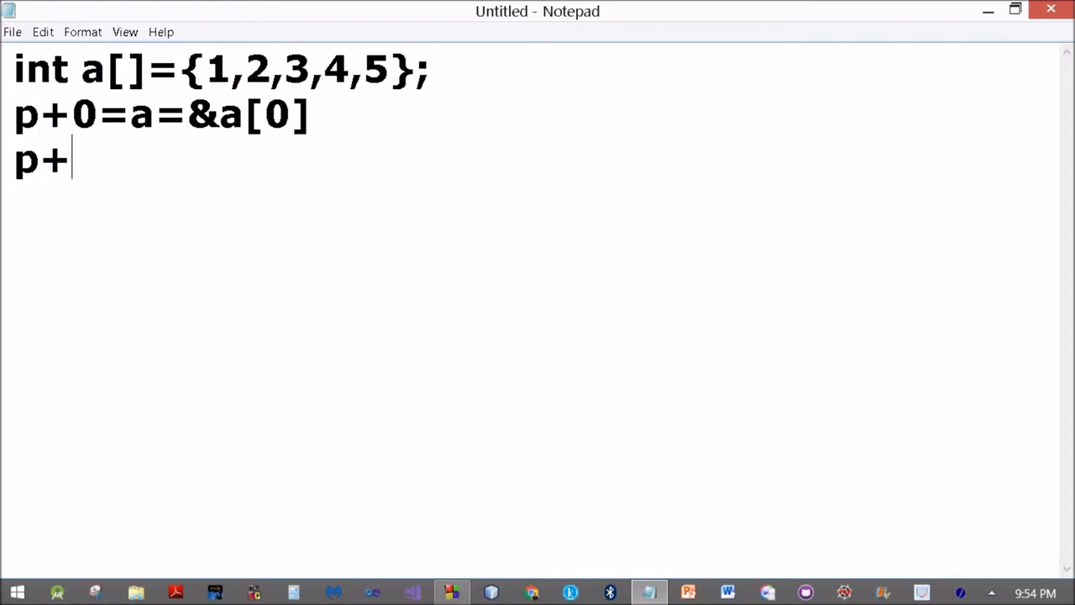
pyautogui.write('1=')
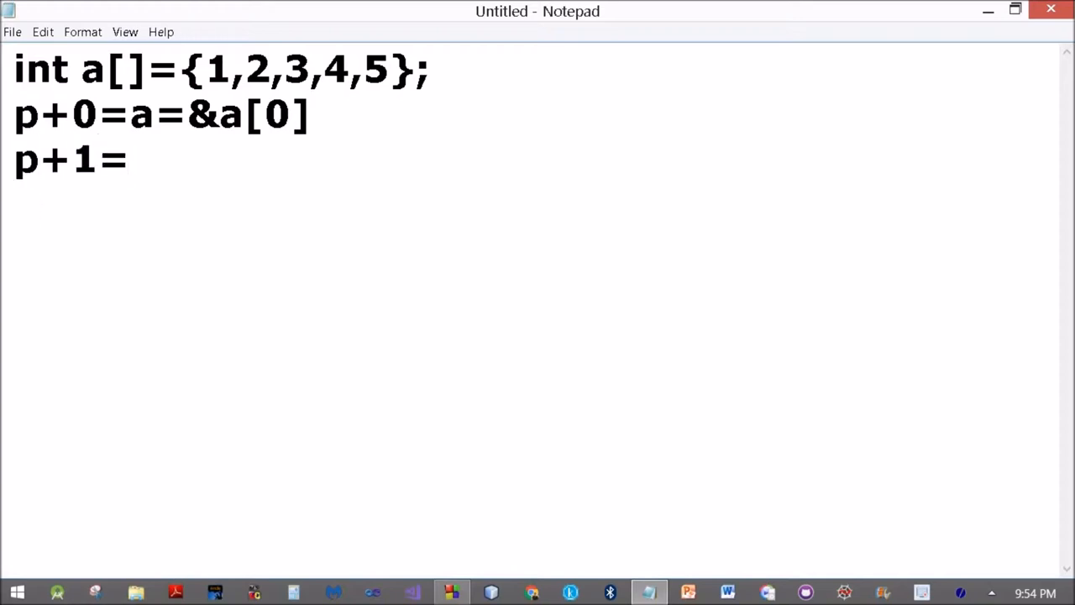
pyautogui.write('a+')
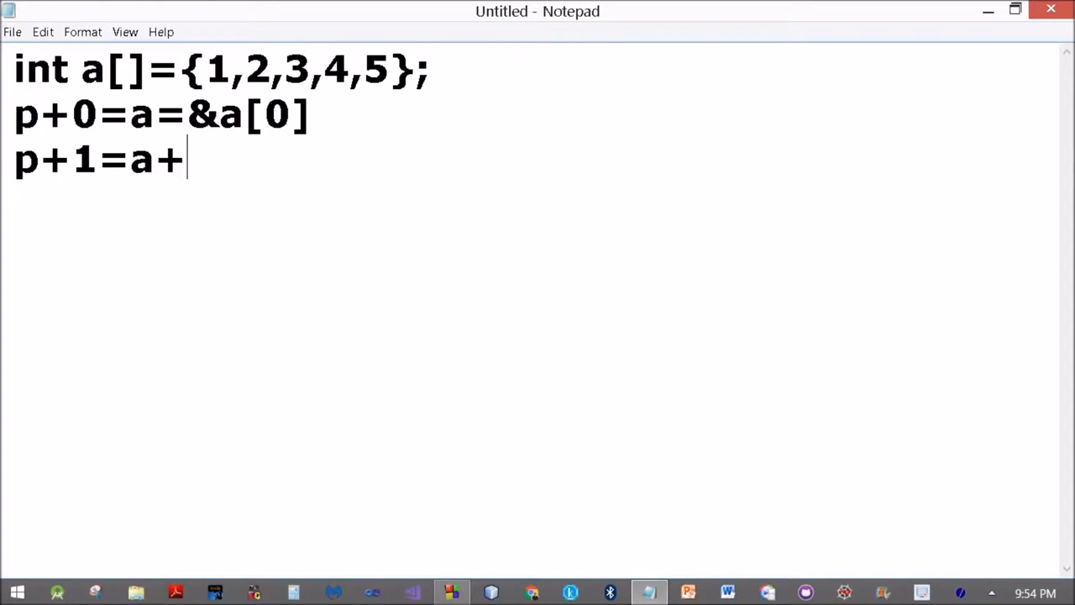
pyautogui.write('1=')
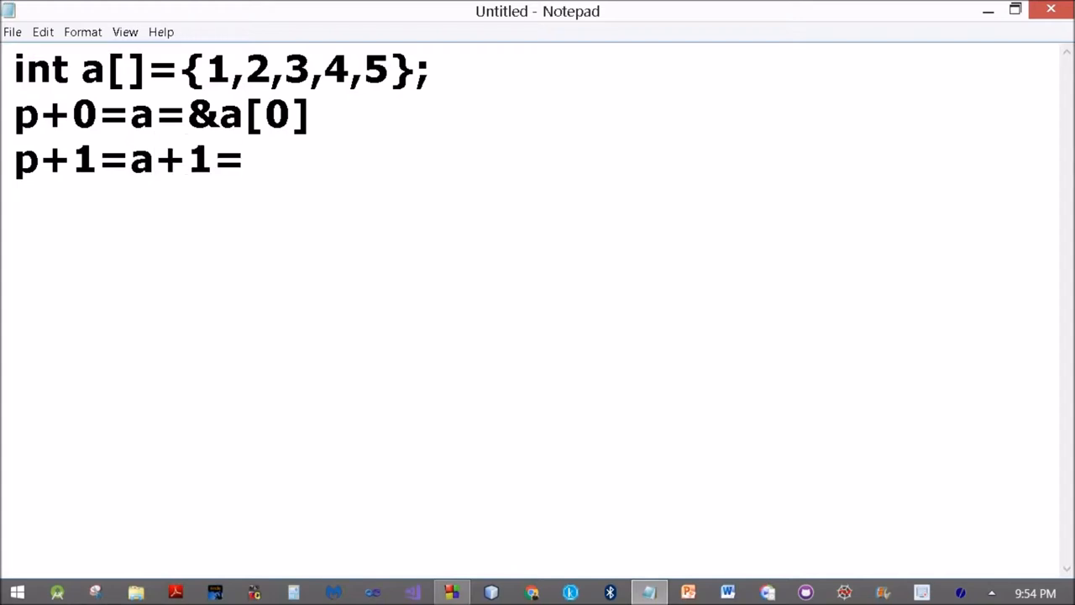
pyautogui.write('&a')
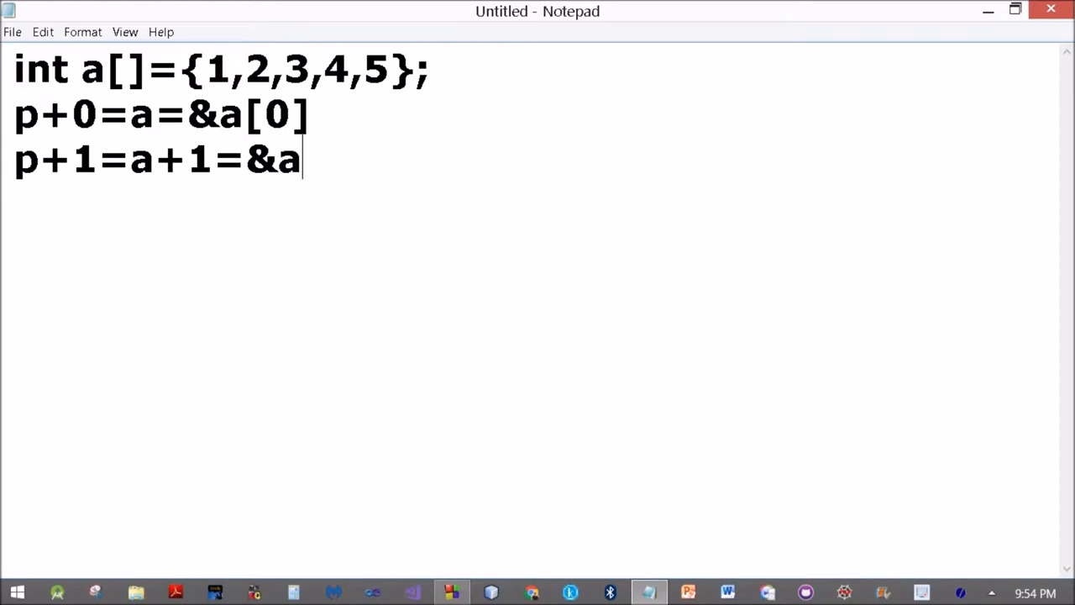
pyautogui.write('[1]')
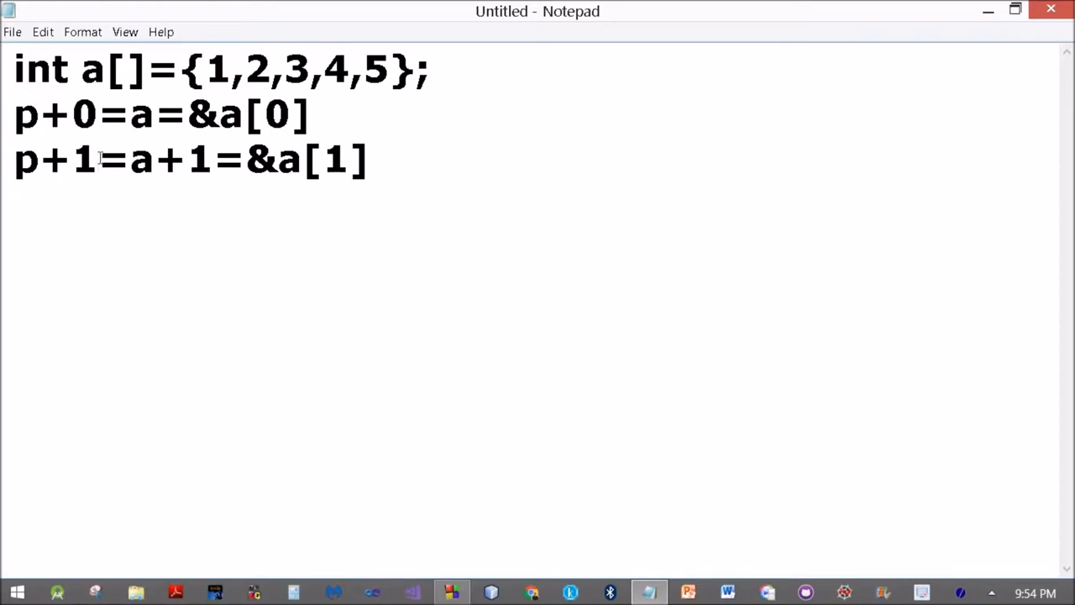
pyautogui.moveTo(40, 160); pyautogui.dragTo(96, 160)
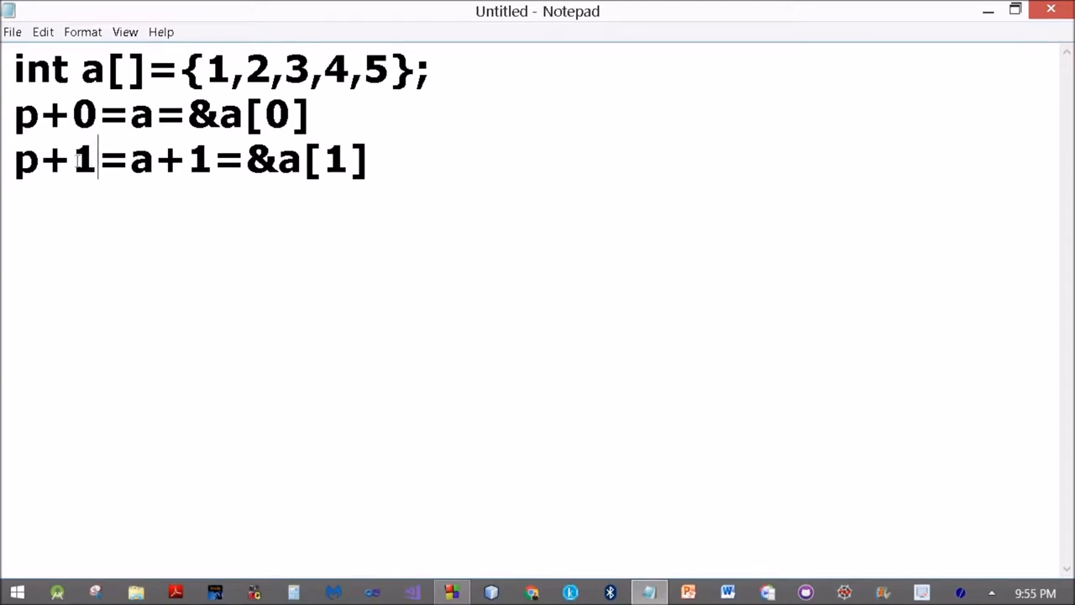
pyautogui.click(74, 160)
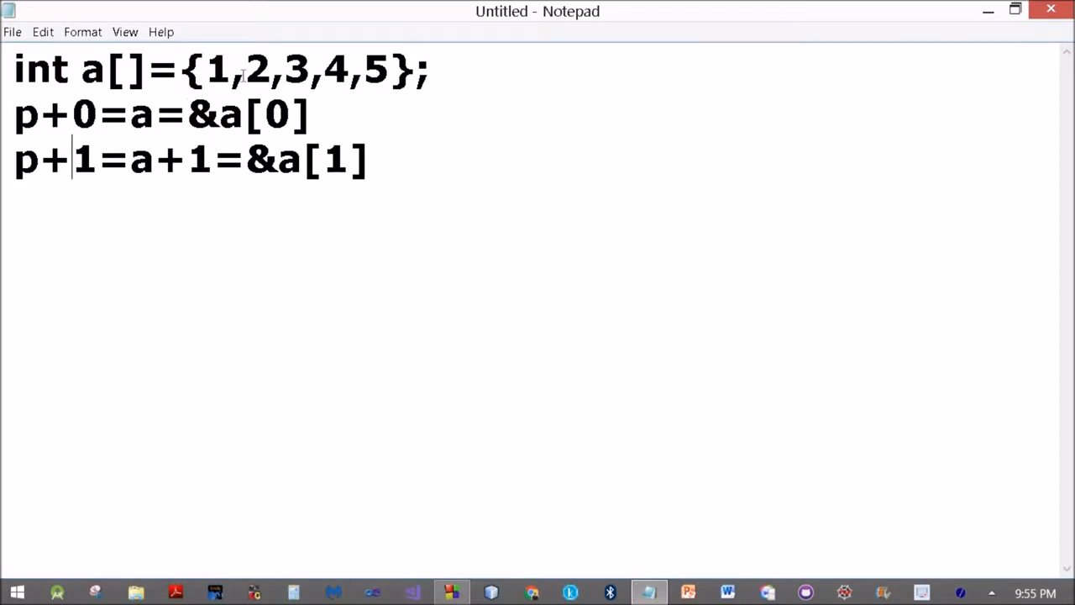
pyautogui.click(244, 69)
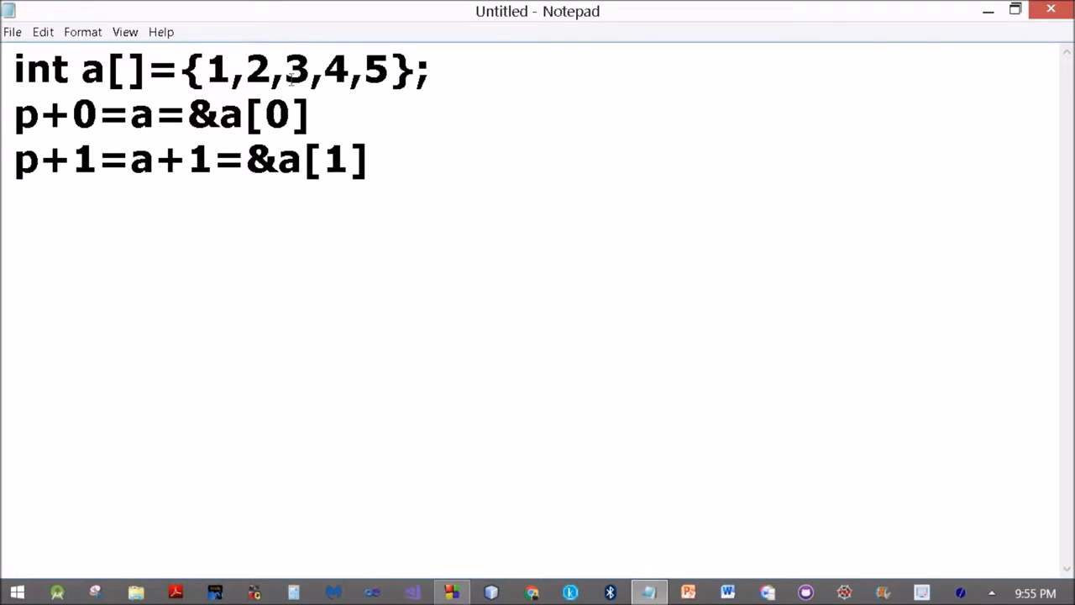
pyautogui.moveTo(471, 568)
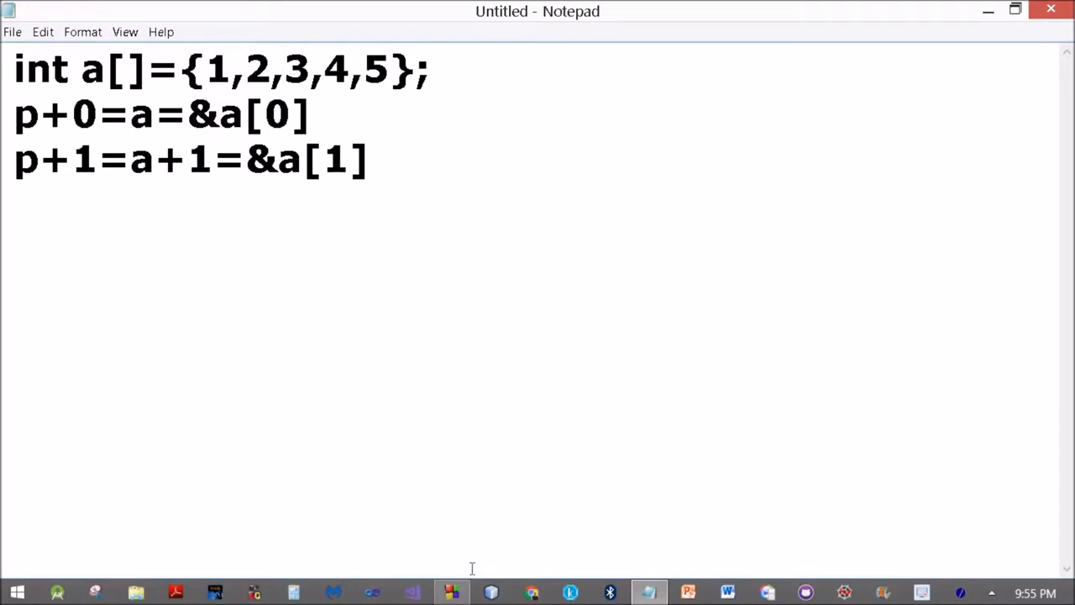
pyautogui.click(452, 592)
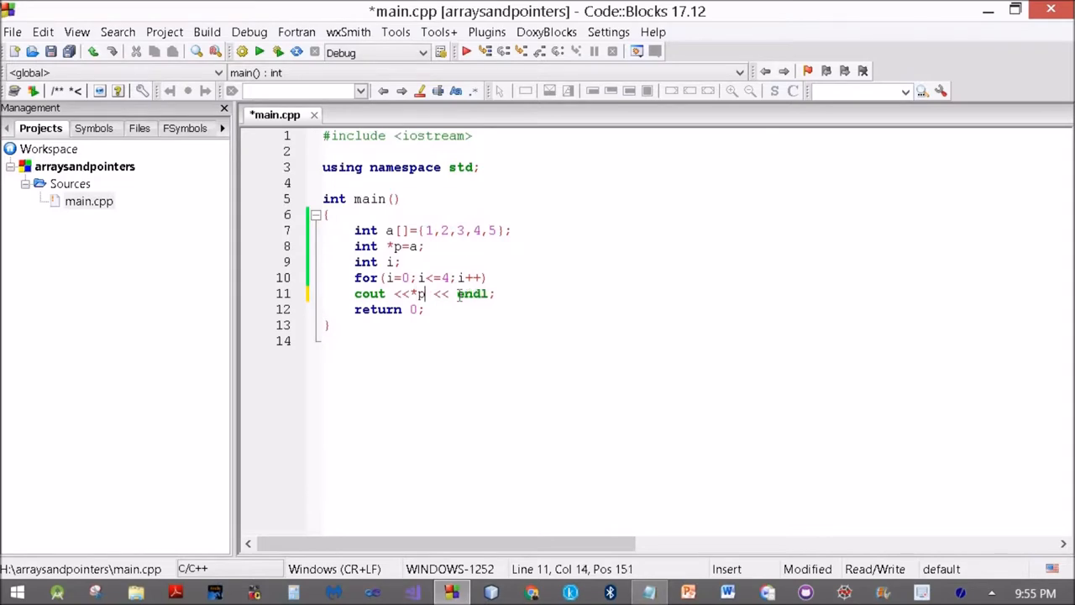
pyautogui.write('++')
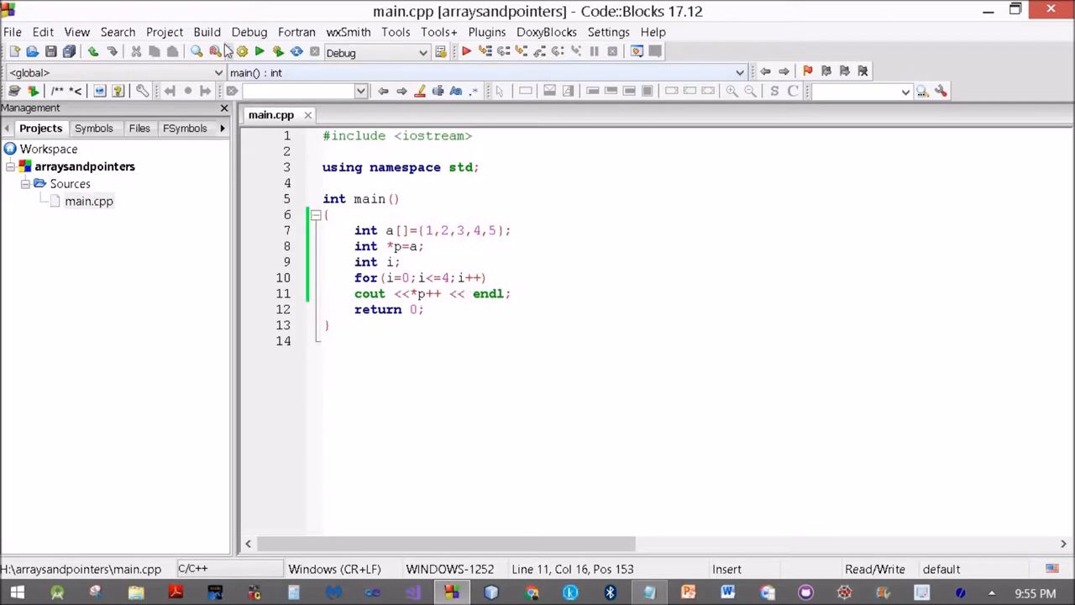
pyautogui.click(206, 32)
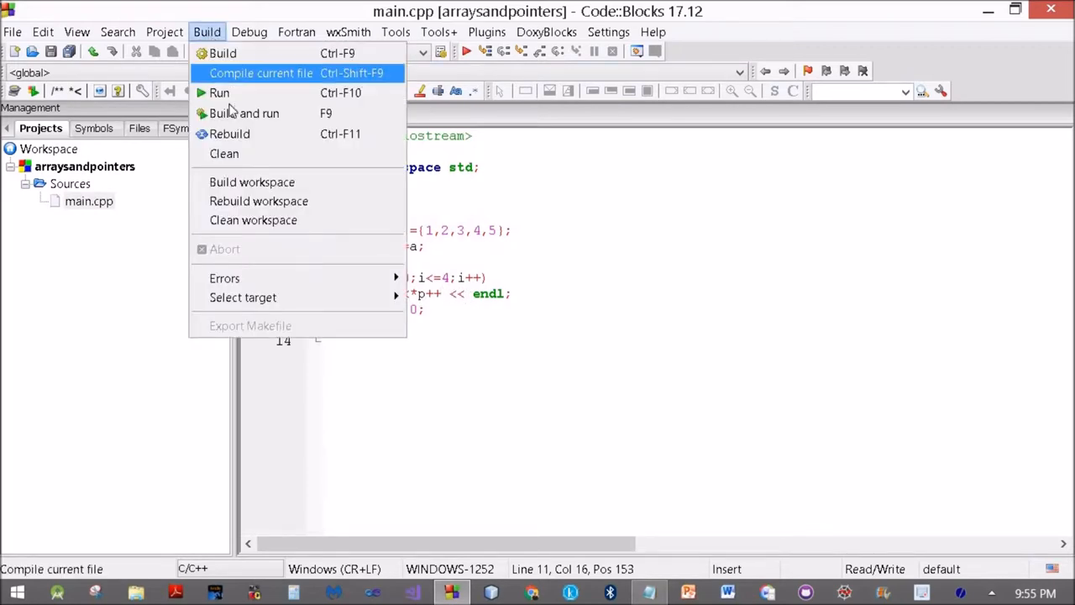
pyautogui.click(245, 112)
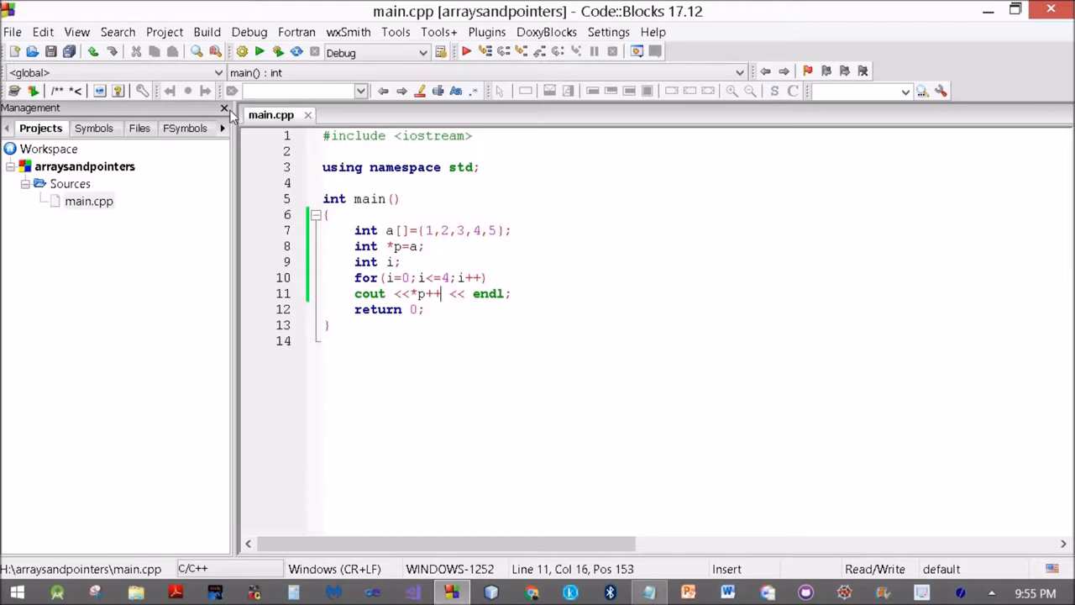
pyautogui.moveTo(278, 188)
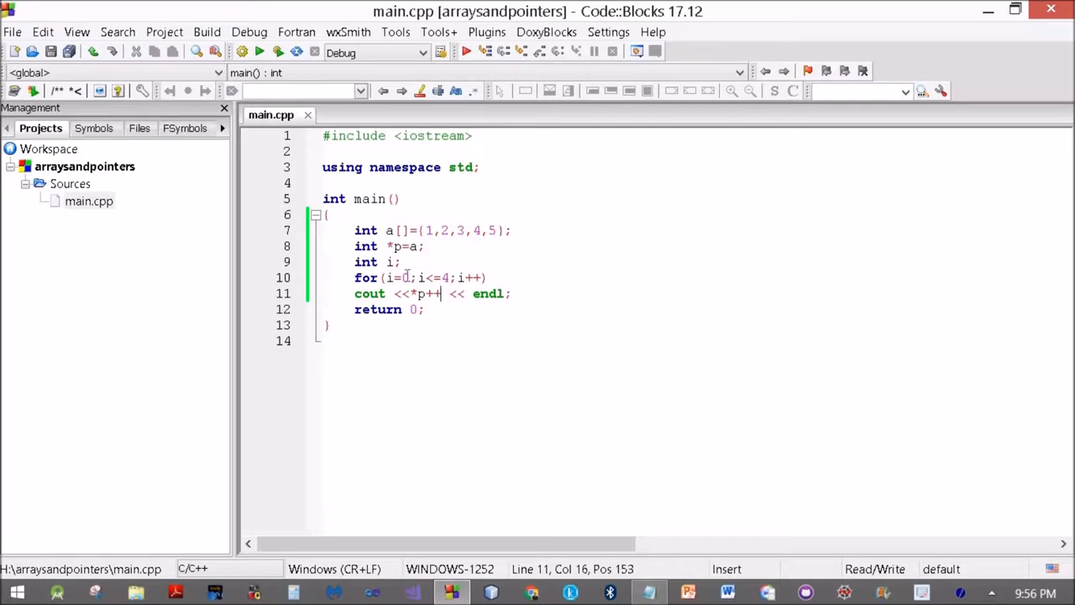
# - Delete int *p=a; and int i;, empty the for parentheses, and declare int* start;
pyautogui.click(410, 261)
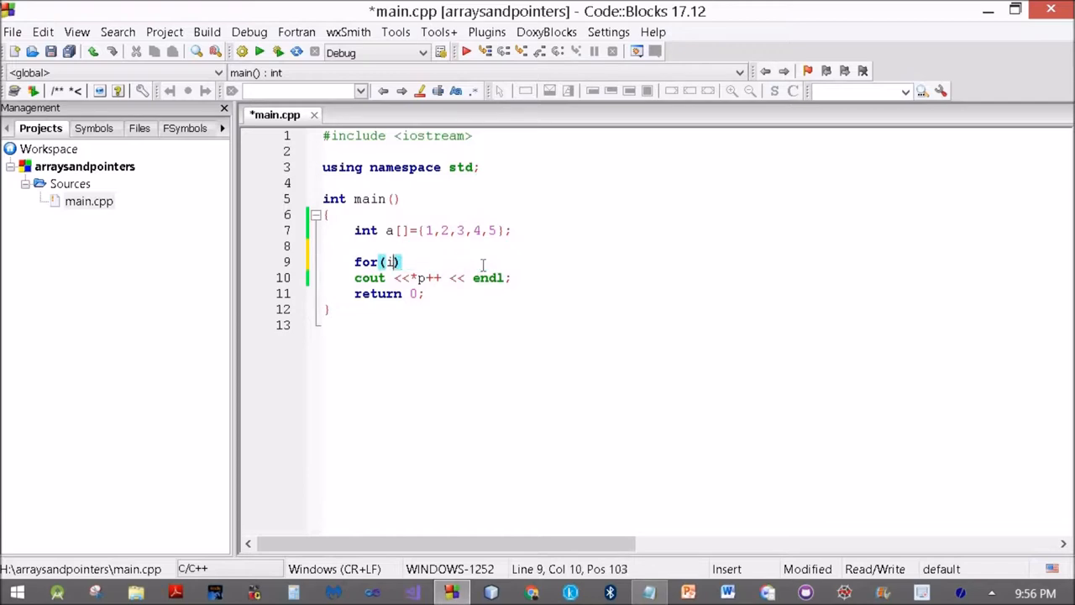
pyautogui.press('Backspace')
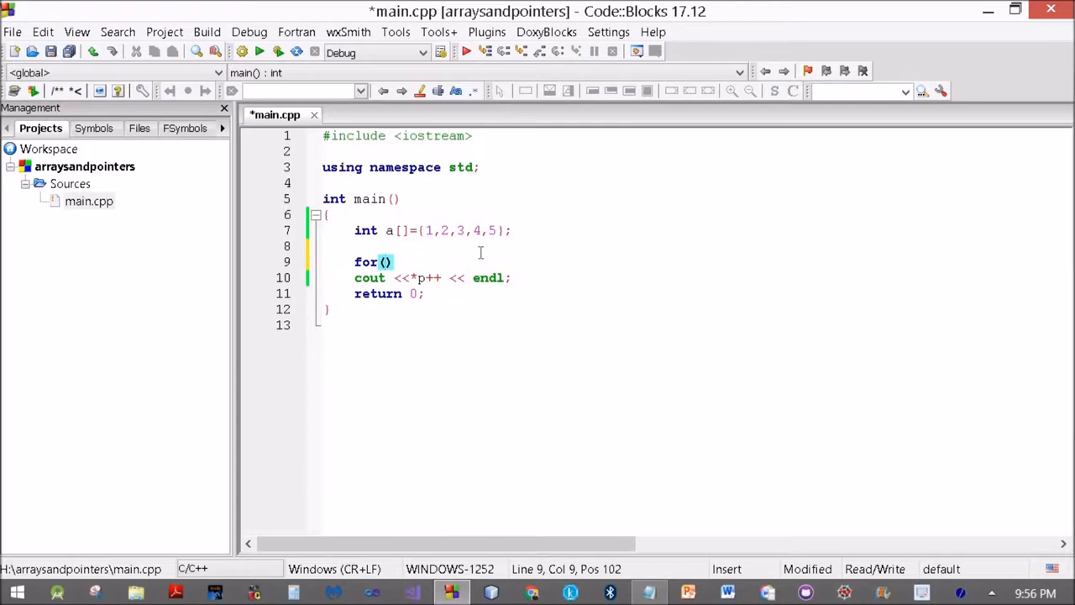
pyautogui.write('int*')
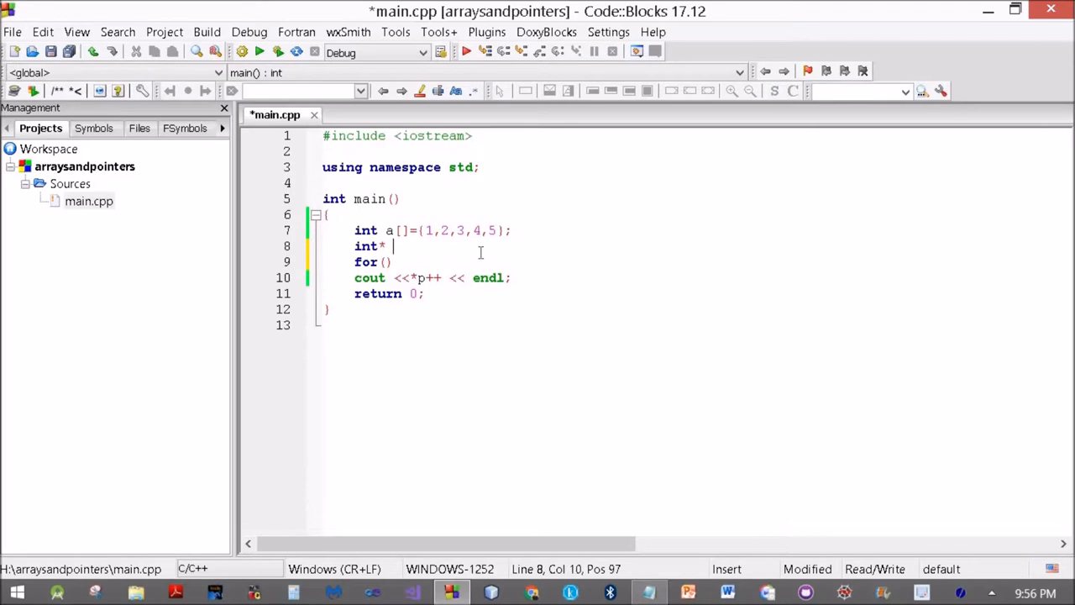
pyautogui.write('start;')
pyautogui.write('i')
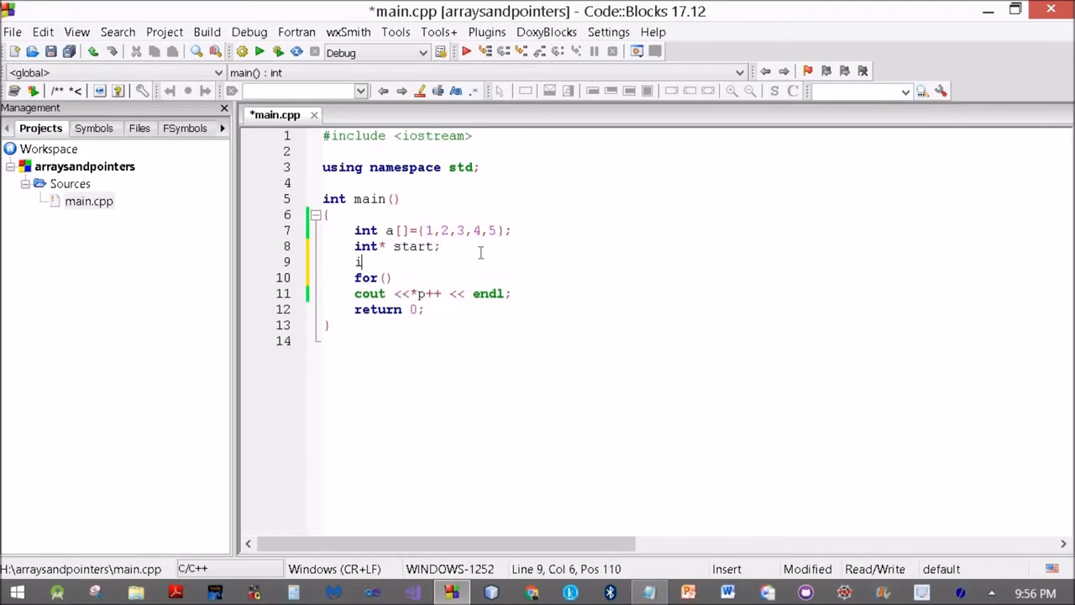
pyautogui.write('nt*')
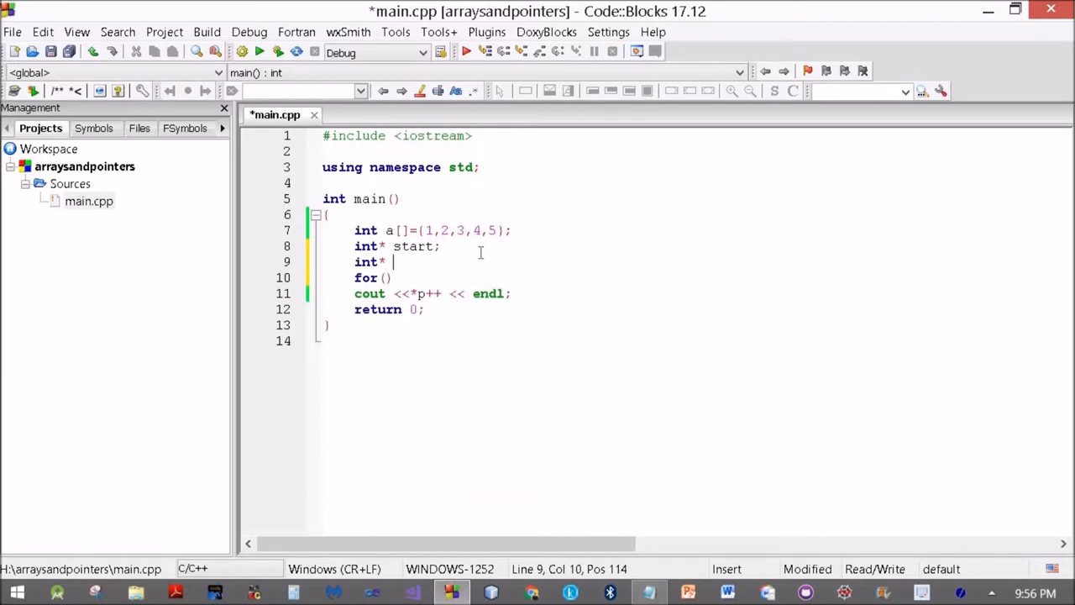
pyautogui.write('en')
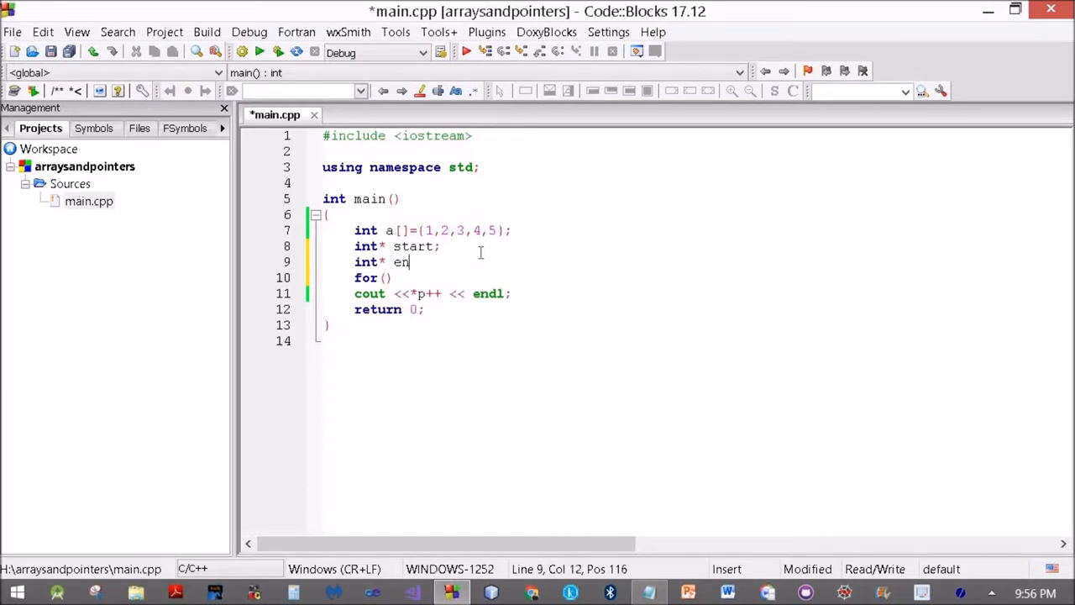
pyautogui.write('d;')
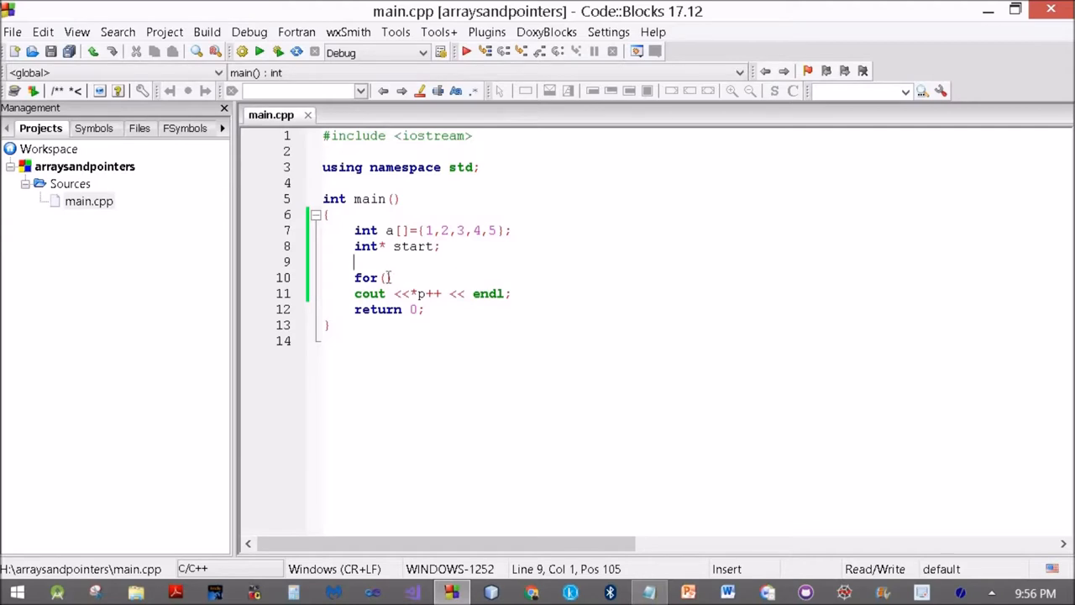
# - Write the loop header start=&a[0];start<=&a[4];start++ and print *start
pyautogui.write('()')
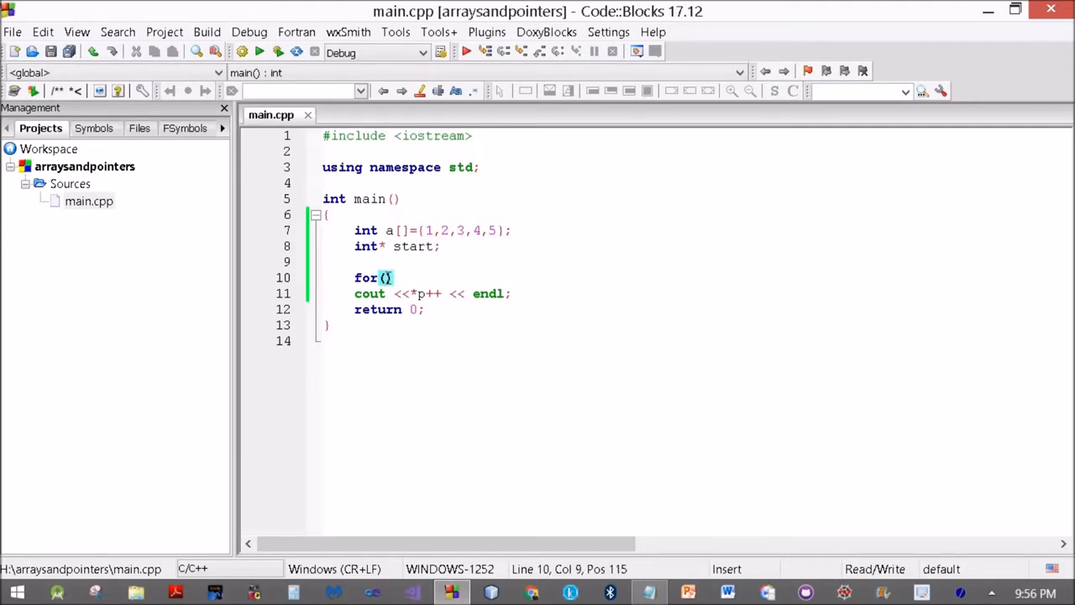
pyautogui.write('start')
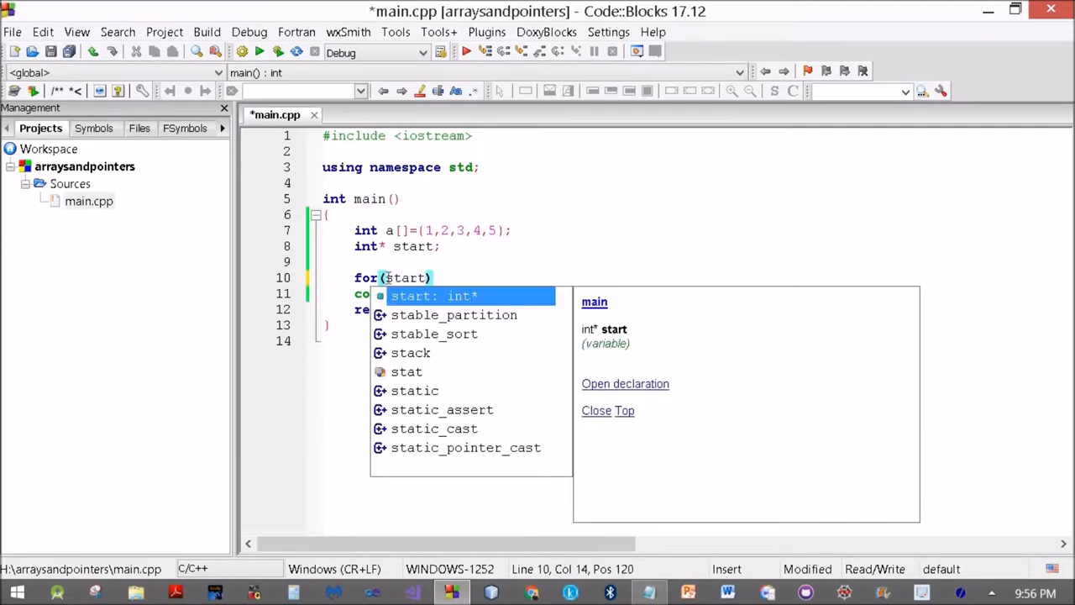
pyautogui.write('=&a')
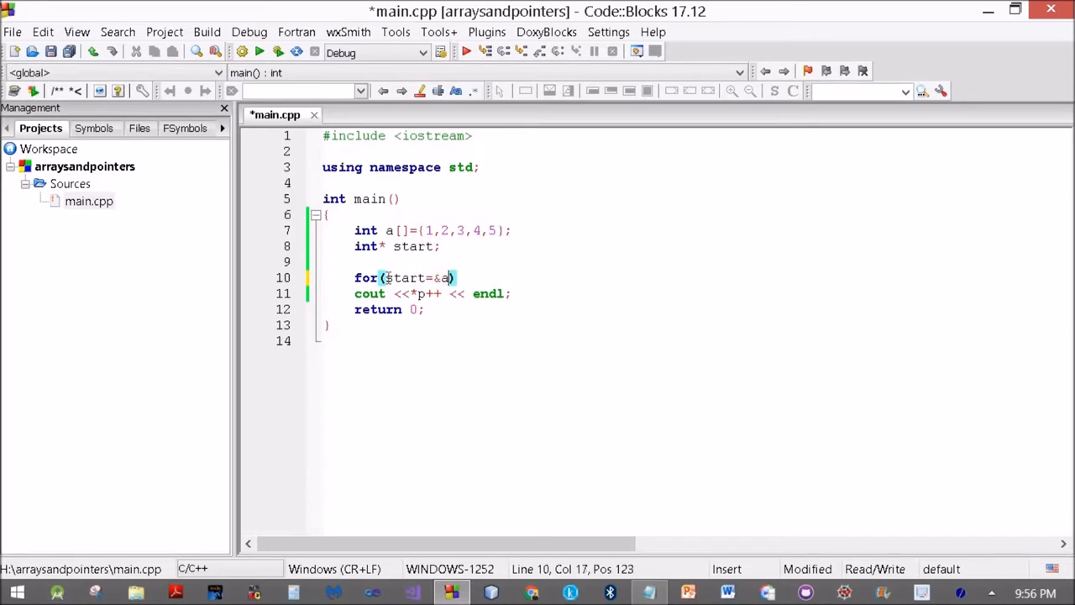
pyautogui.write('[0]')
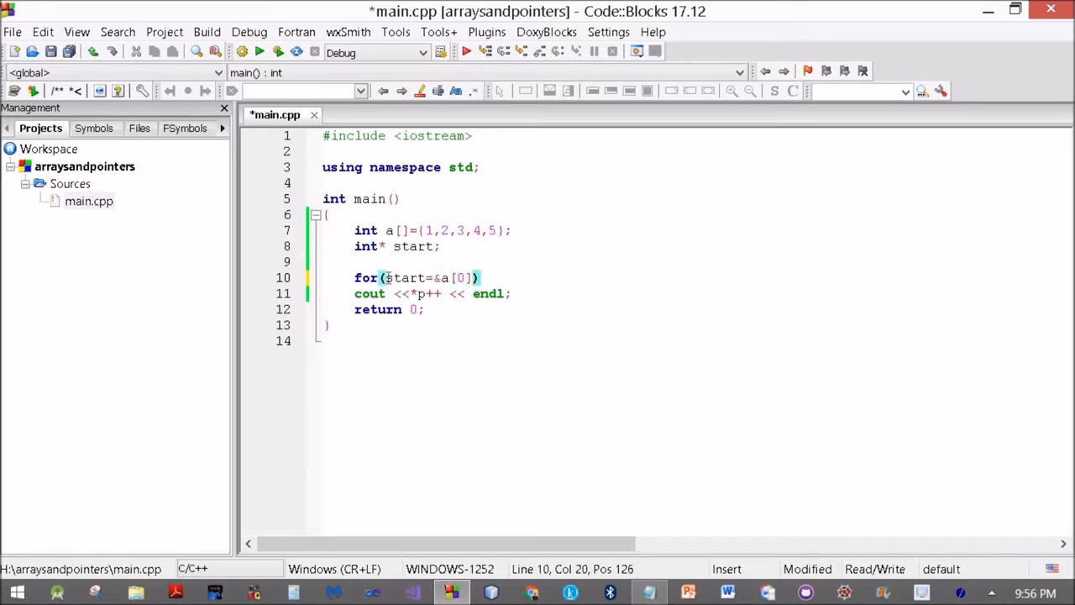
pyautogui.write(';')
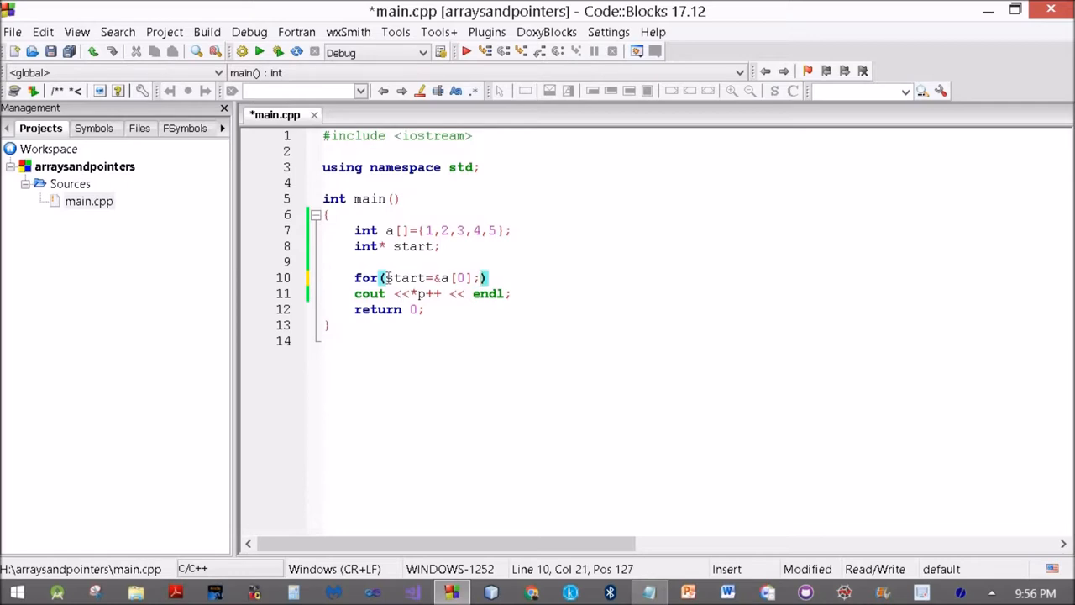
pyautogui.write('star')
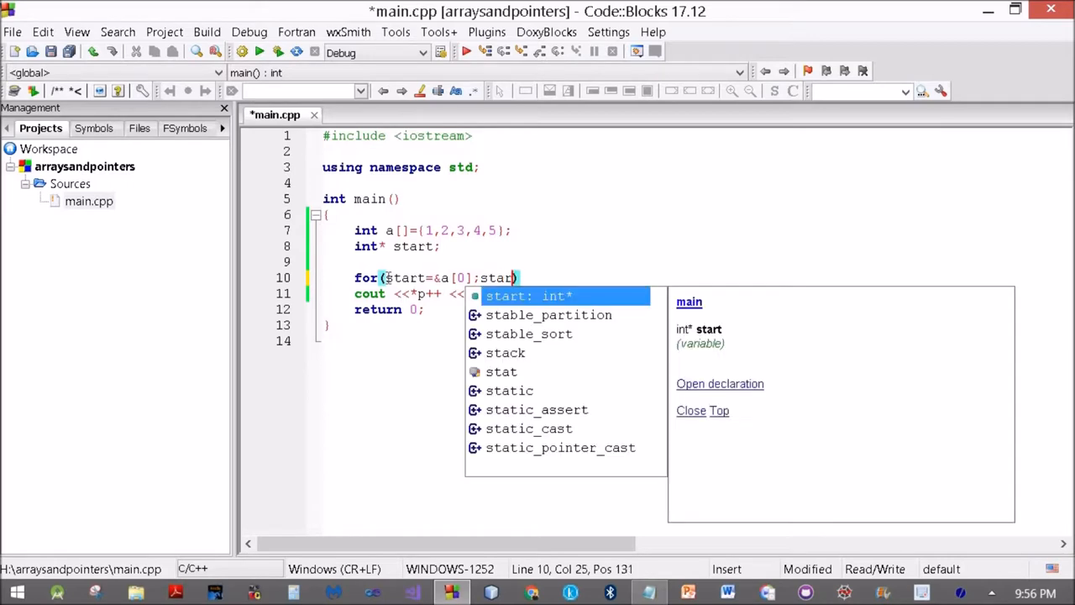
pyautogui.write('t<')
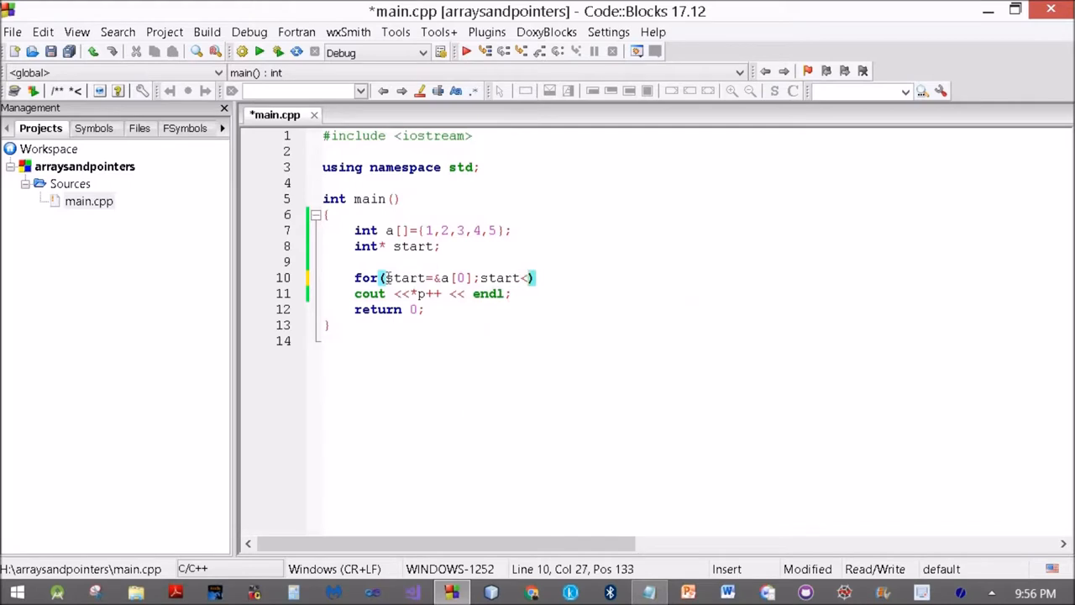
pyautogui.write('<=')
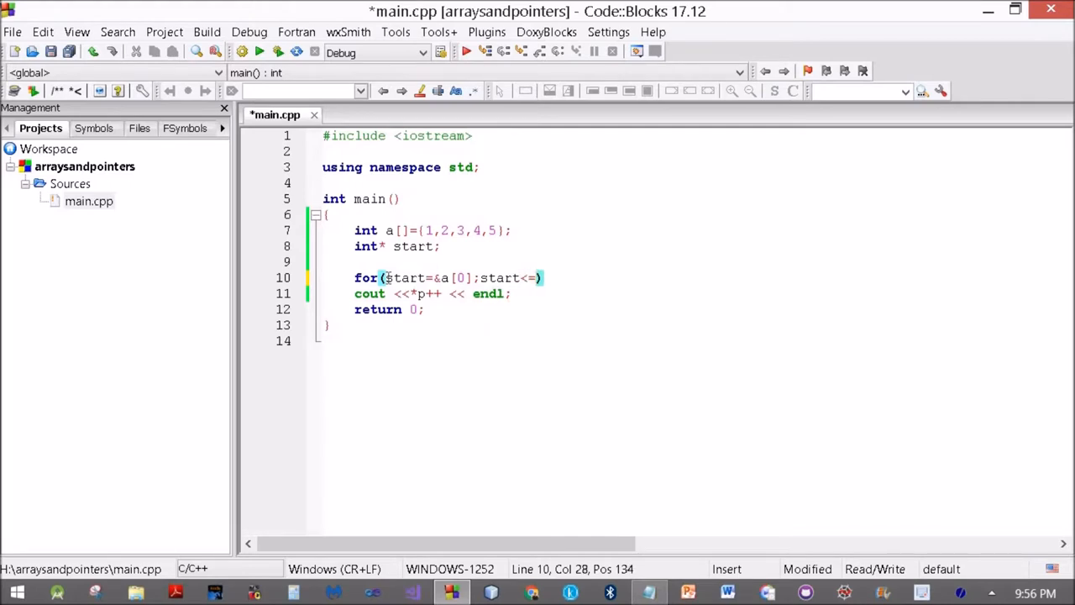
pyautogui.write('&a')
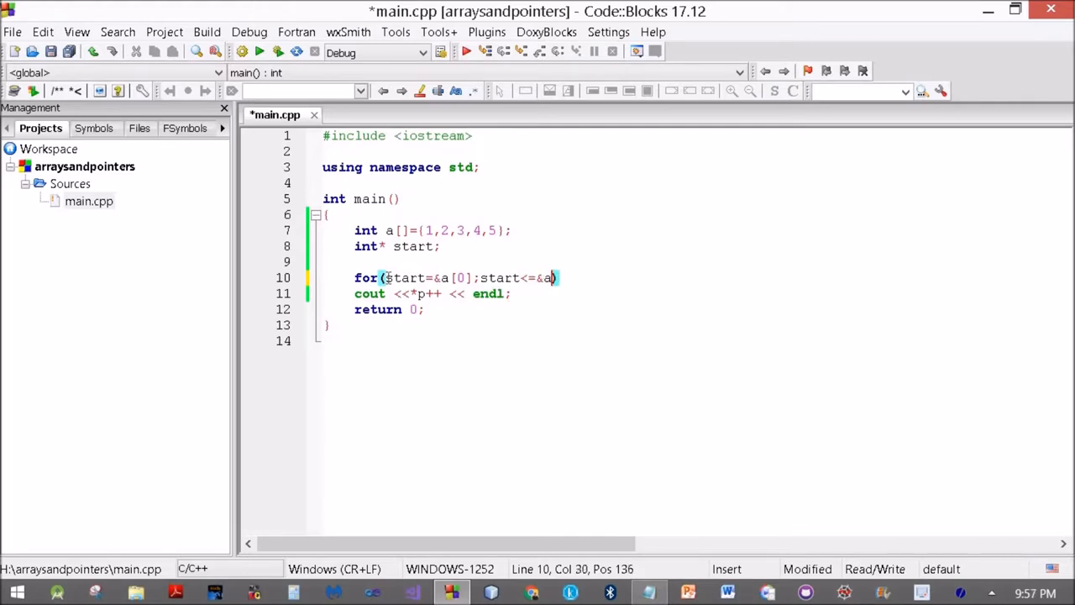
pyautogui.write('[4')
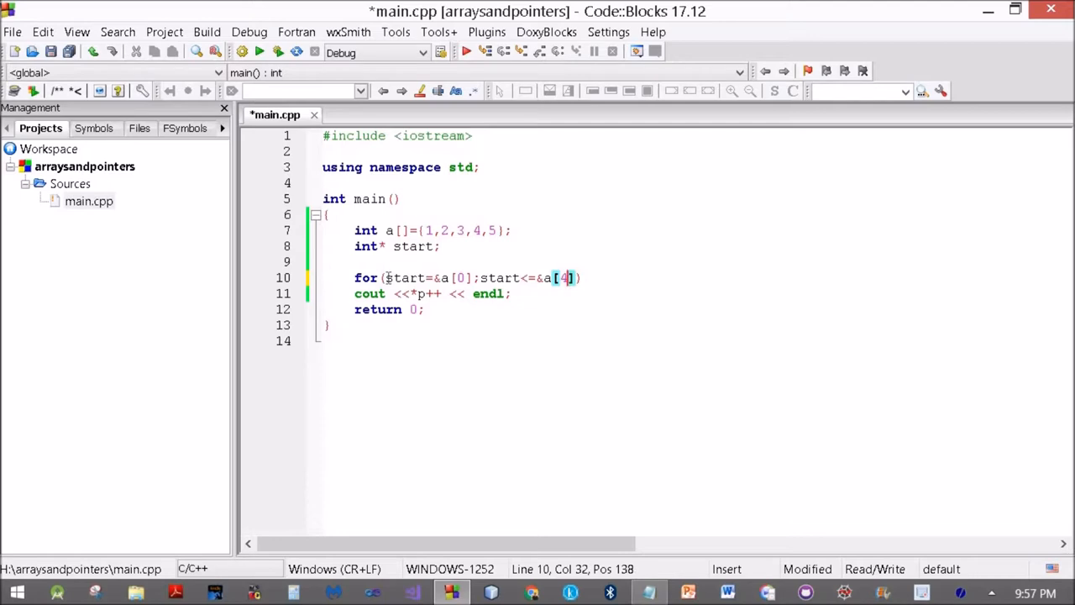
pyautogui.write(')')
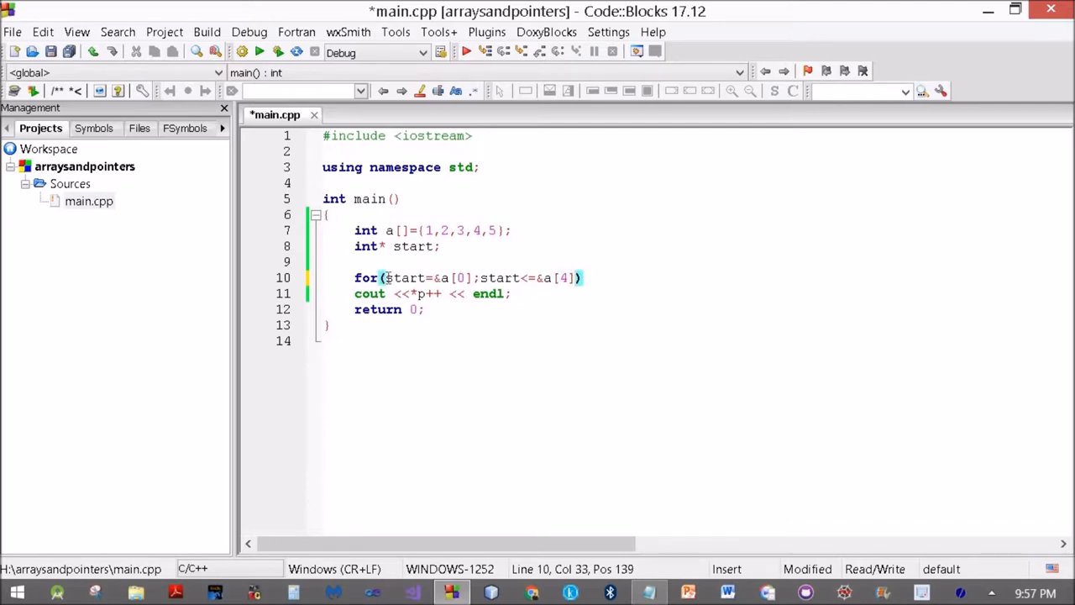
pyautogui.write(';st')
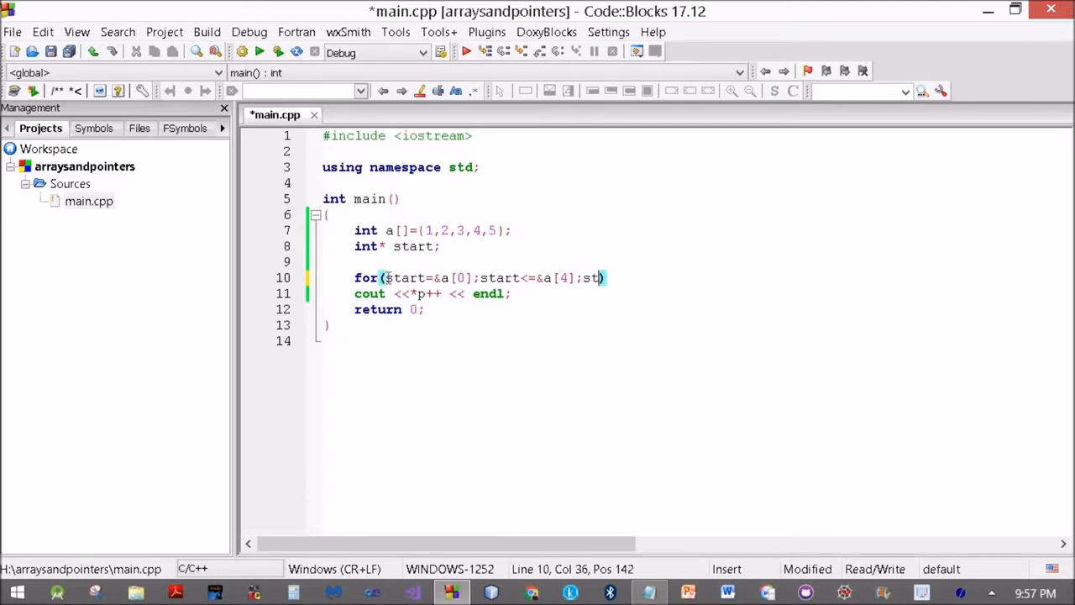
pyautogui.write('art++')
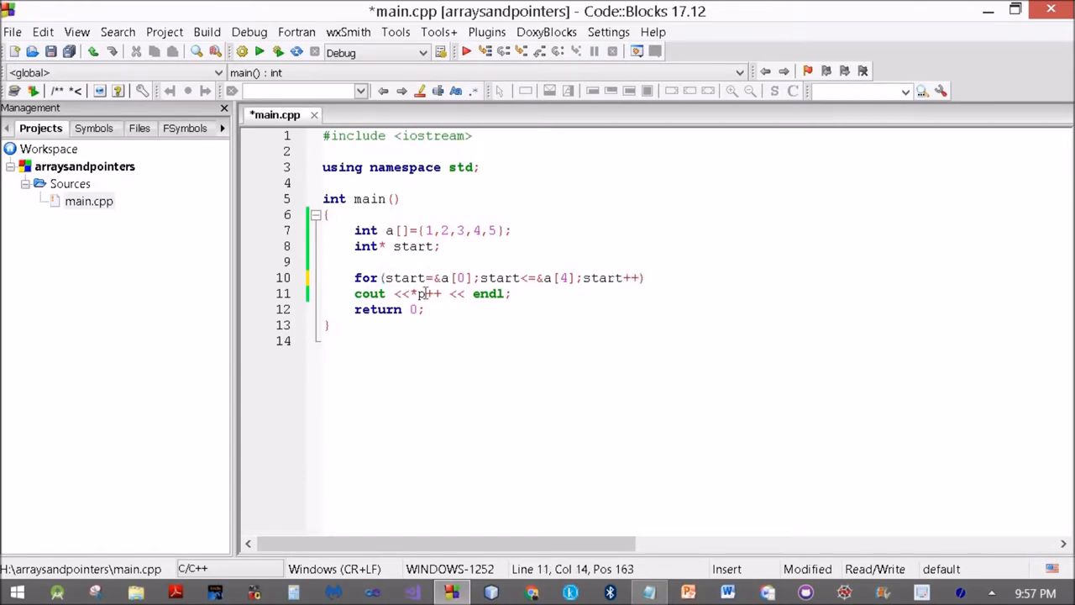
pyautogui.write('start')
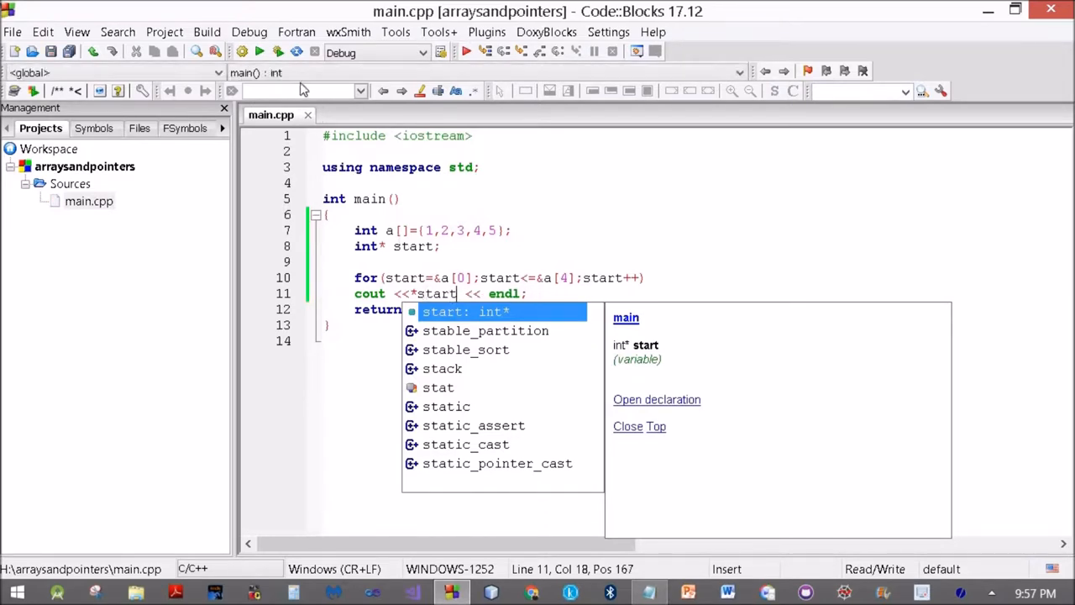
# - Build and run the pointer-loop program three times, closing the console once between runs
pyautogui.click(207, 32)
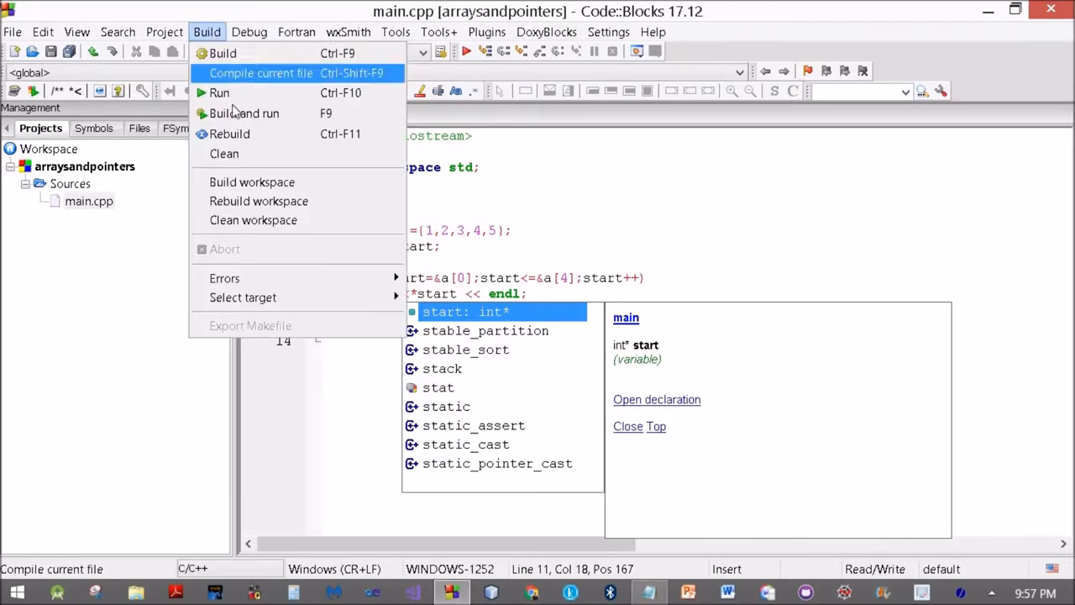
pyautogui.moveTo(244, 113)
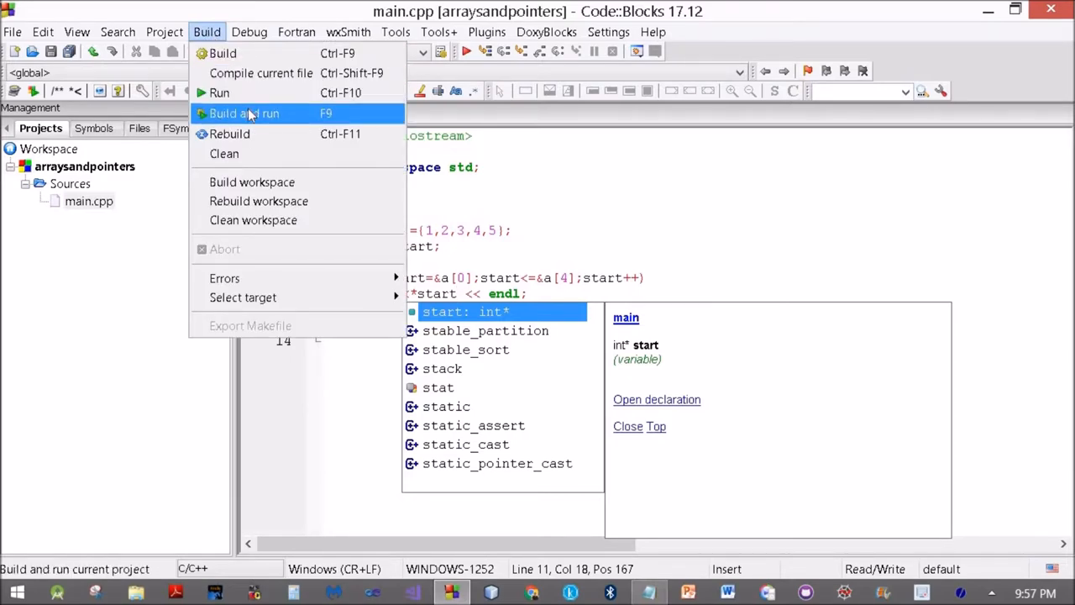
pyautogui.click(243, 114)
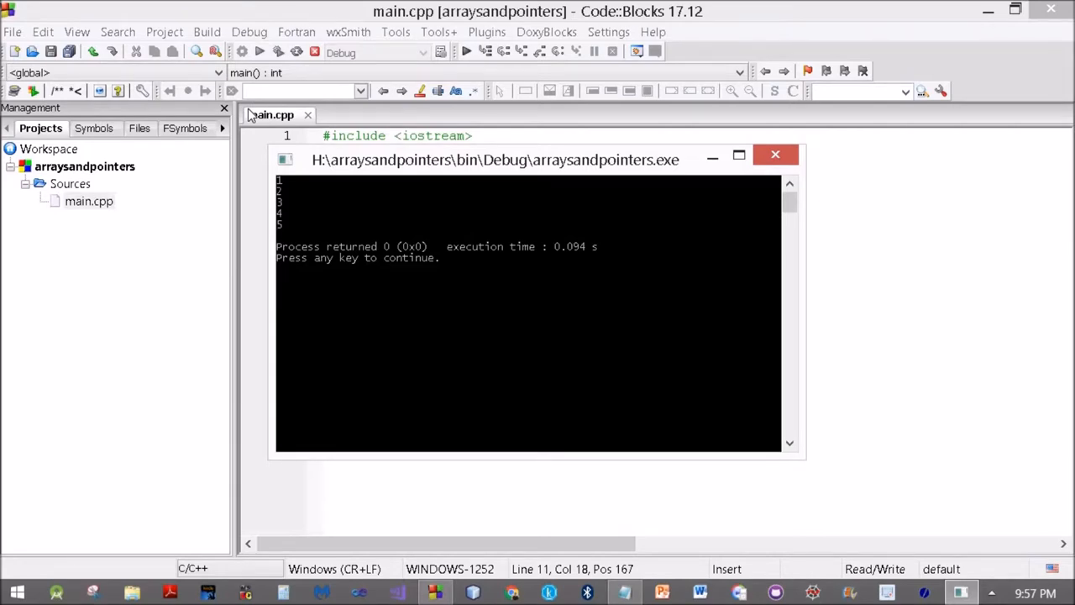
pyautogui.click(774, 153)
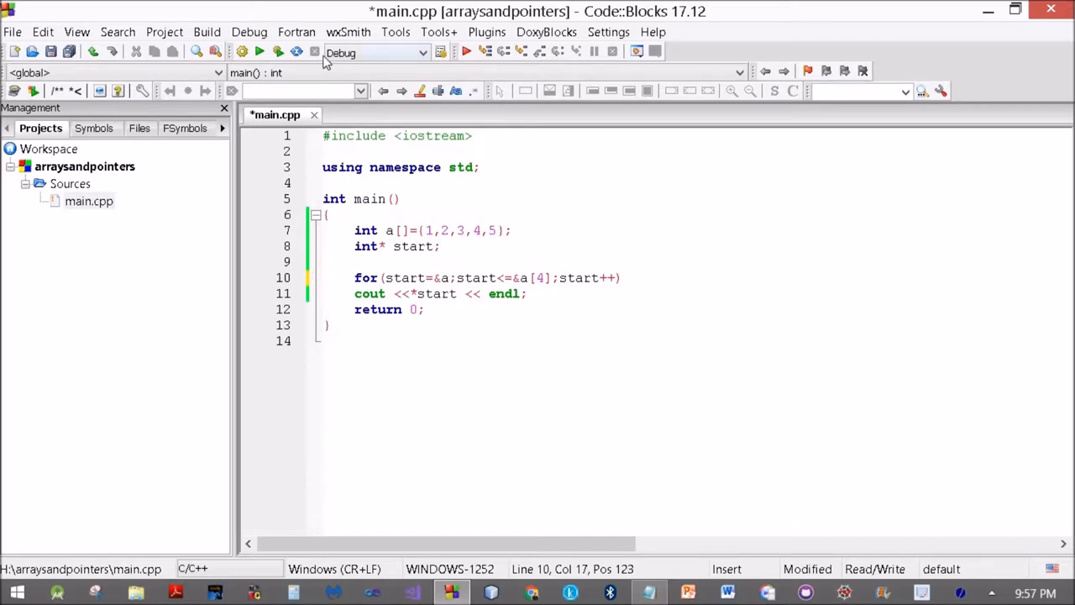
pyautogui.click(206, 32)
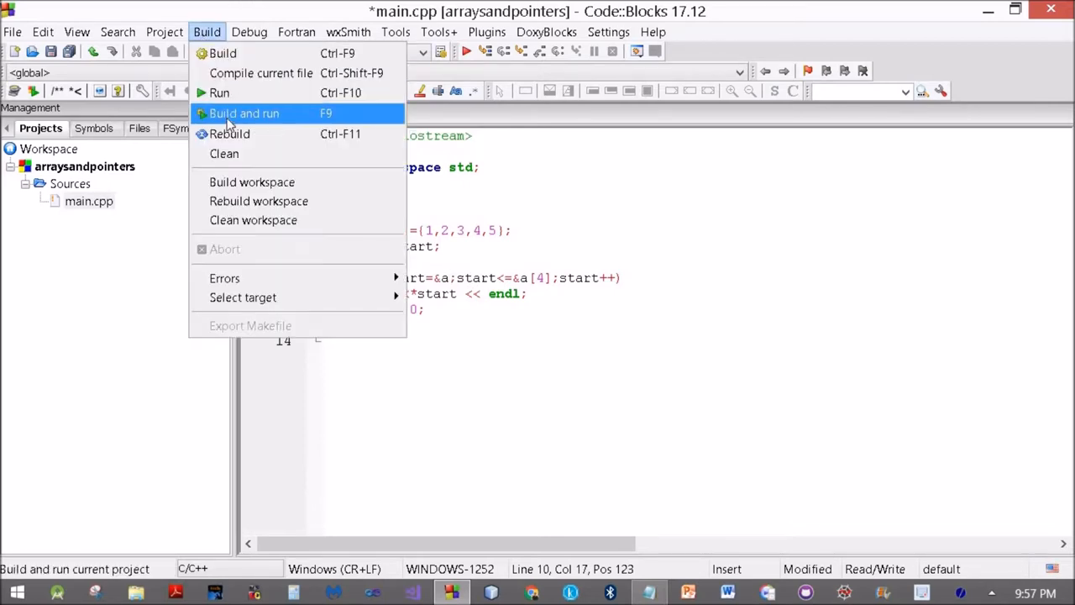
pyautogui.click(244, 113)
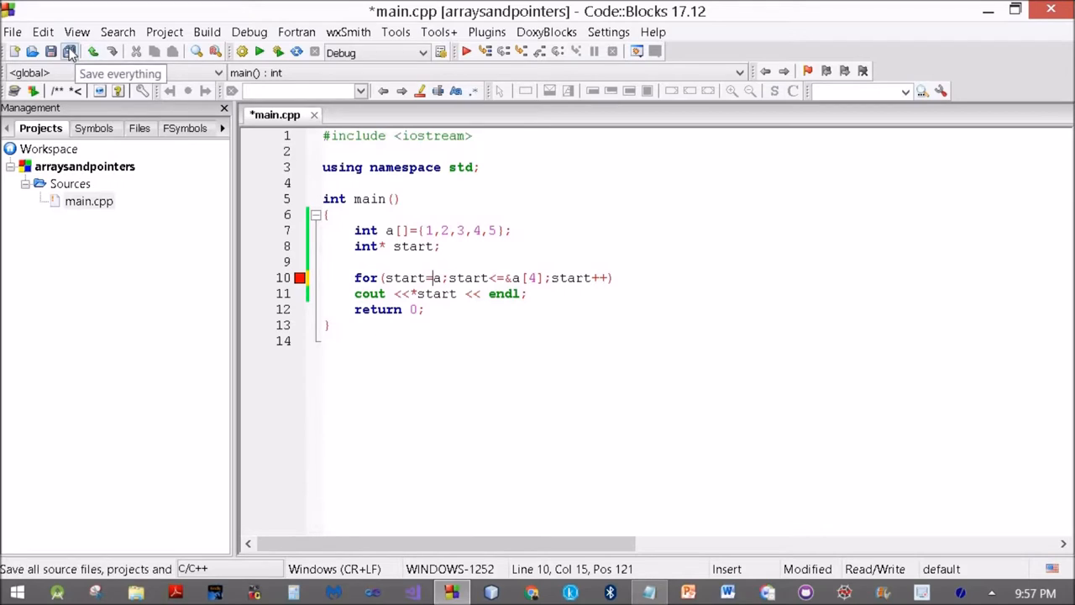
pyautogui.click(207, 32)
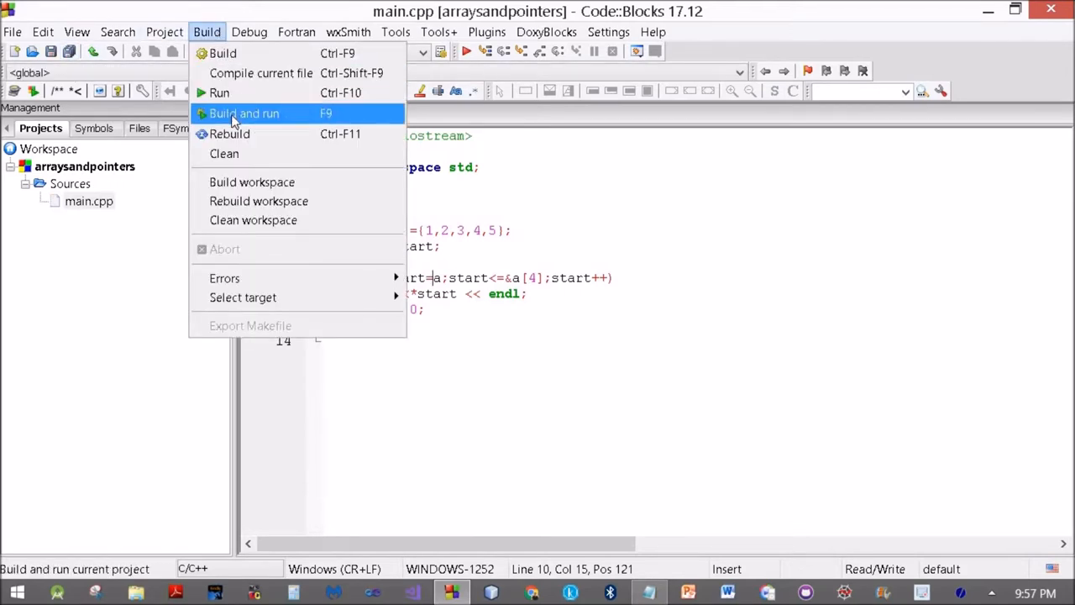
pyautogui.click(243, 113)
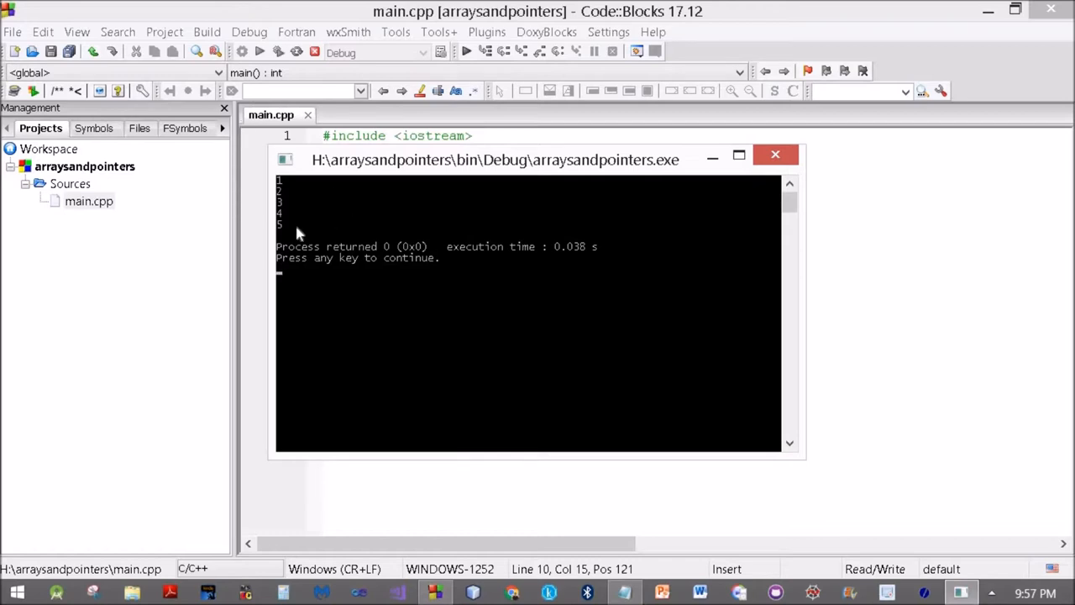
pyautogui.moveTo(638, 195)
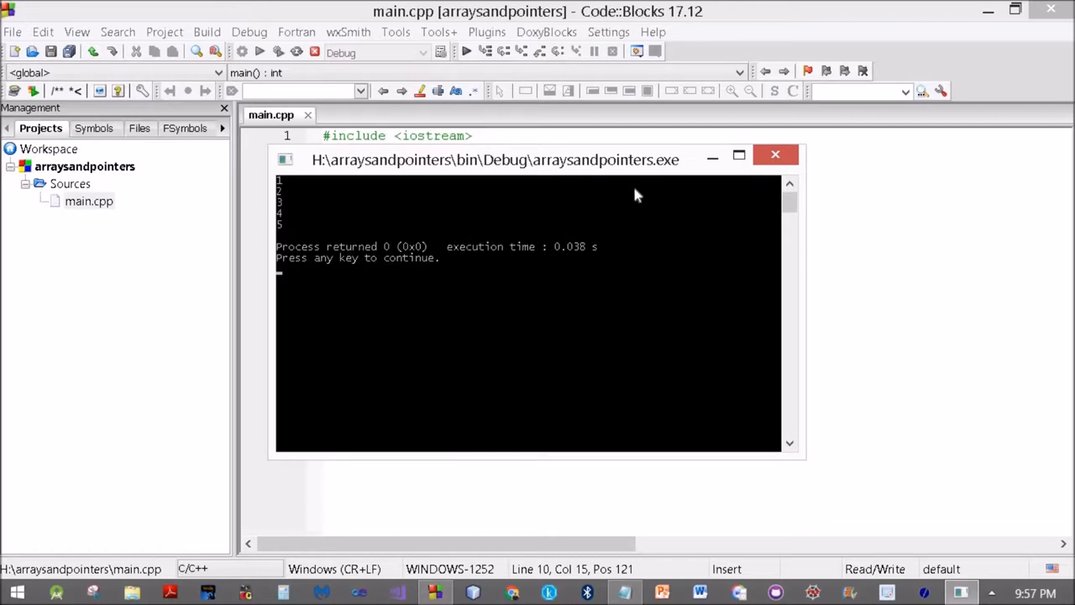
# - Close the console, rewrite main to print *a once, and save main.cpp
pyautogui.click(774, 155)
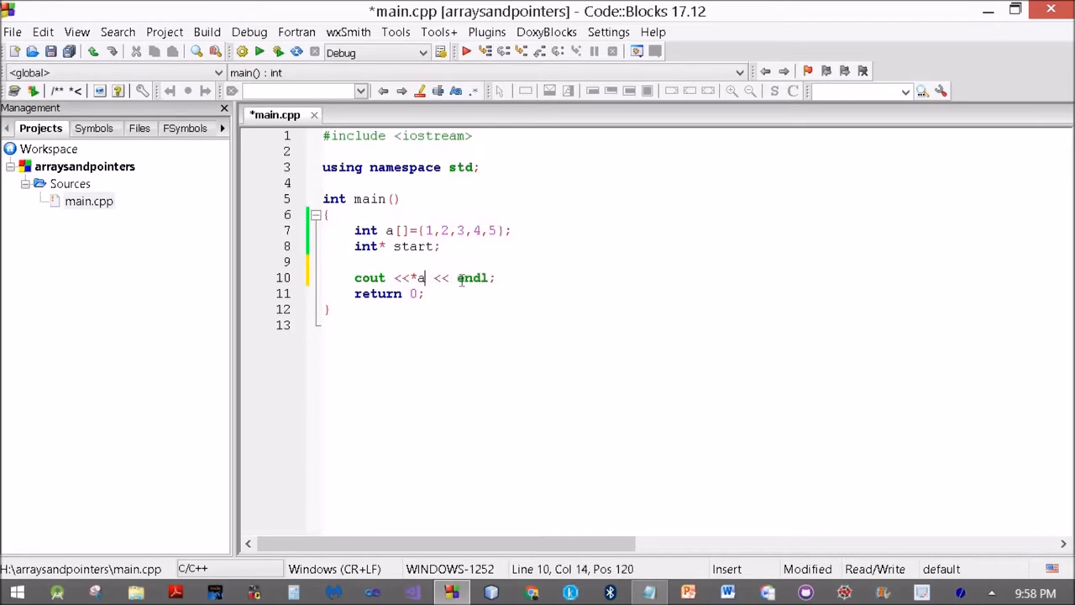
pyautogui.press('ctrl+a')
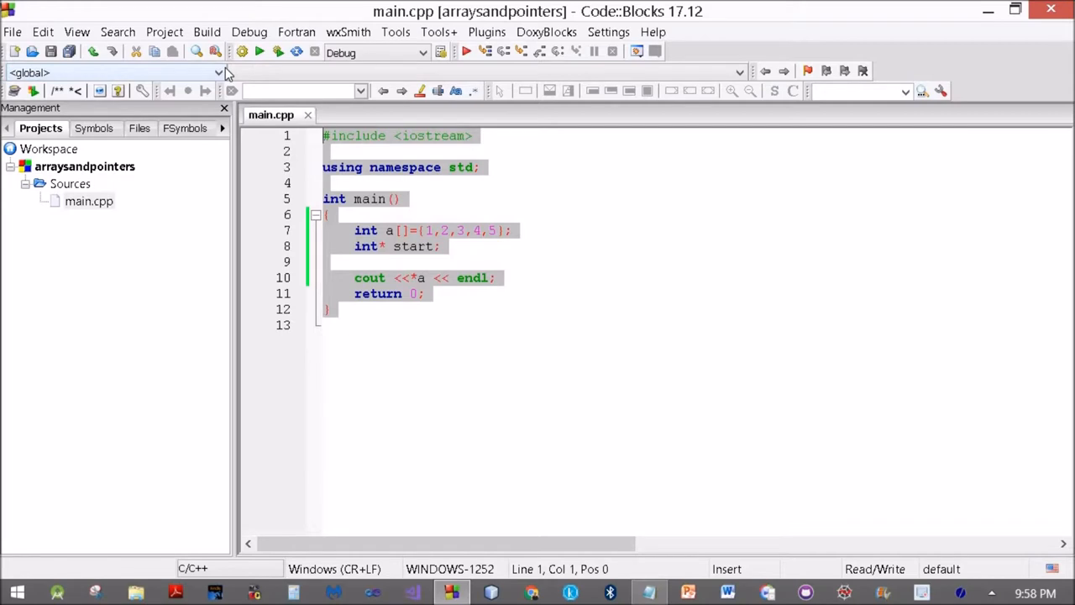
pyautogui.click(207, 32)
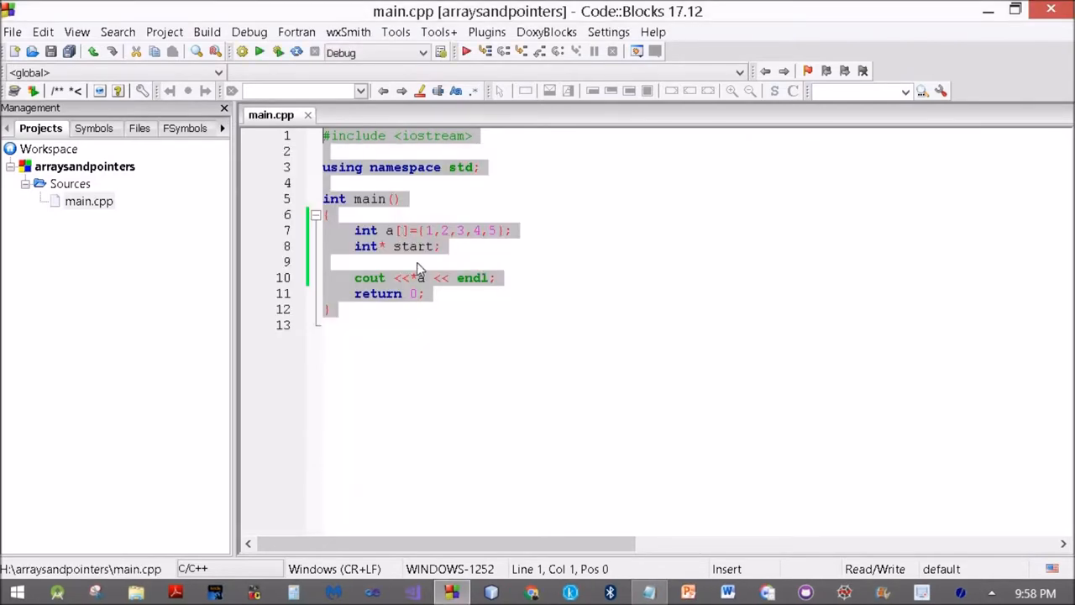
# - Change the line 8 pointer declaration to int* end=&a[4]
pyautogui.click(432, 246)
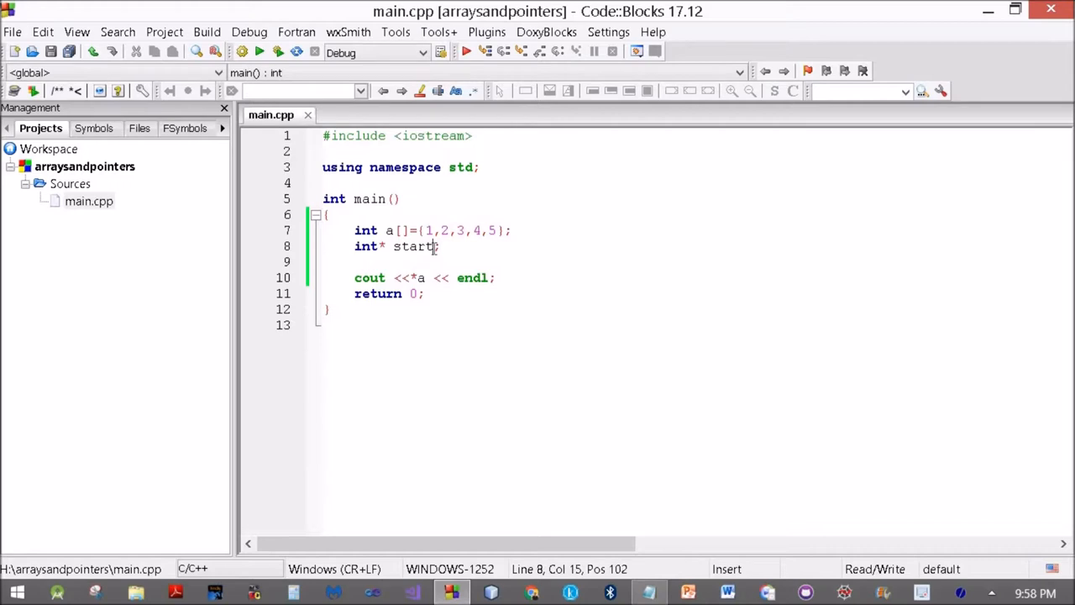
pyautogui.press('BackSpace')
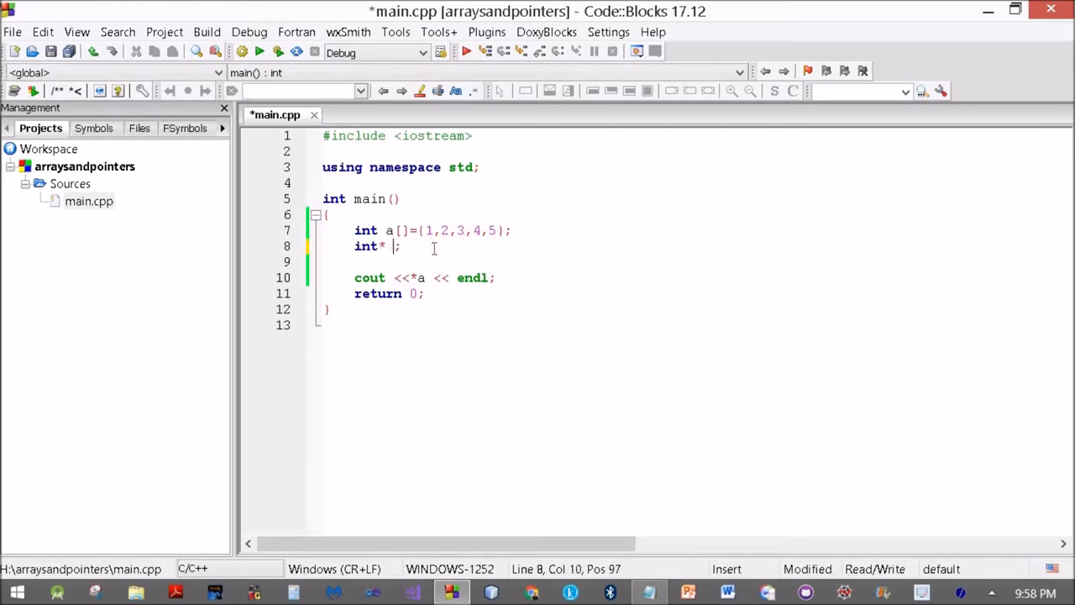
pyautogui.write('end=')
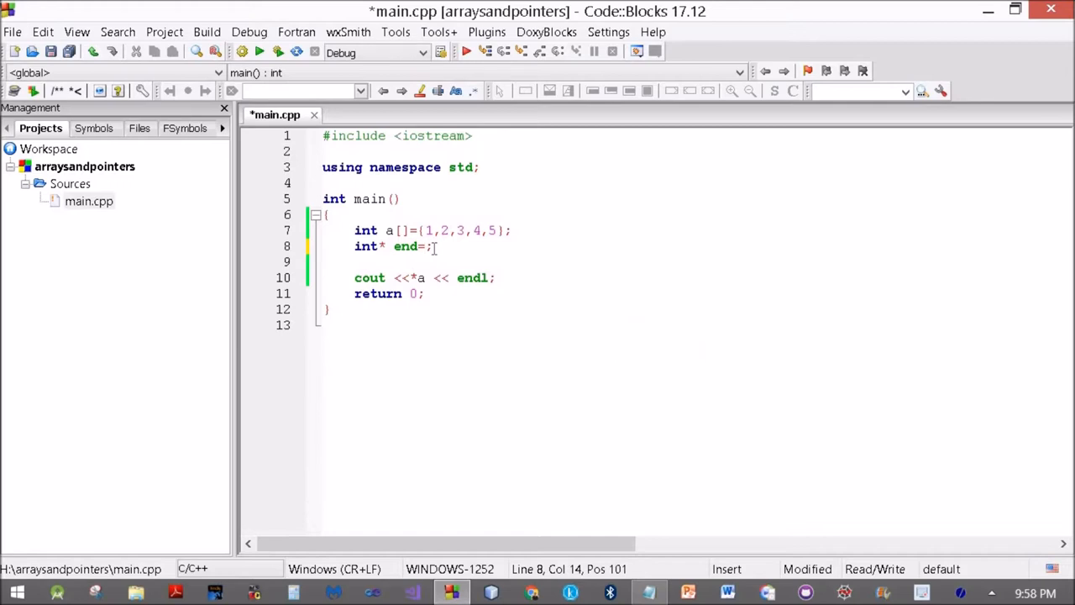
pyautogui.write('&a[4]')
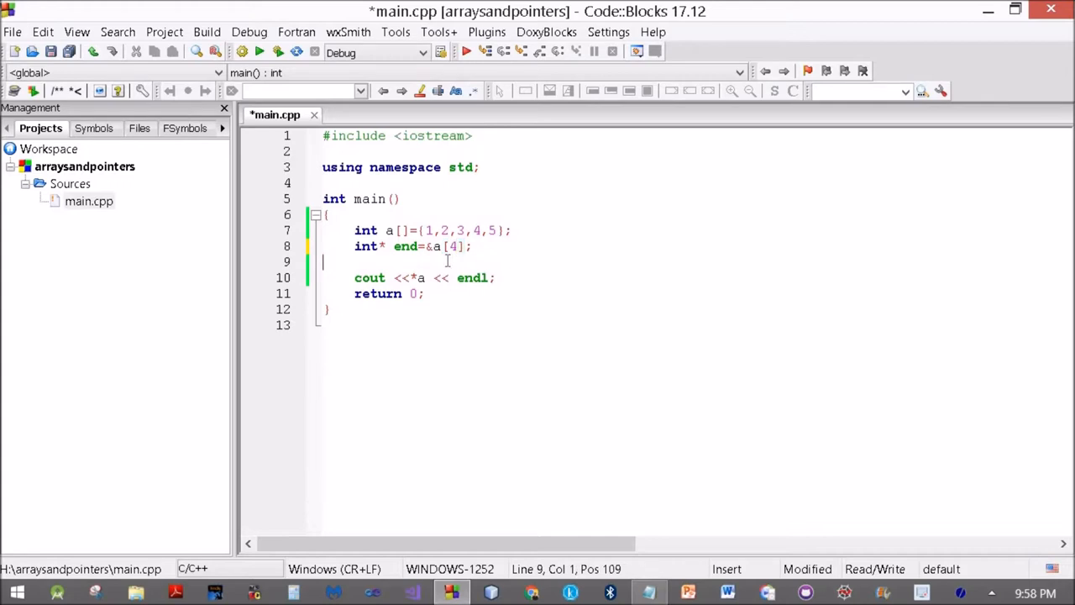
# - Add the for(;a<=end;a++) loop and retype int a[]={1,2,3,4,5};
pyautogui.write('for')
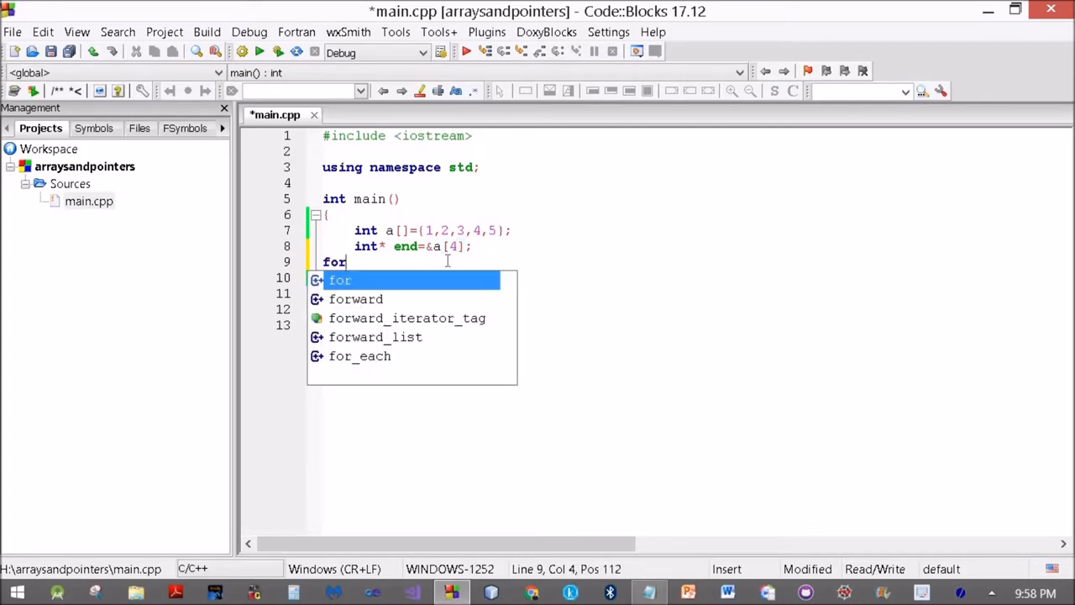
pyautogui.write('()')
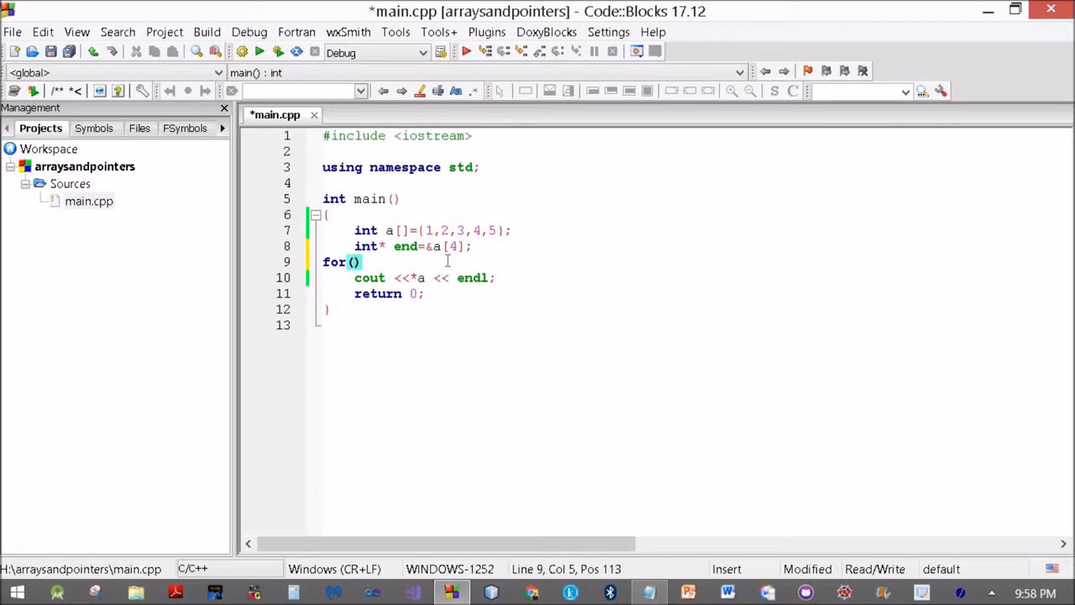
pyautogui.write(';')
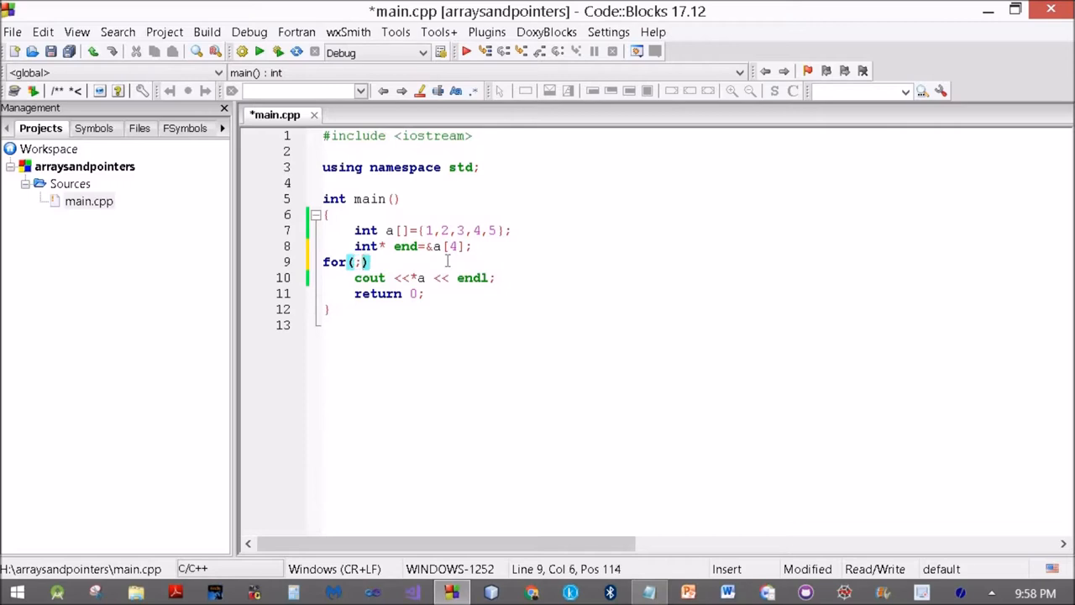
pyautogui.write('a')
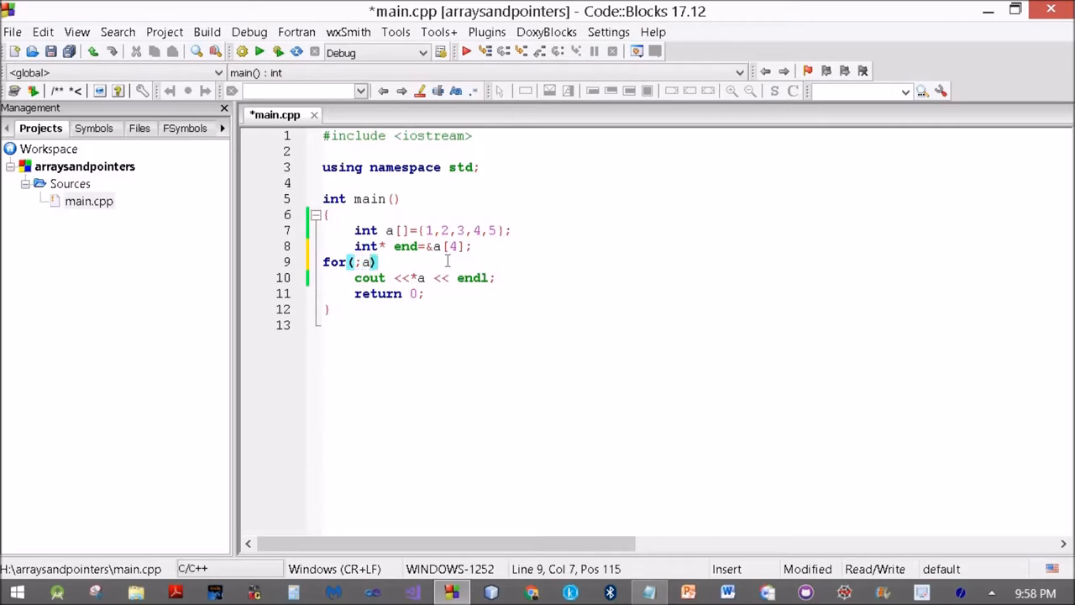
pyautogui.write('<=end;')
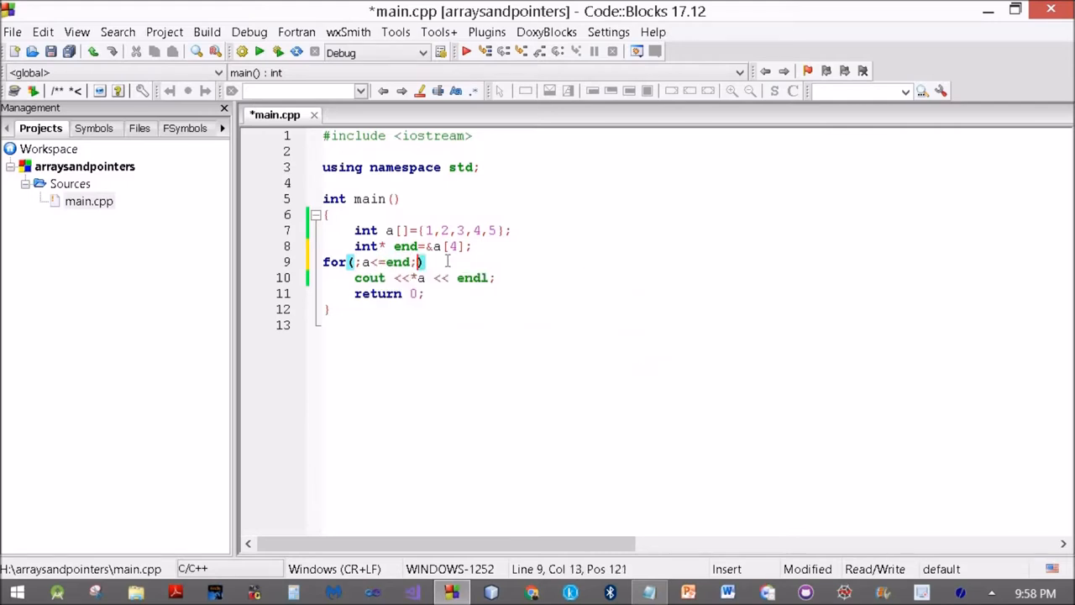
pyautogui.write('a++')
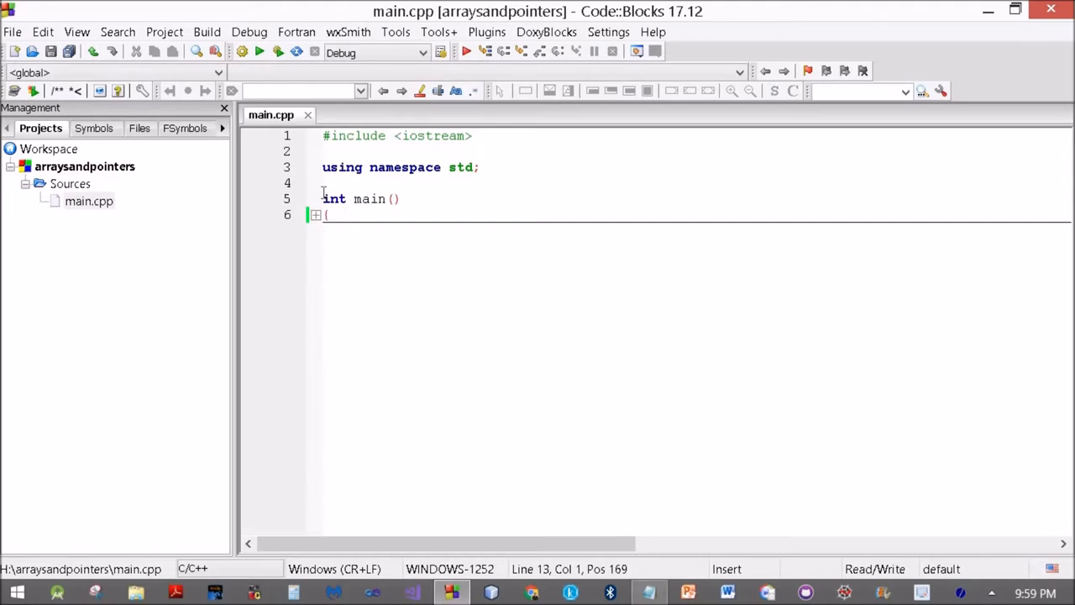
pyautogui.write('int a[]={1,2,3,4,5};')
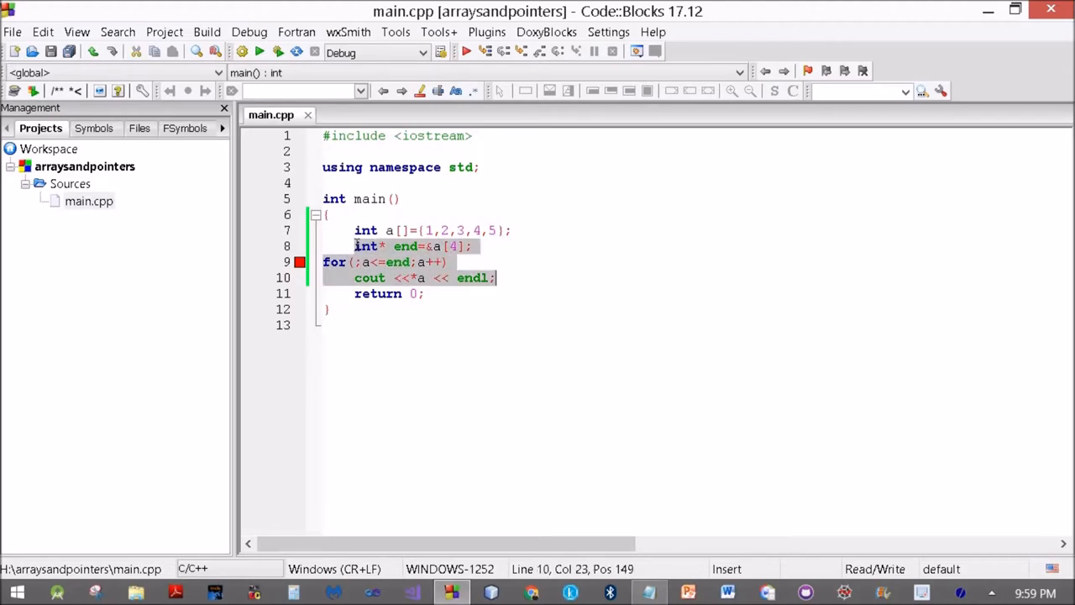
# - Replace the old lines with int* p1=&a[2]; and int* p2=&a[4];
pyautogui.press('Delete')
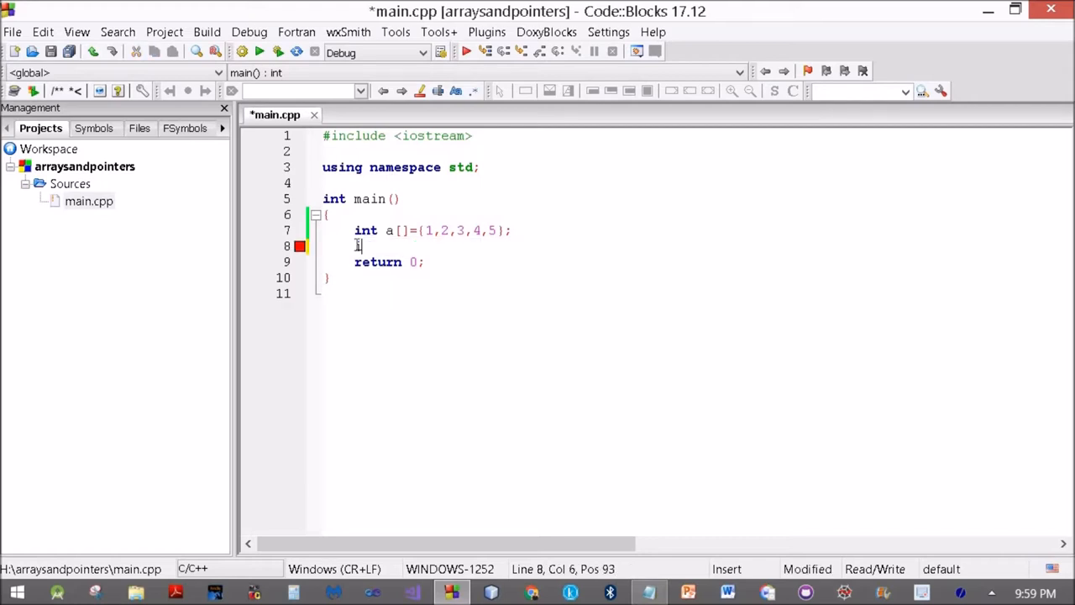
pyautogui.write('int*')
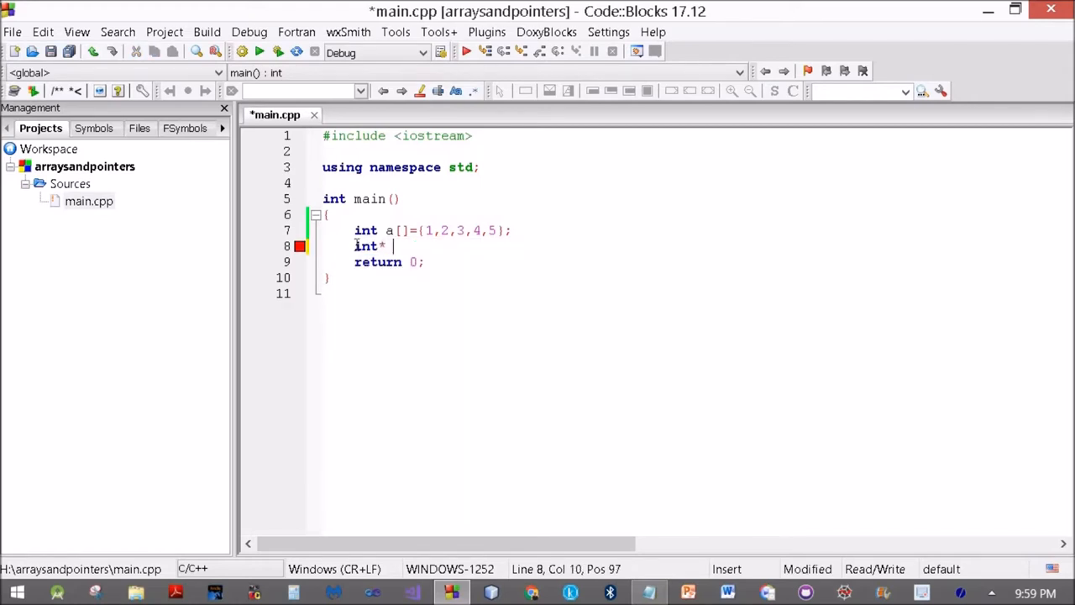
pyautogui.write('p1=')
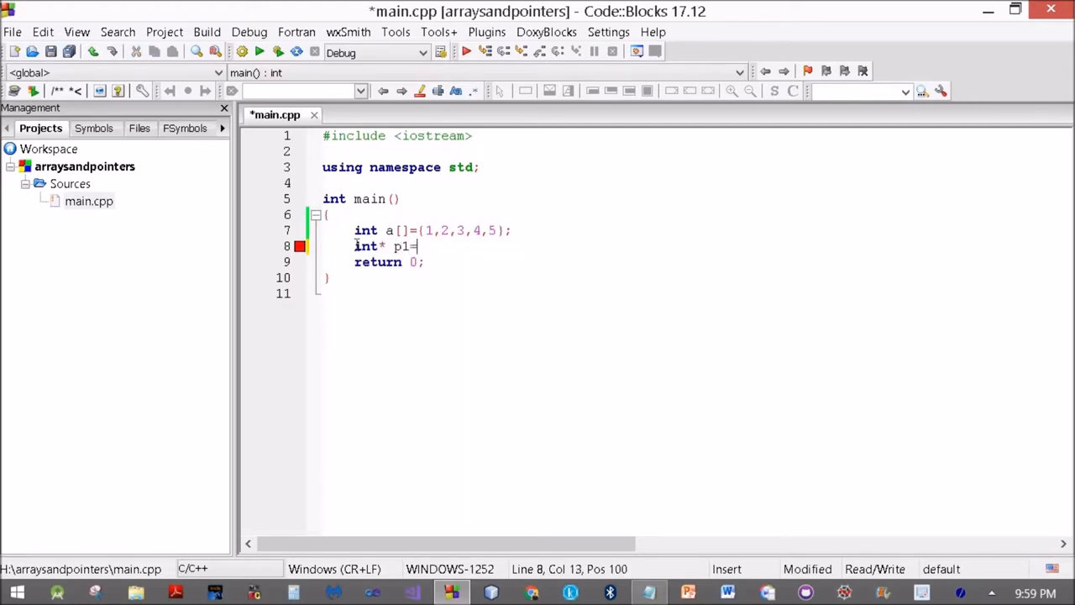
pyautogui.write('&')
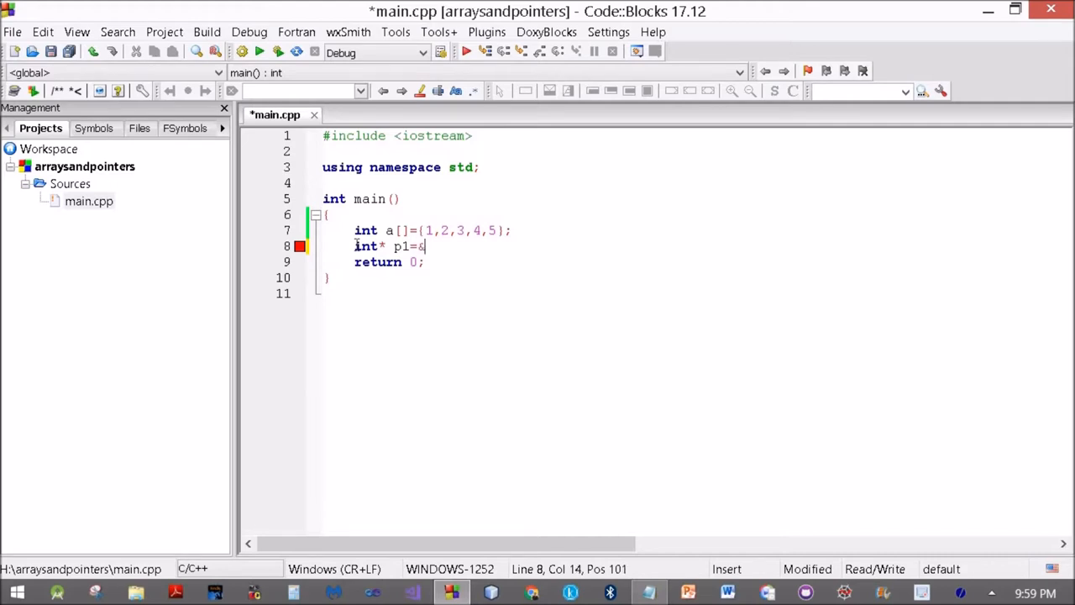
pyautogui.write('a')
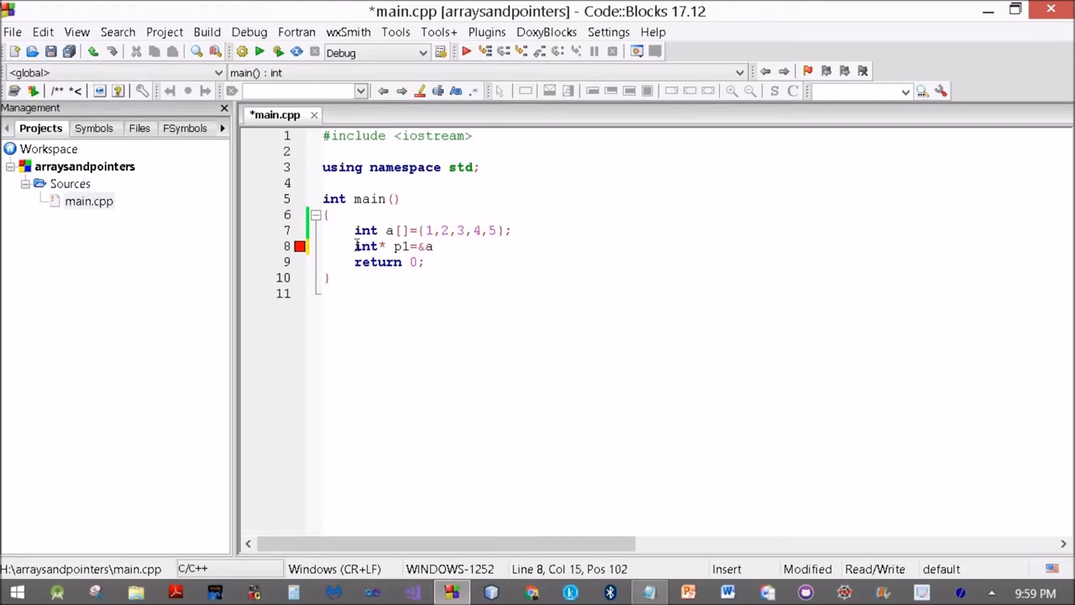
pyautogui.write('[2];')
pyautogui.write('i')
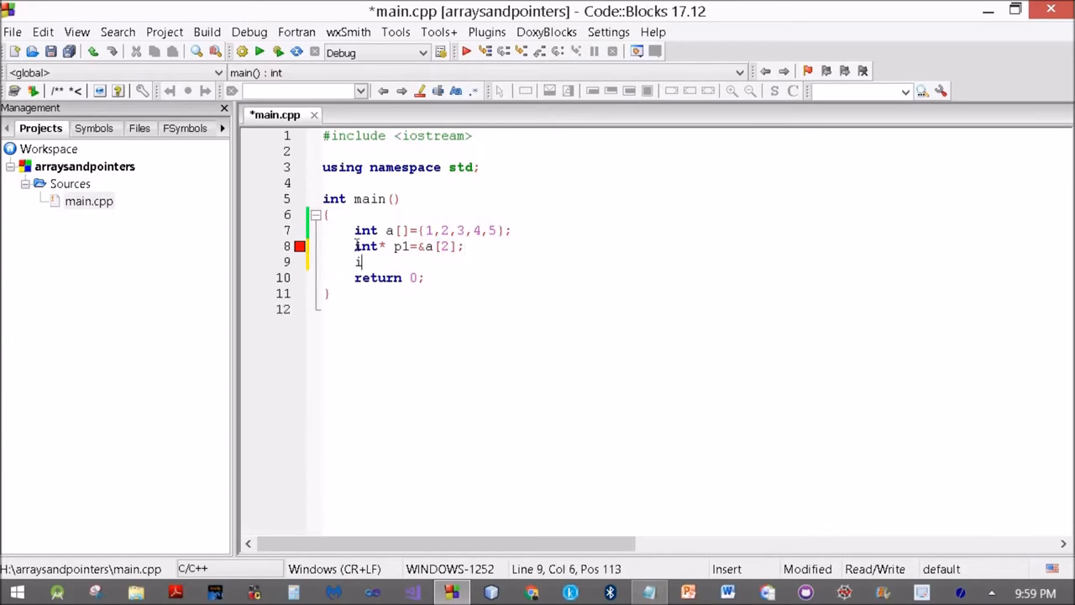
pyautogui.write('nt')
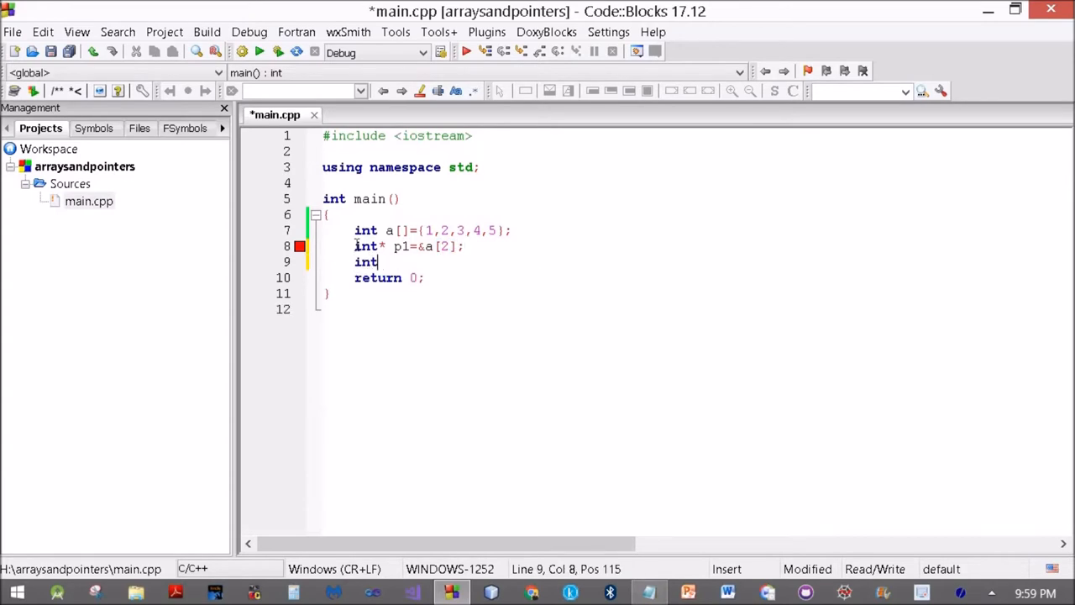
pyautogui.write('* p2')
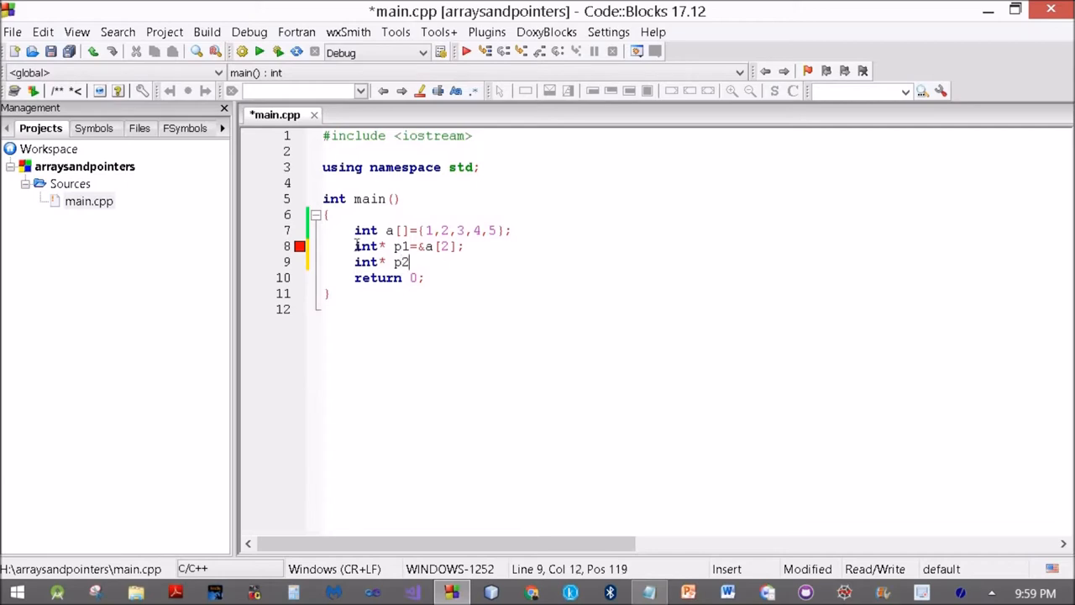
pyautogui.write('=')
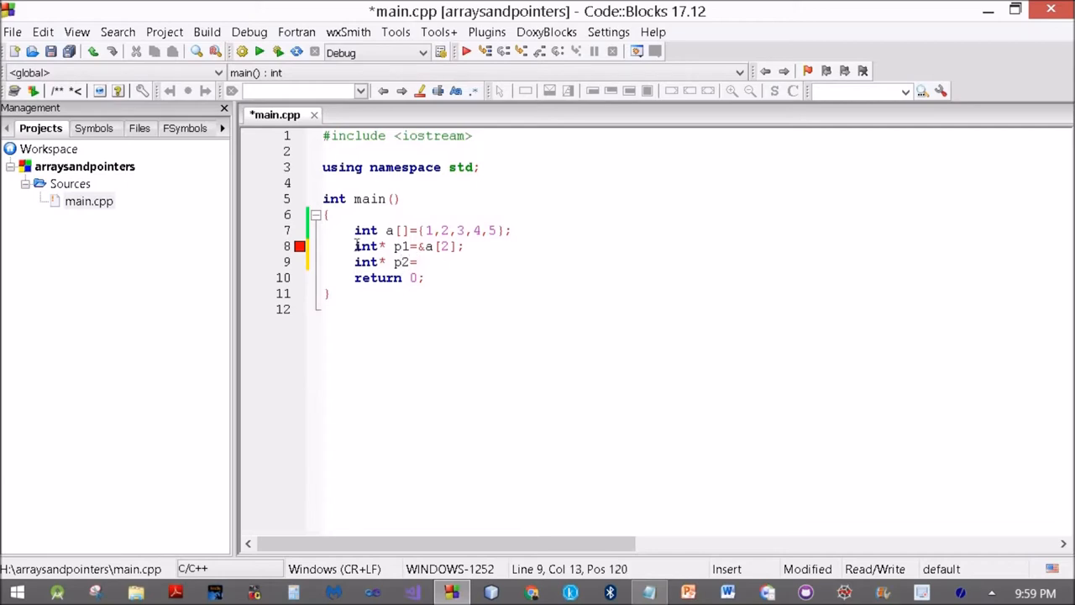
pyautogui.write('&a[4];')
pyautogui.write('c')
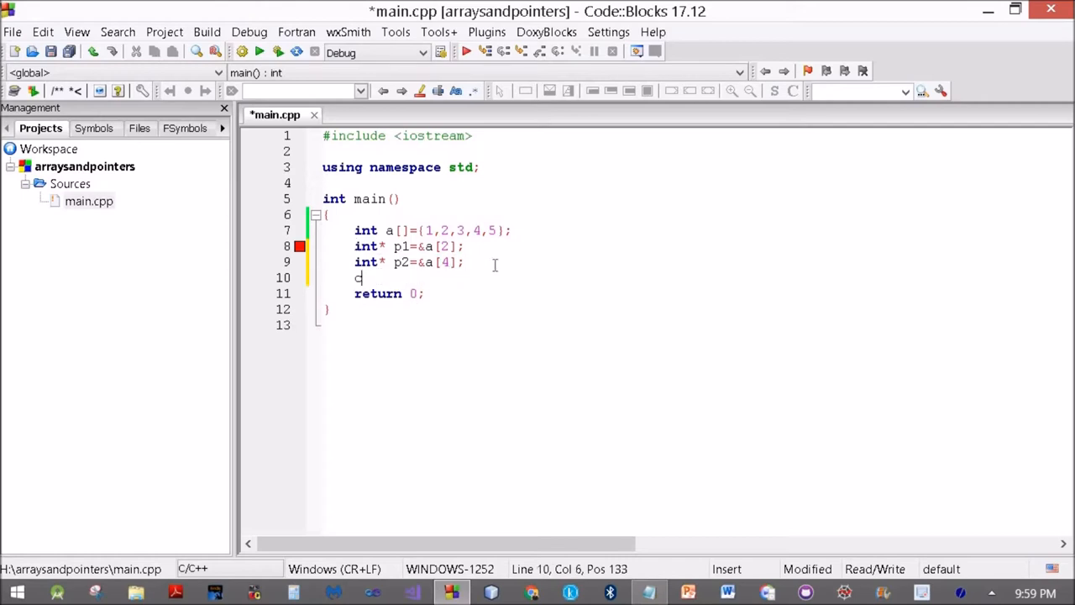
# - Add cout<<p2-p1; to print the pointer difference
pyautogui.write('out')
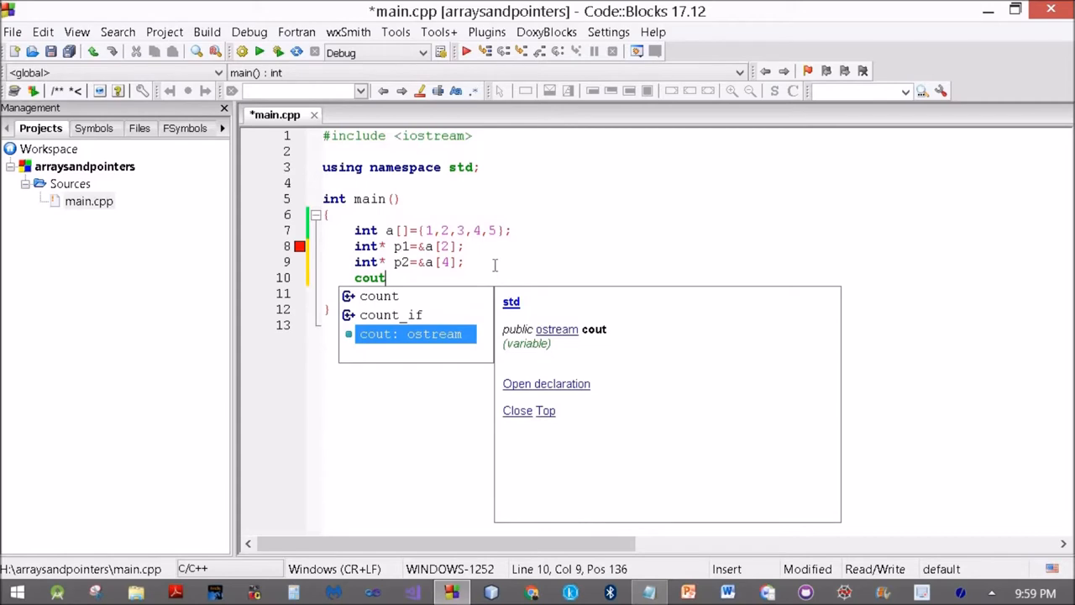
pyautogui.write('<<')
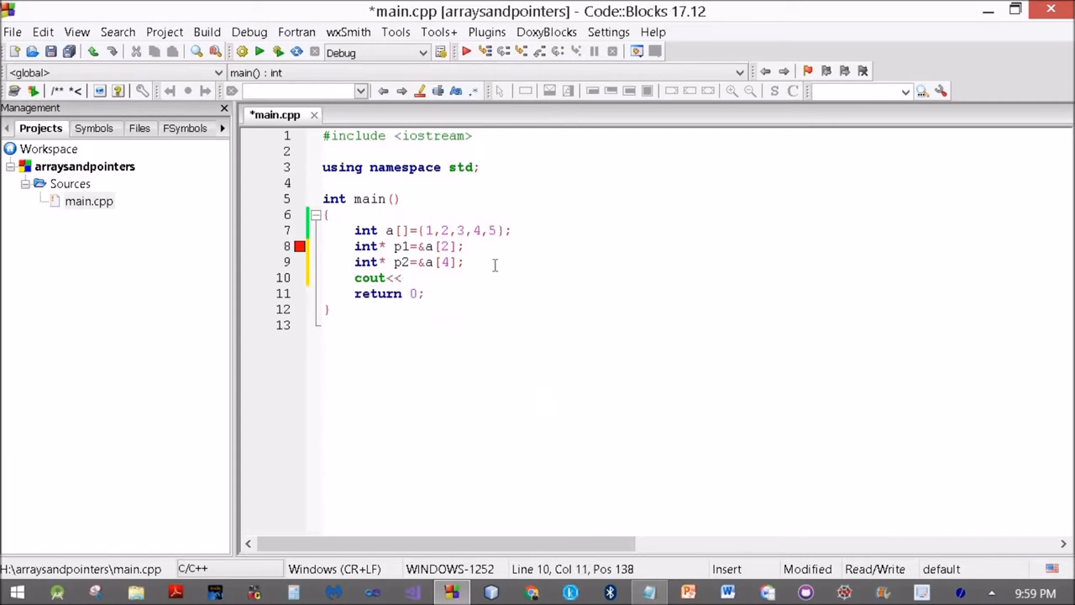
pyautogui.write('p2-')
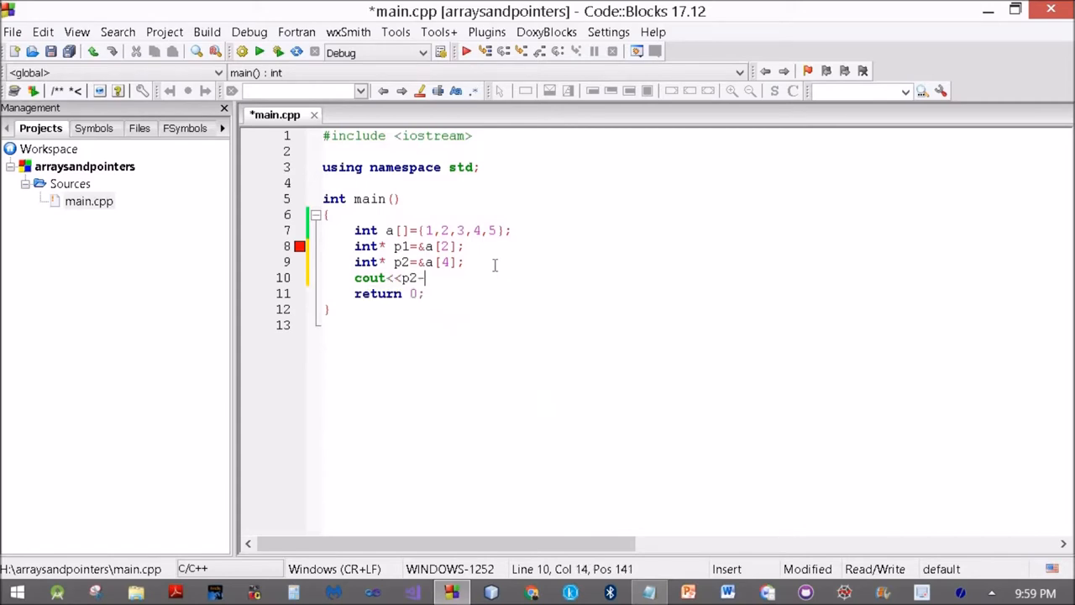
pyautogui.write('p1;')
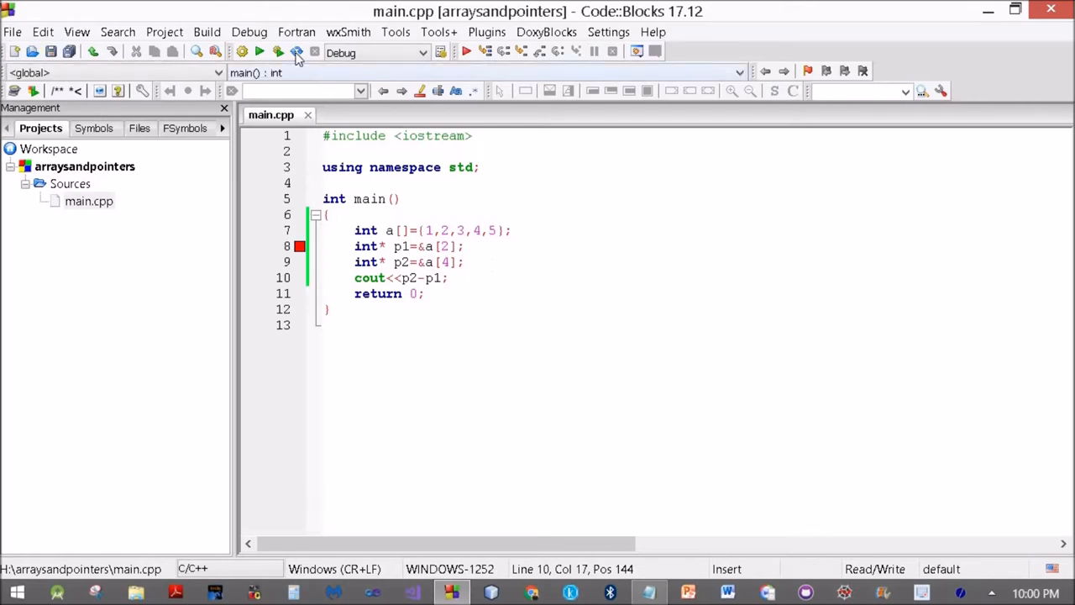
# - Build and run the pointer difference program
pyautogui.click(207, 32)
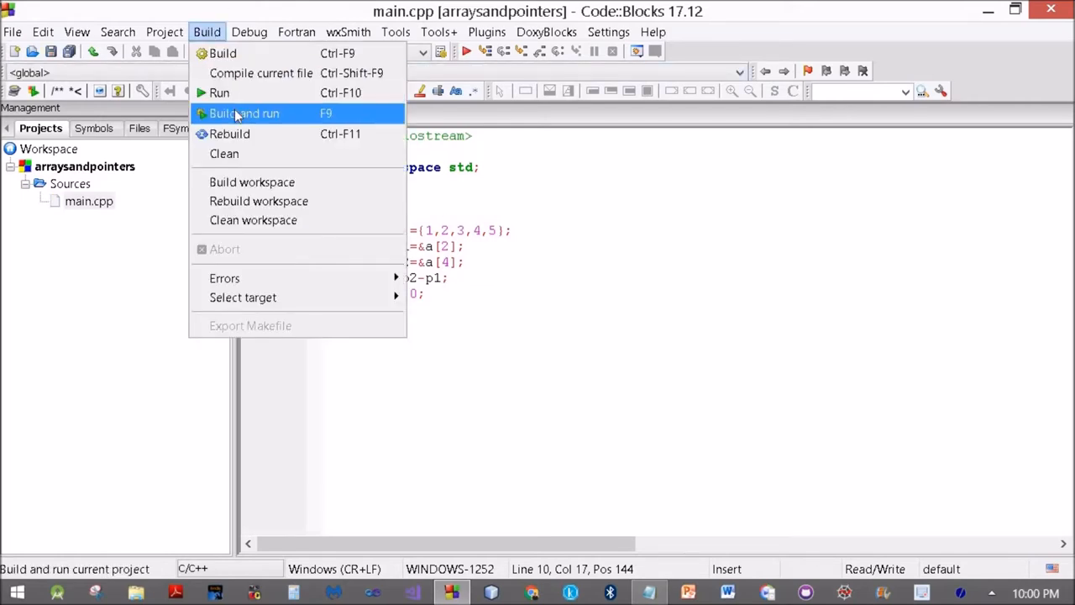
pyautogui.click(244, 113)
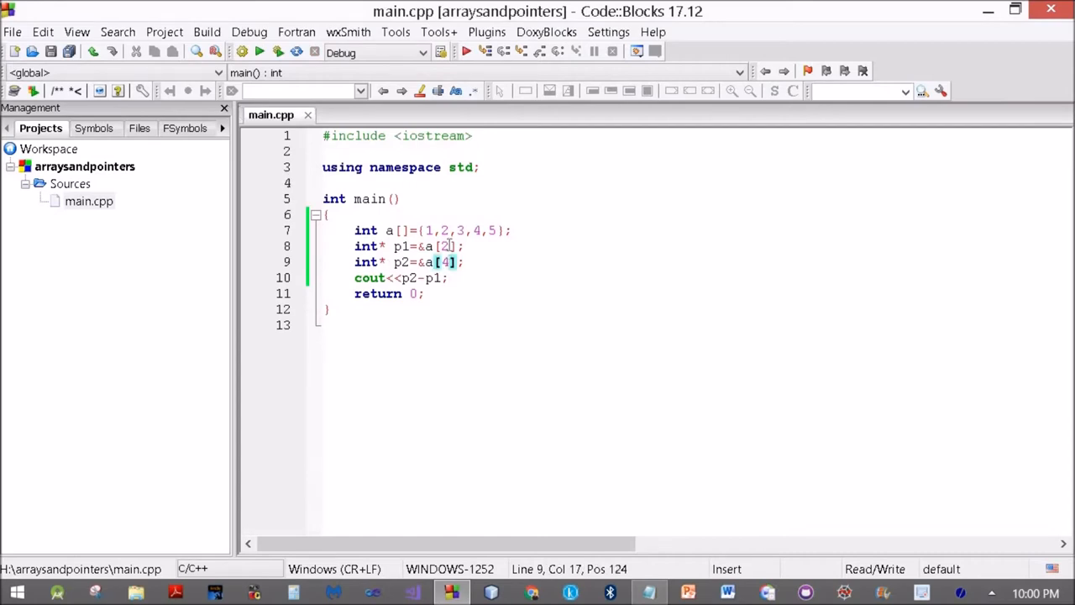
pyautogui.click(450, 246)
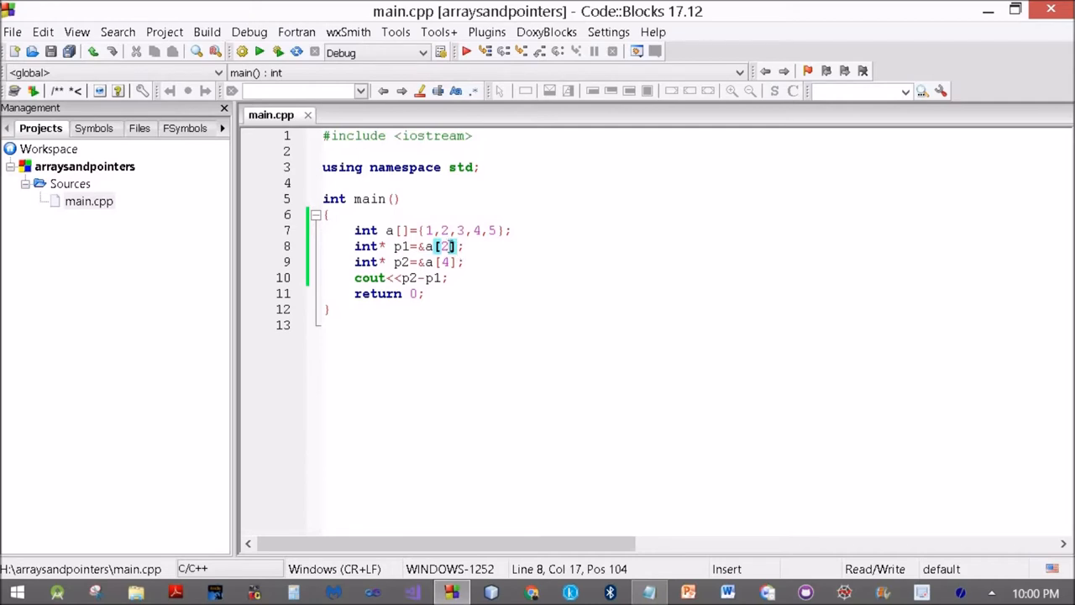
# - Point p1 at &a[1] instead of &a[2], save, and return to Notepad
pyautogui.press('Backspace')
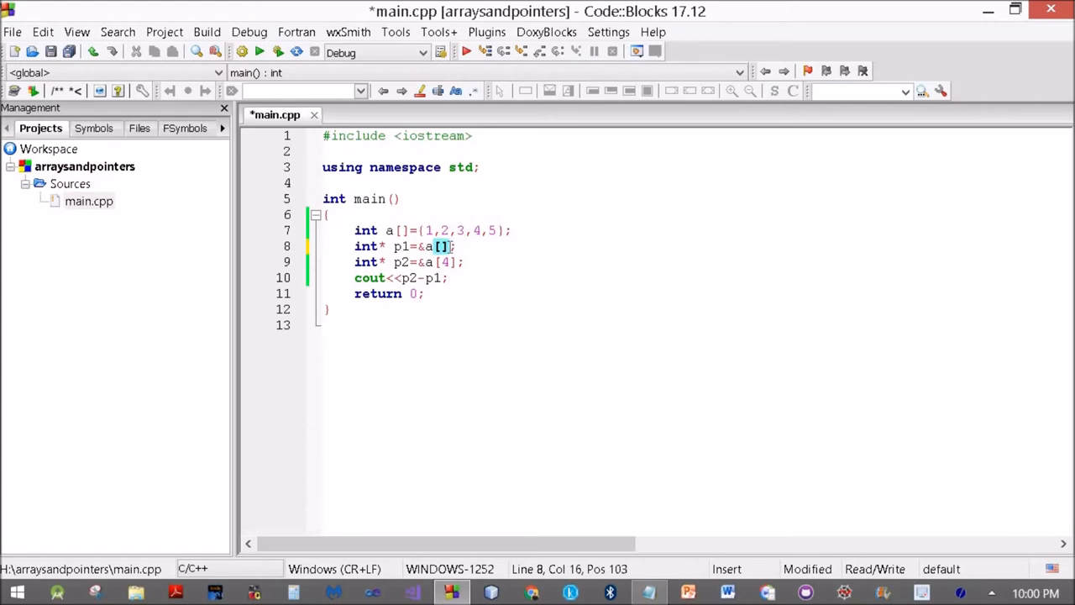
pyautogui.write('1')
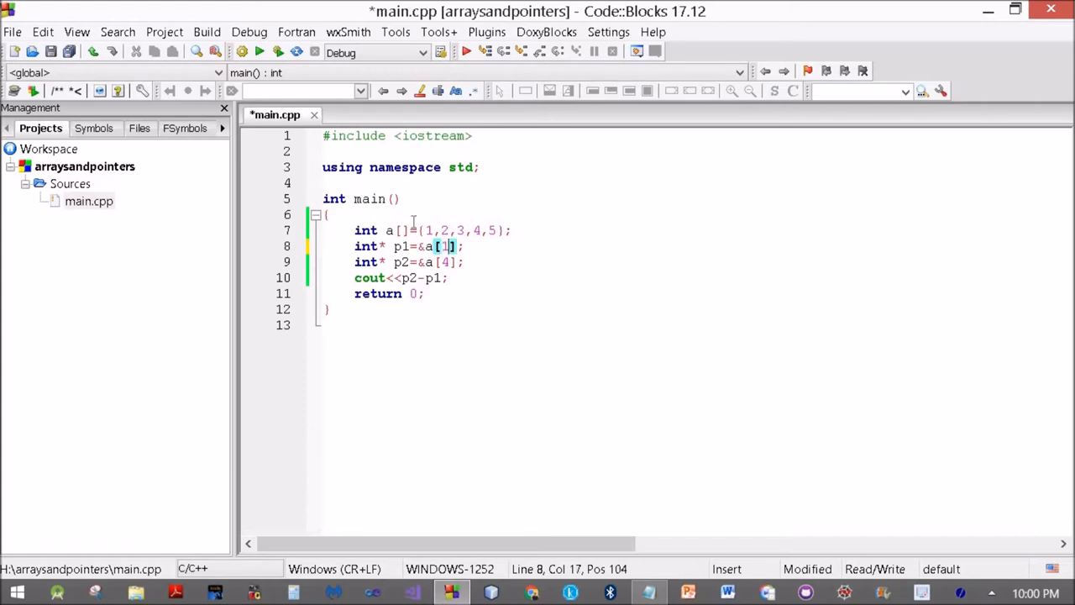
pyautogui.click(207, 32)
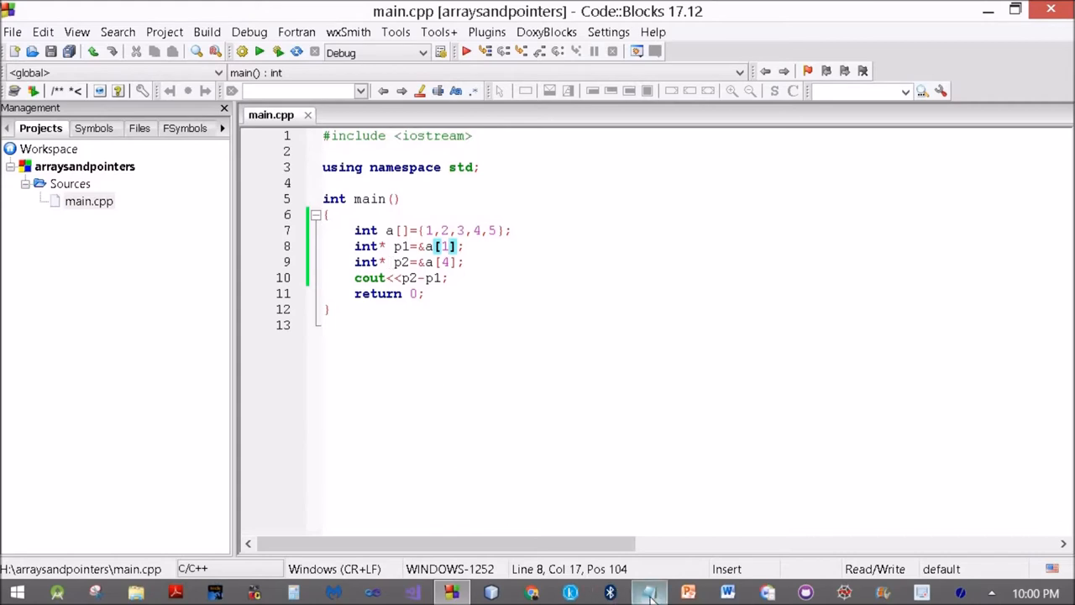
pyautogui.click(649, 592)
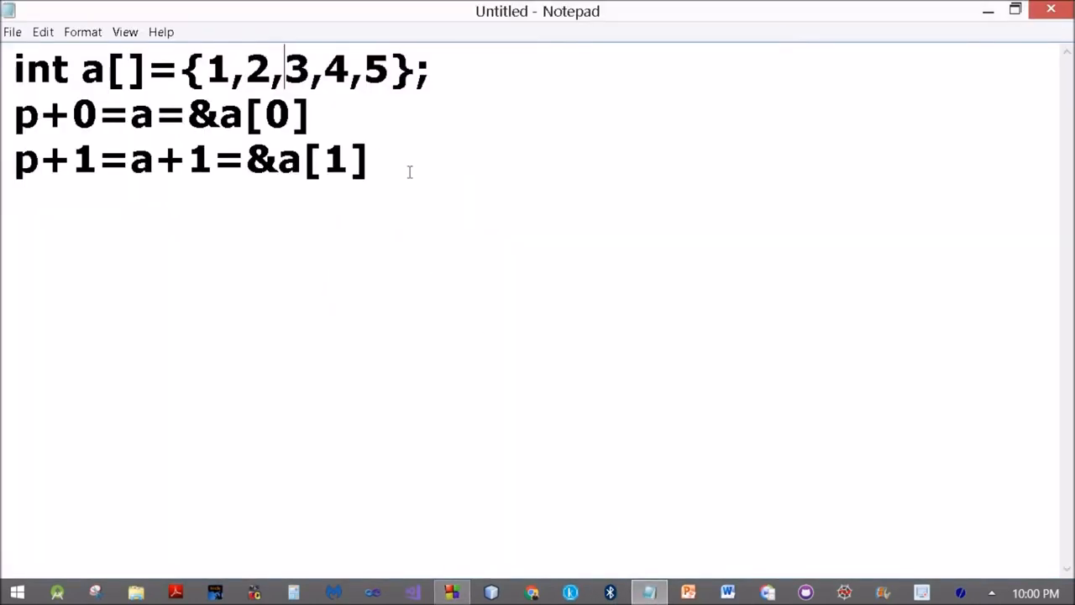
# - Clear the old notes and type int a[]={1,2,3,4,5};
pyautogui.press('Backspace')
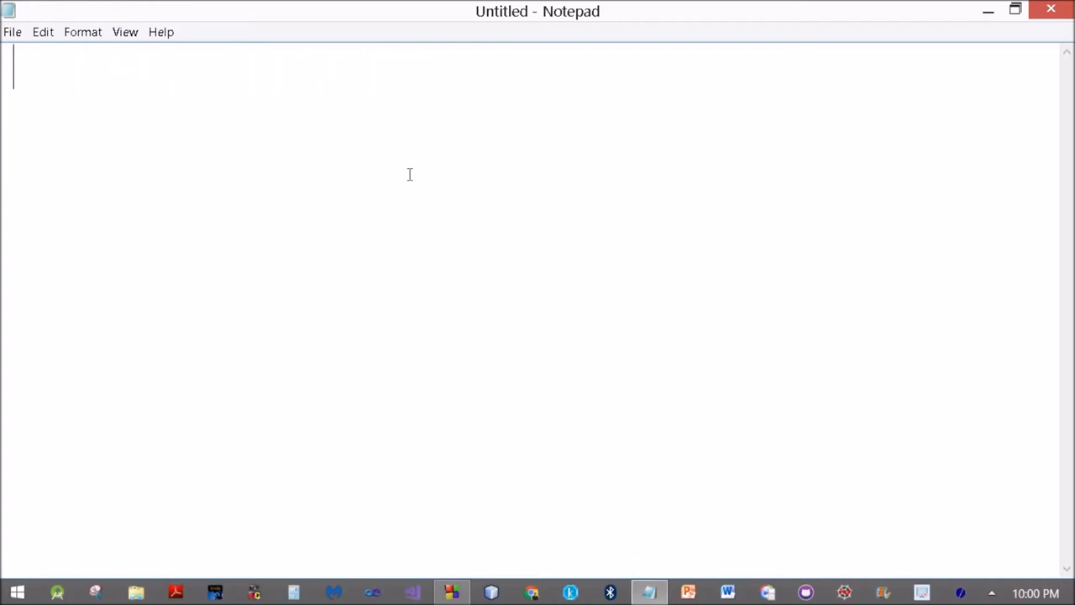
pyautogui.write('int')
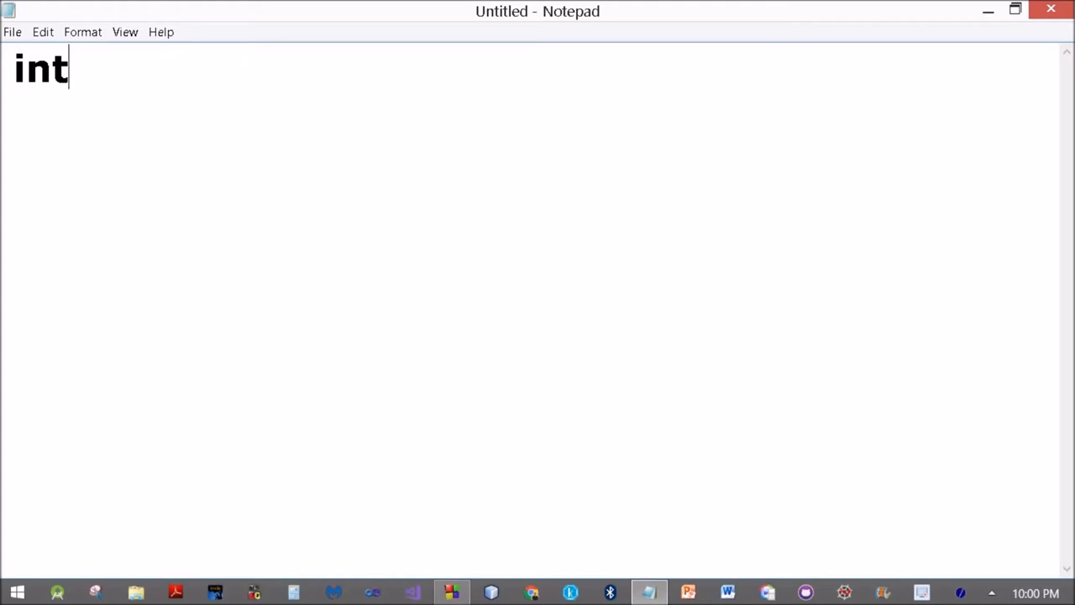
pyautogui.write('a[]')
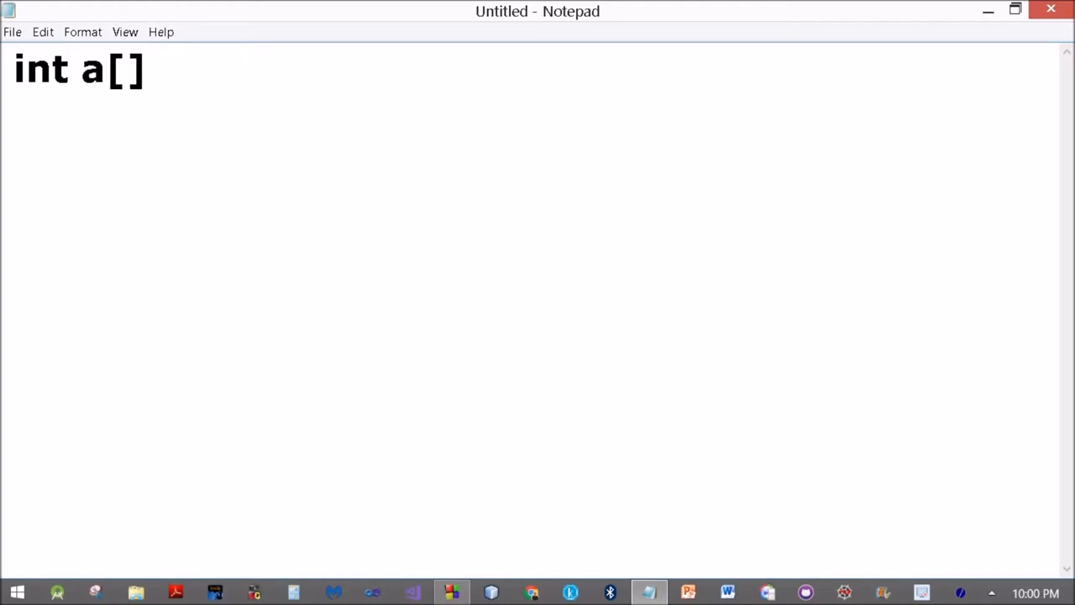
pyautogui.write('={1')
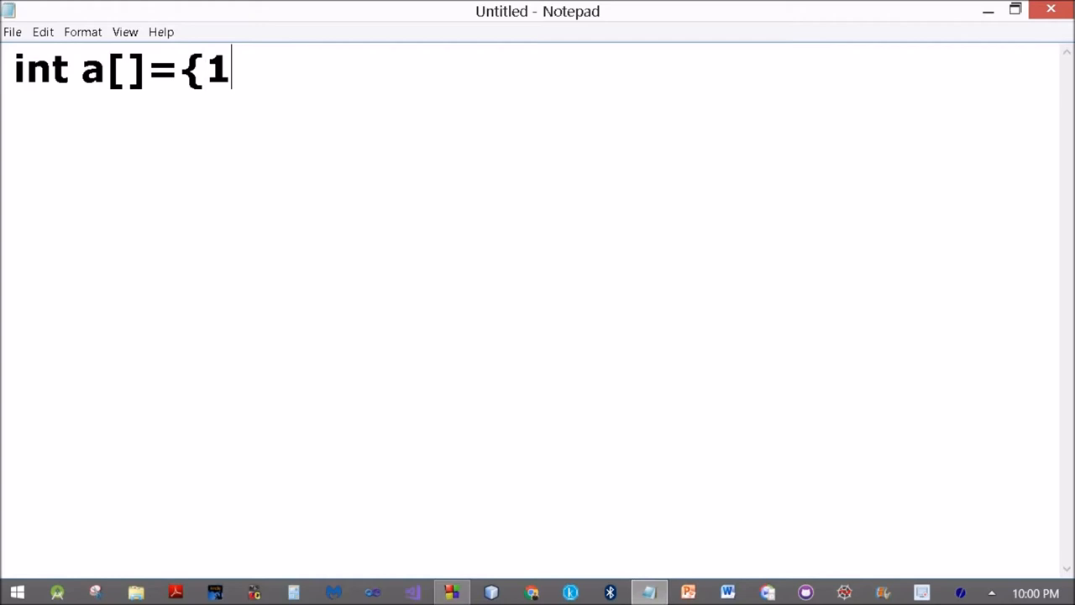
pyautogui.write(',2,3,45')
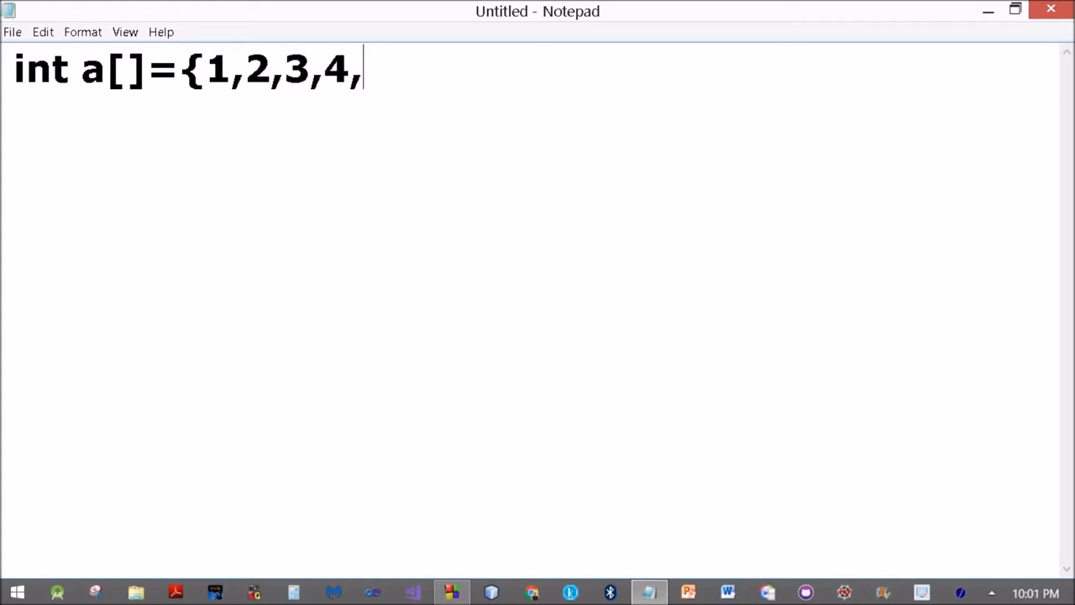
pyautogui.write('5];')
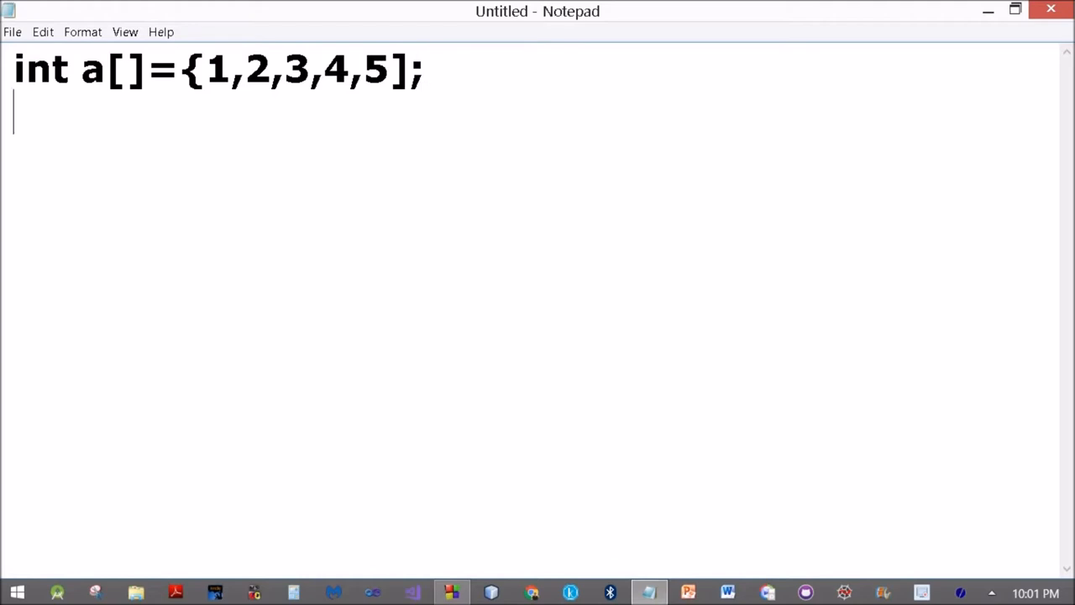
# - Begin the note 'Memory a=1000. This is the base address.'
pyautogui.write('M')
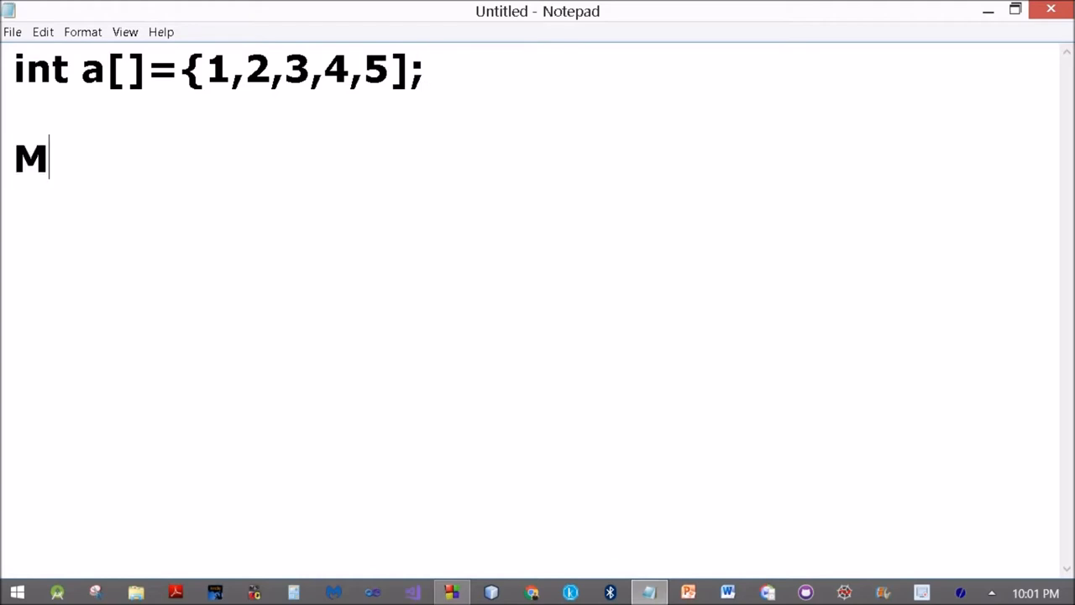
pyautogui.write('emory')
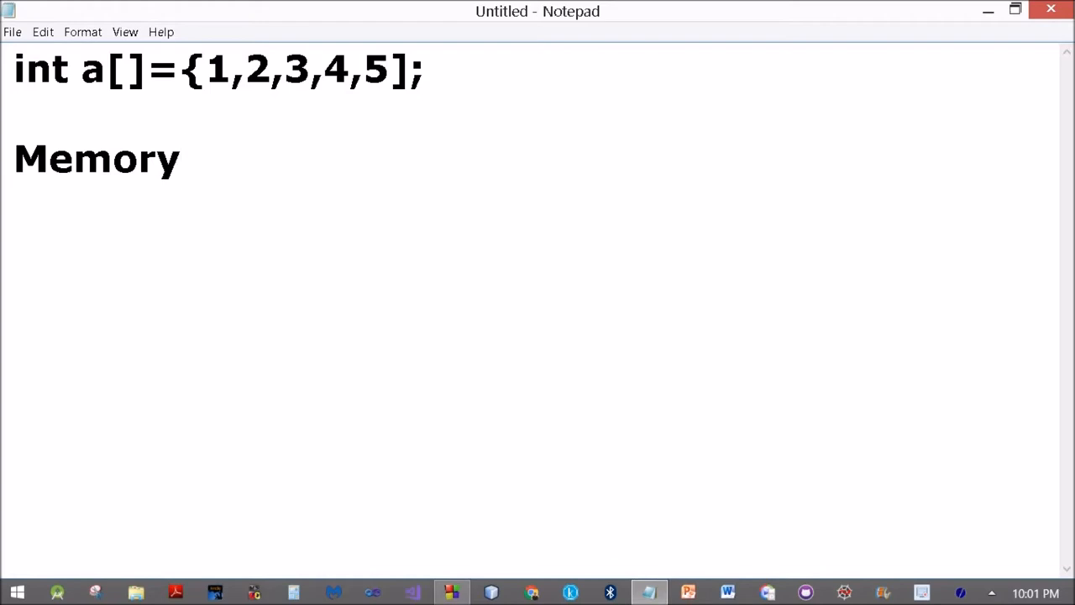
pyautogui.write('a')
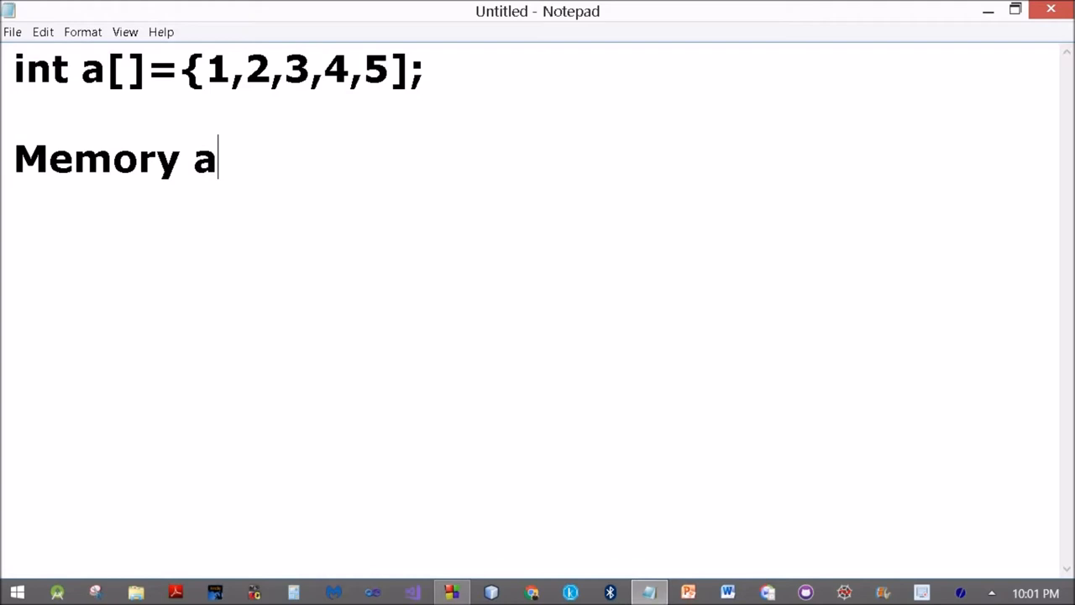
pyautogui.write('=10')
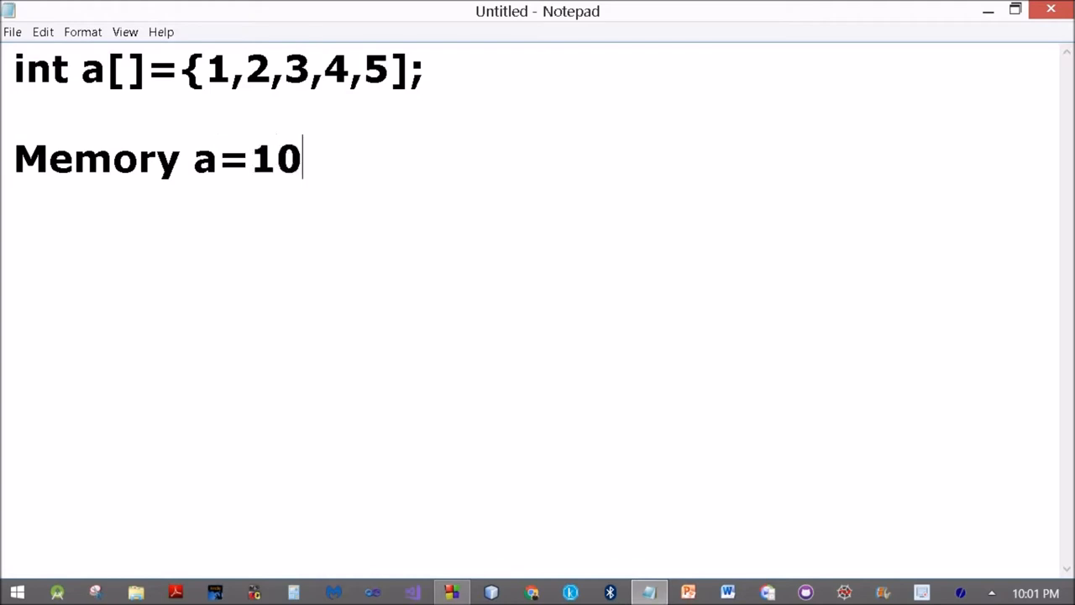
pyautogui.write('00')
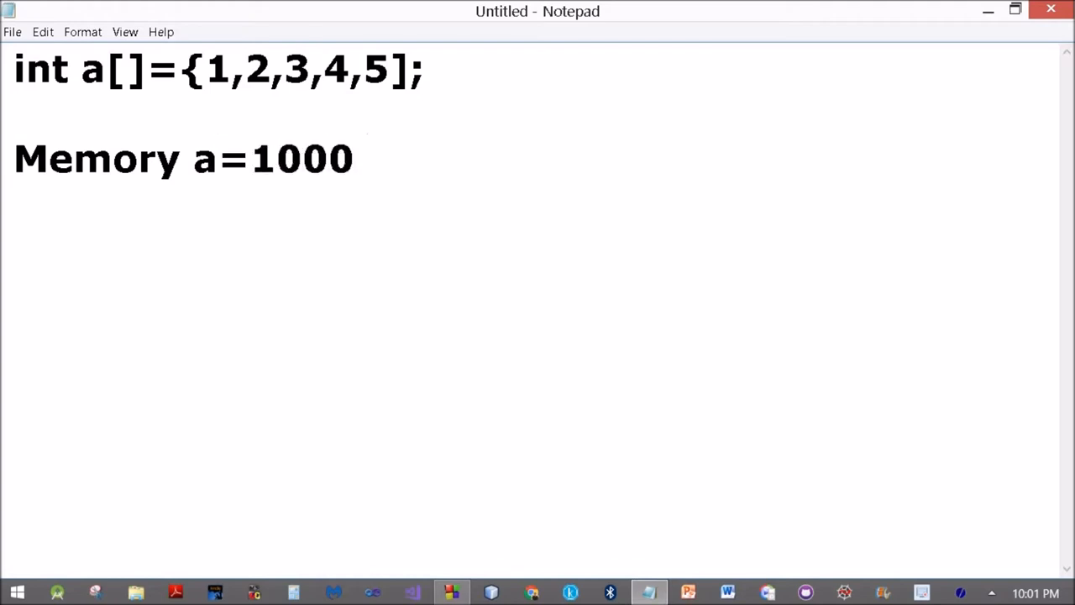
pyautogui.write('. T')
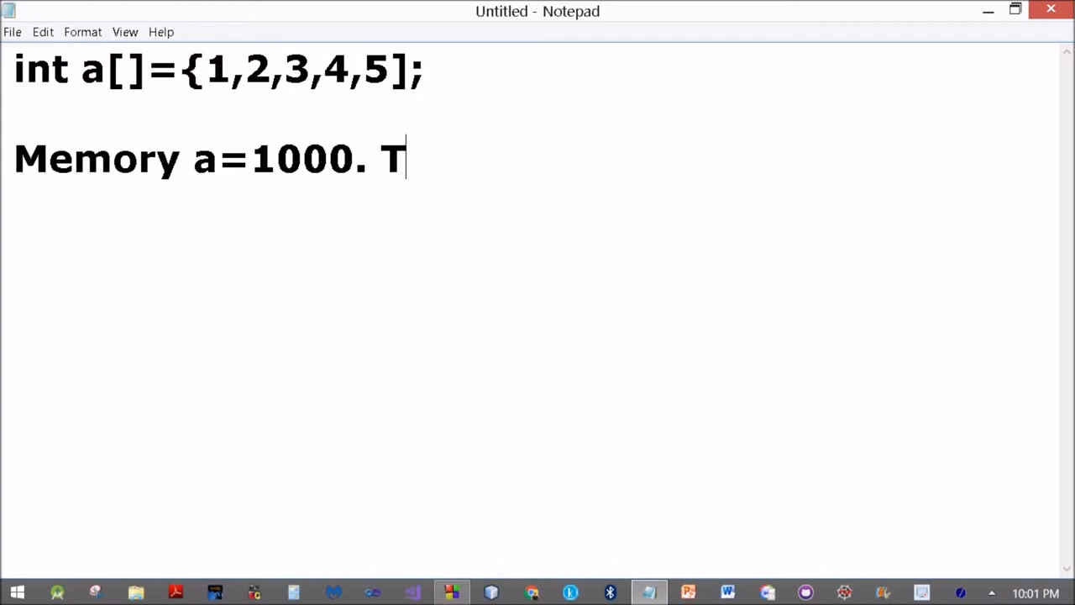
pyautogui.write('his is')
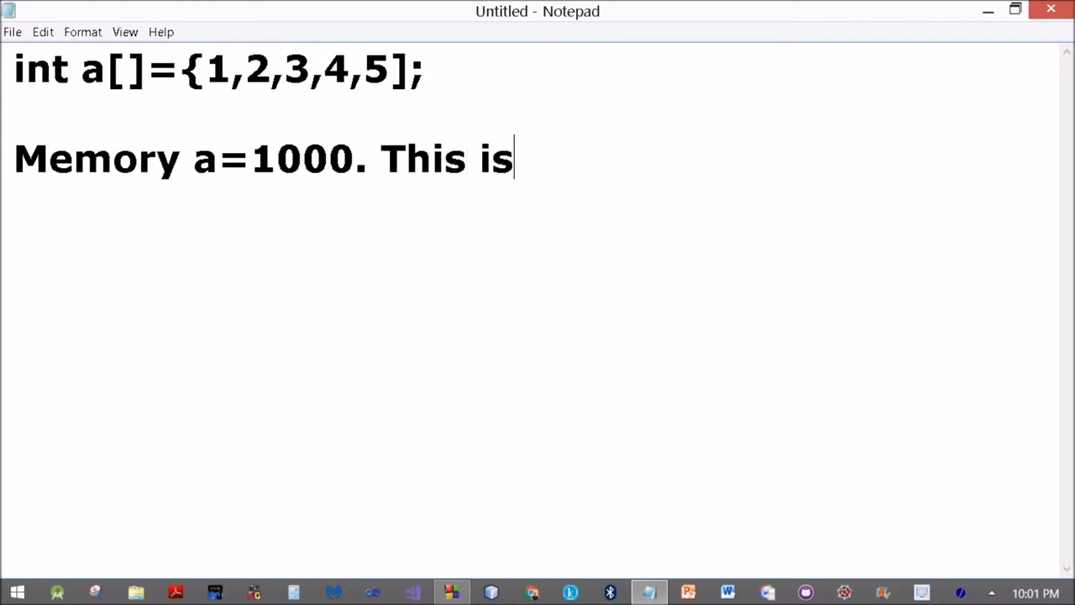
# - Finish the base address line and add 'int size =2 bytes.'
pyautogui.write('the ba')
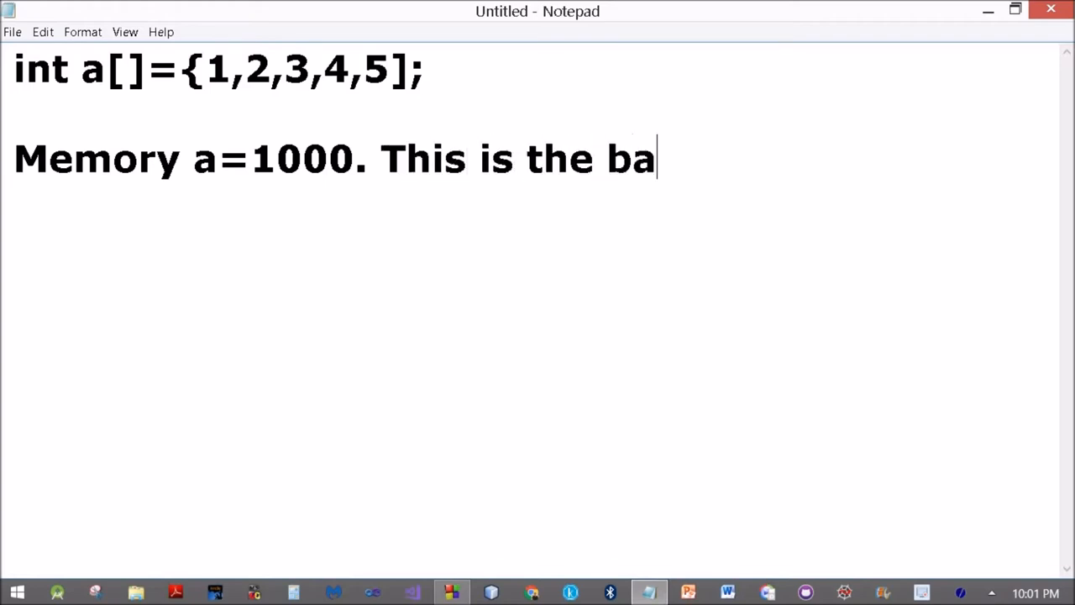
pyautogui.write('se addre')
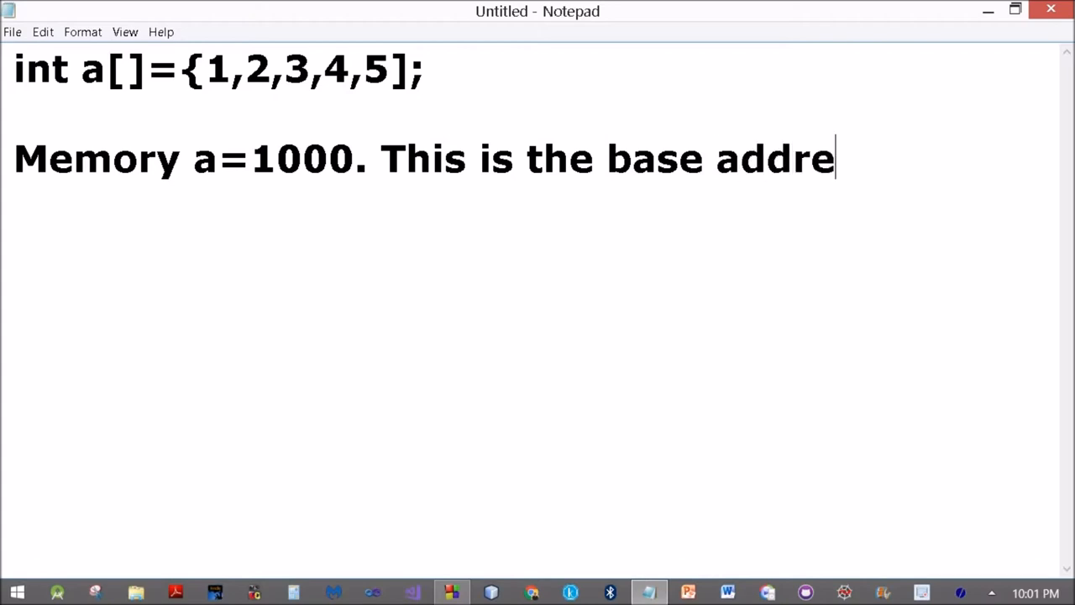
pyautogui.write('ss.')
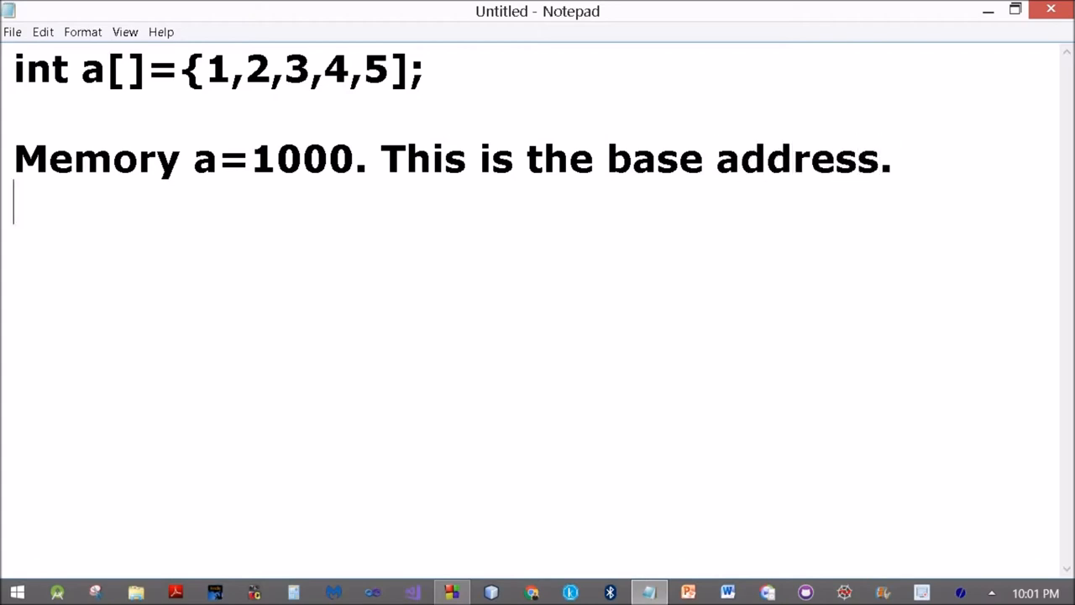
pyautogui.write('int')
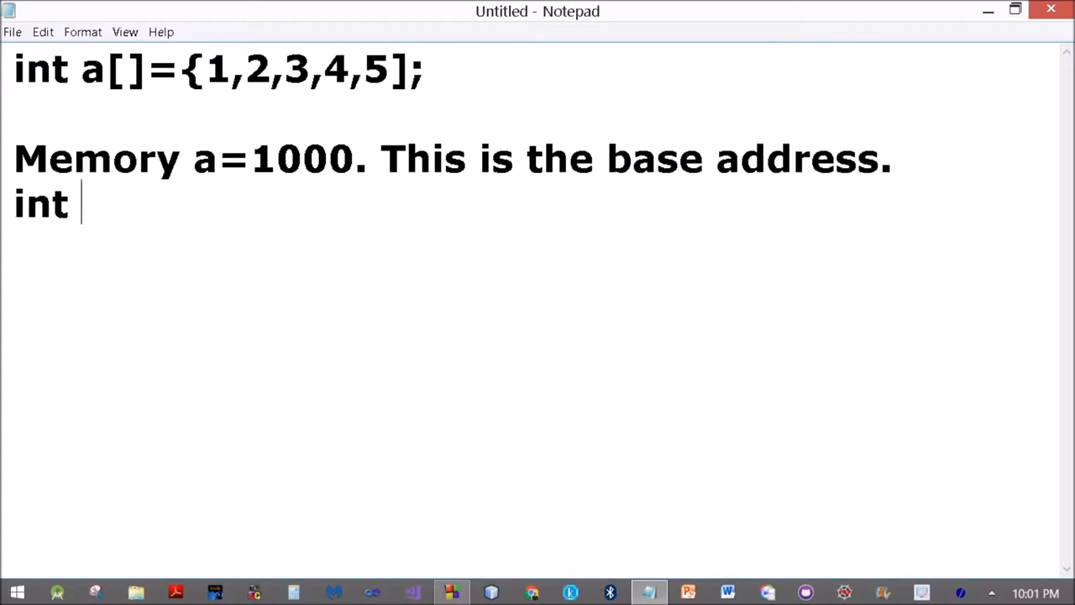
pyautogui.write('siz')
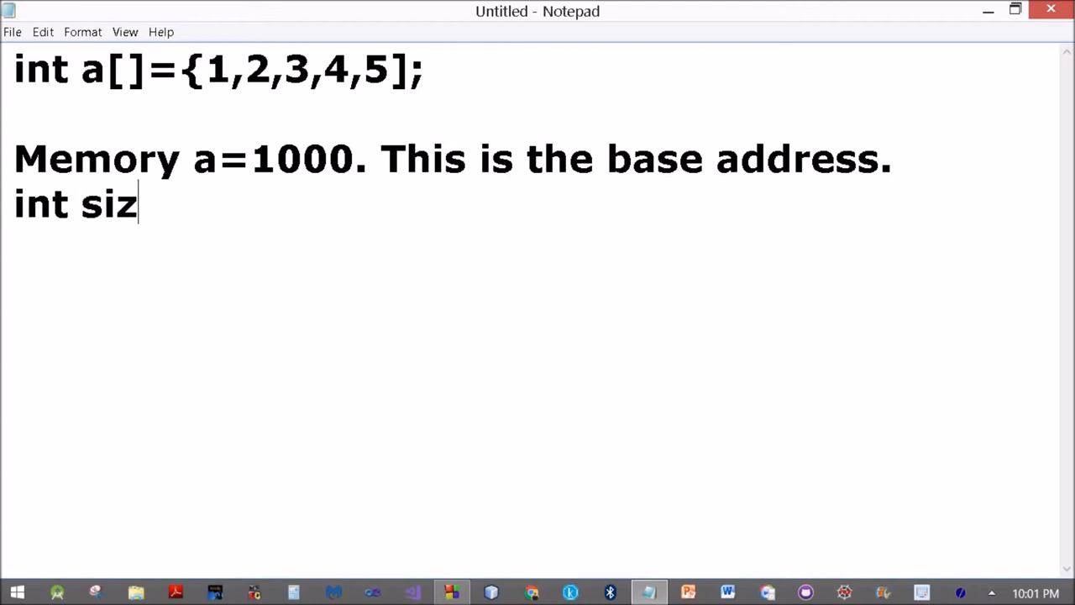
pyautogui.write('e =')
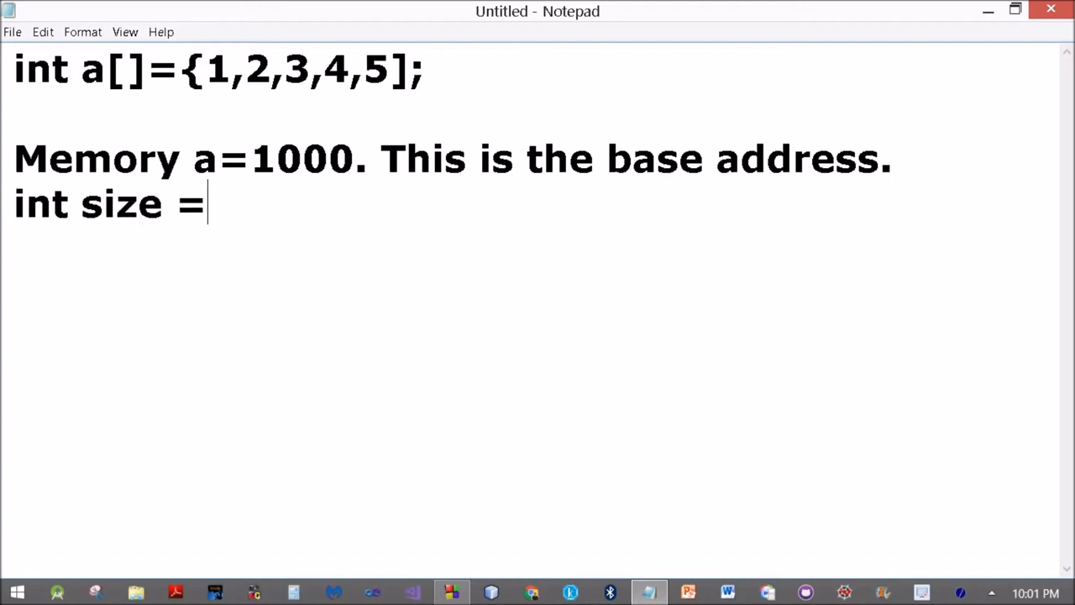
pyautogui.write('2 b')
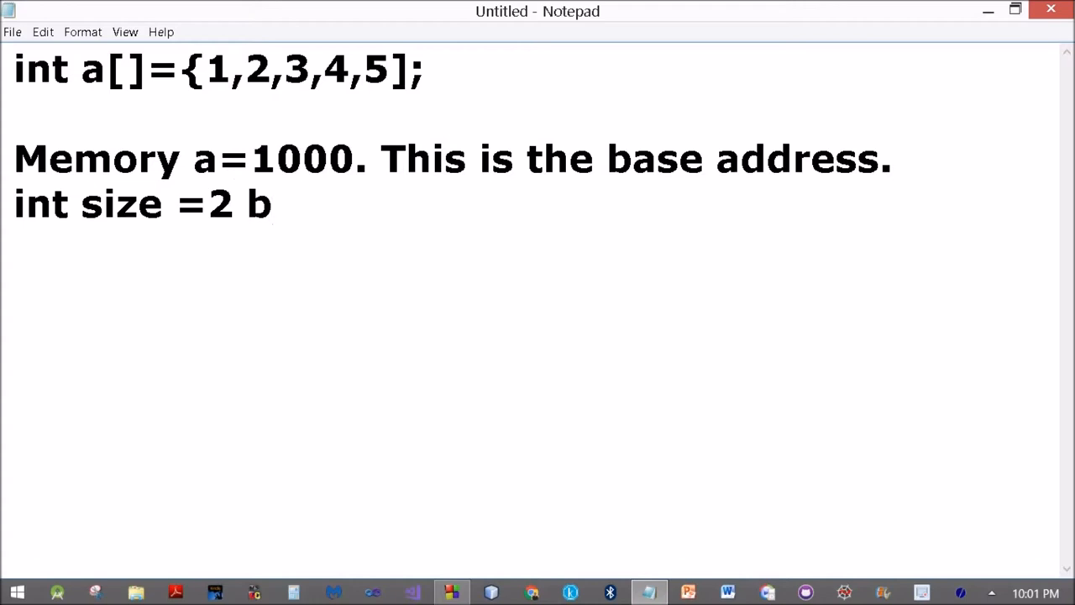
pyautogui.write('ytes.')
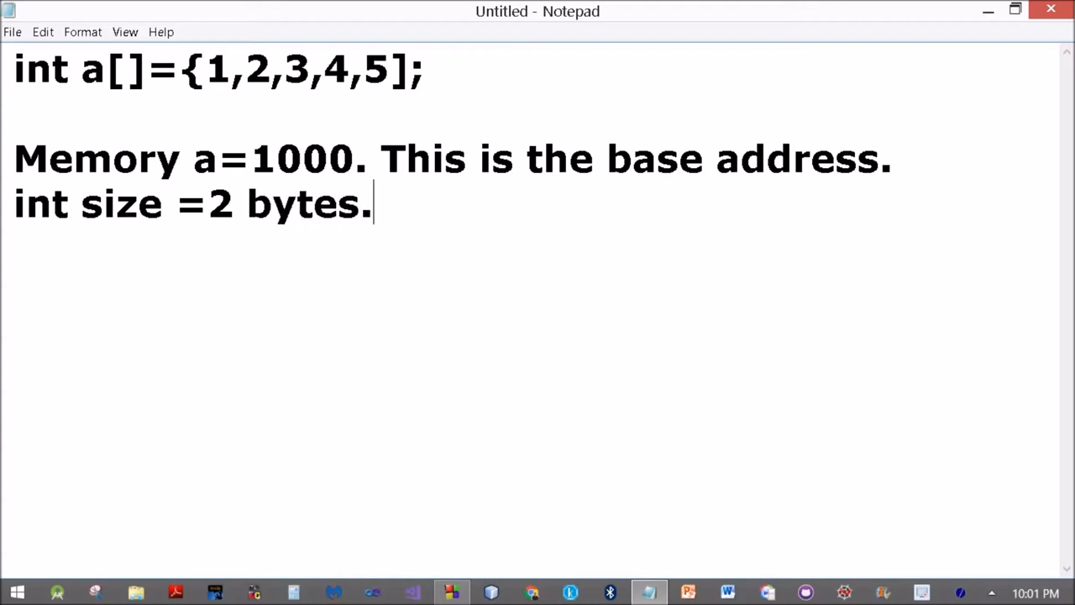
# - Start a new line listing a[0]=1000
pyautogui.press('enter')
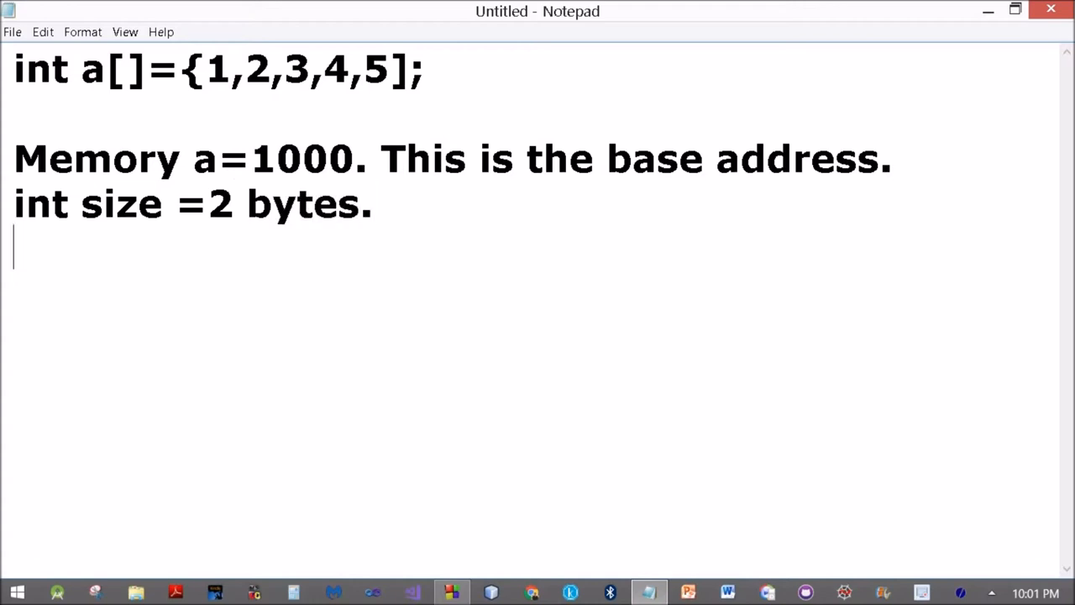
pyautogui.write('a[0]')
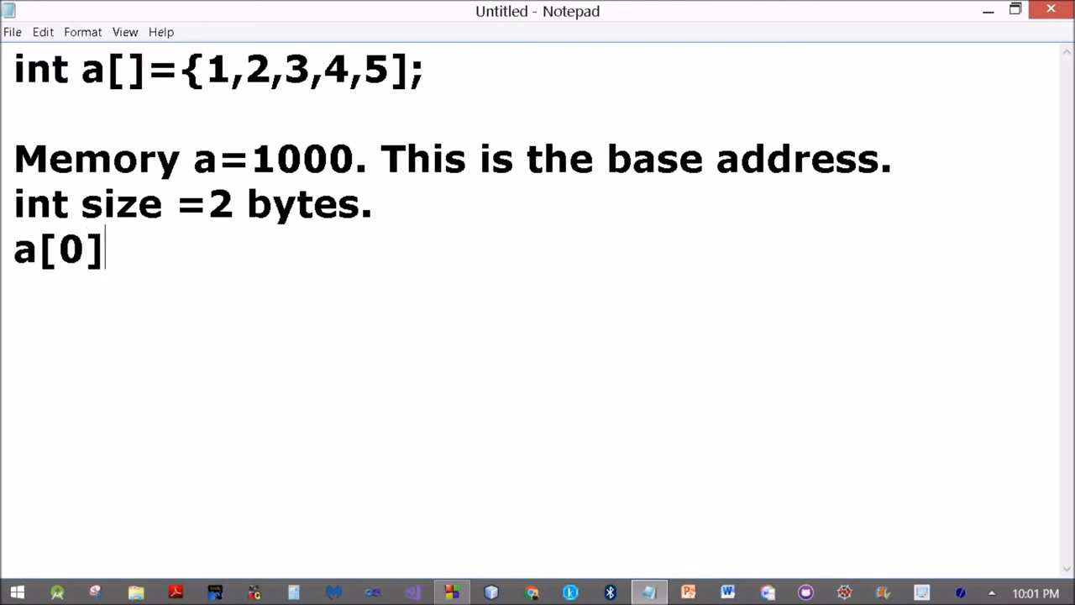
pyautogui.write('=')
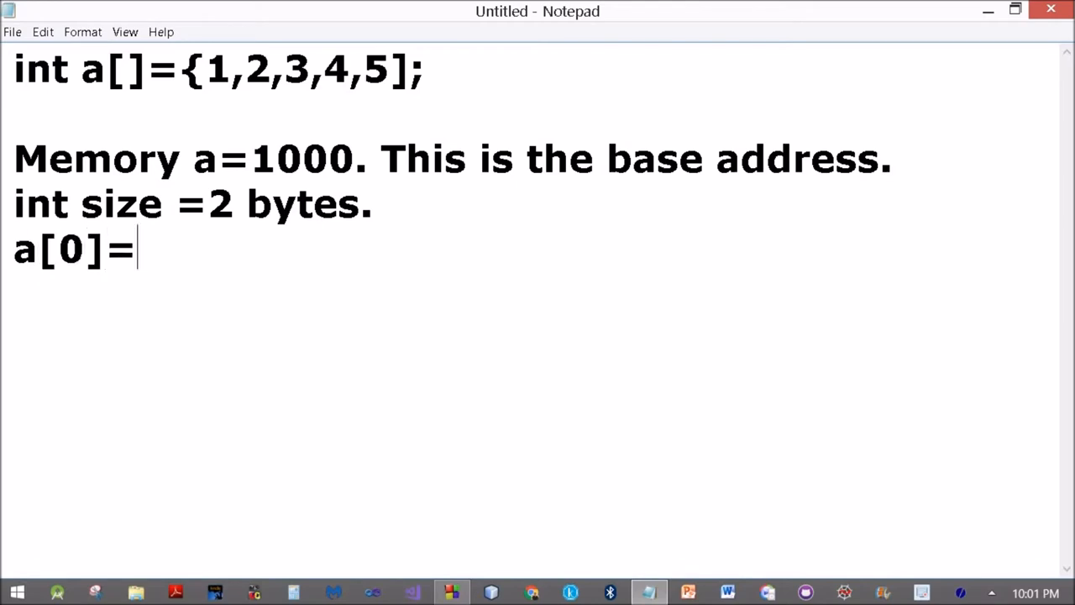
pyautogui.write('10')
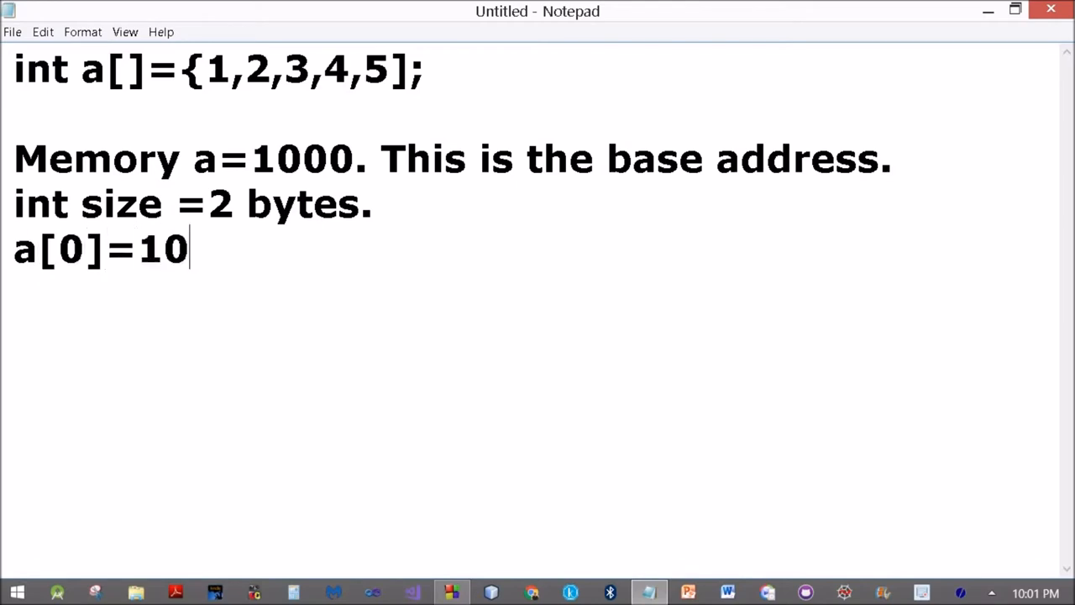
# - Complete the address list: a[0]=1000, a[1]=1002, a[2]=1004
pyautogui.write('00')
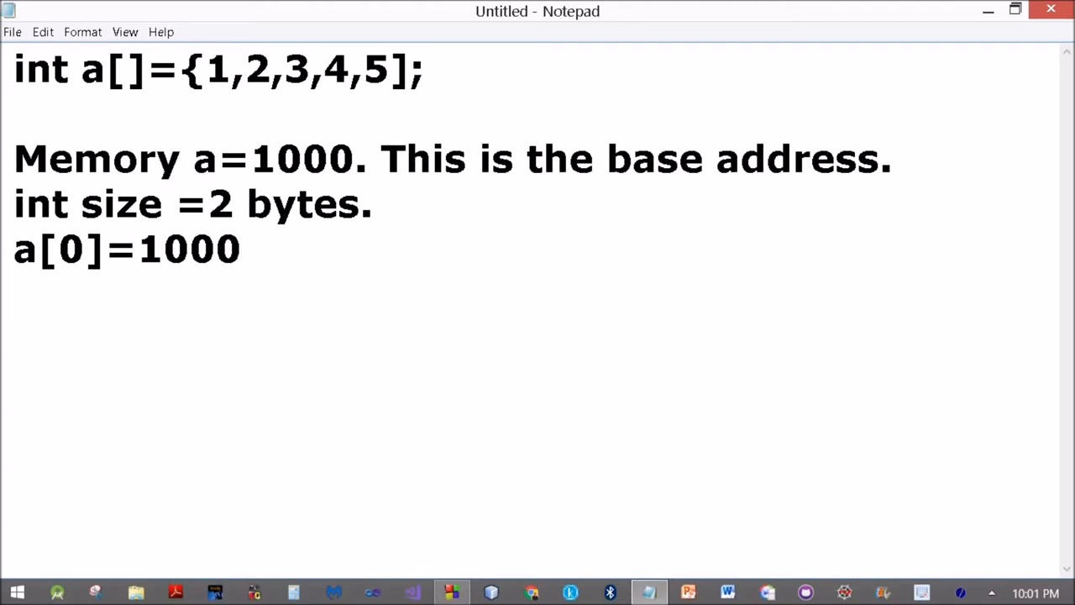
pyautogui.write('a[1]')
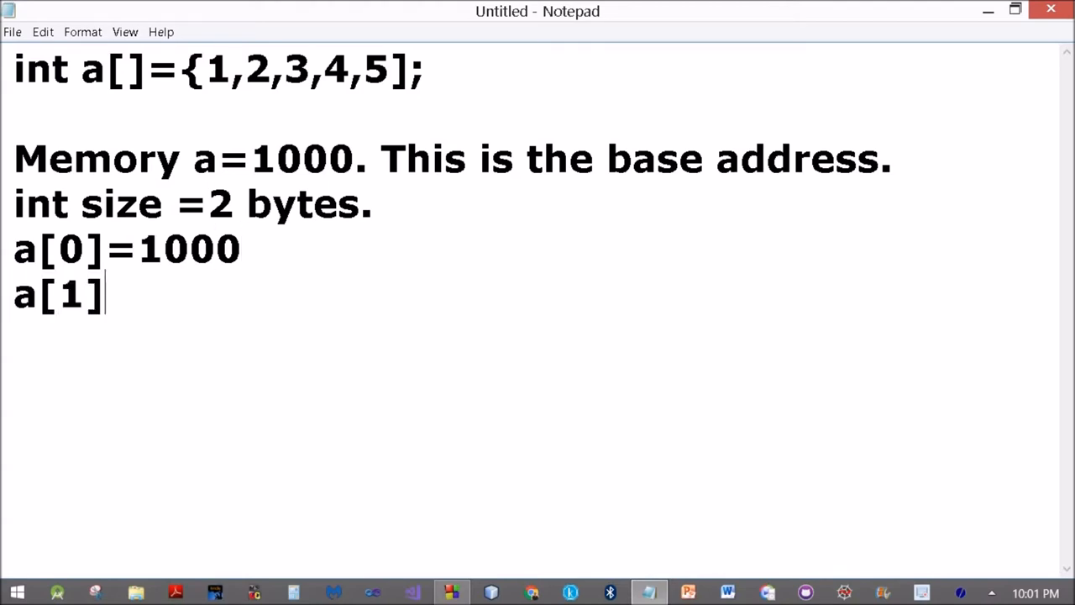
pyautogui.write('=10')
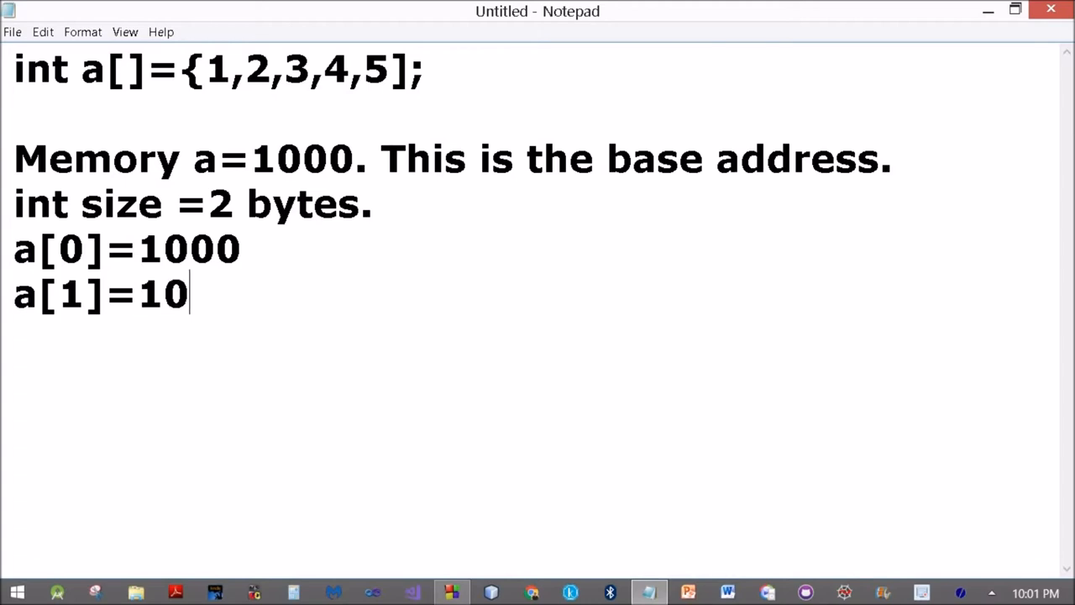
pyautogui.write('02')
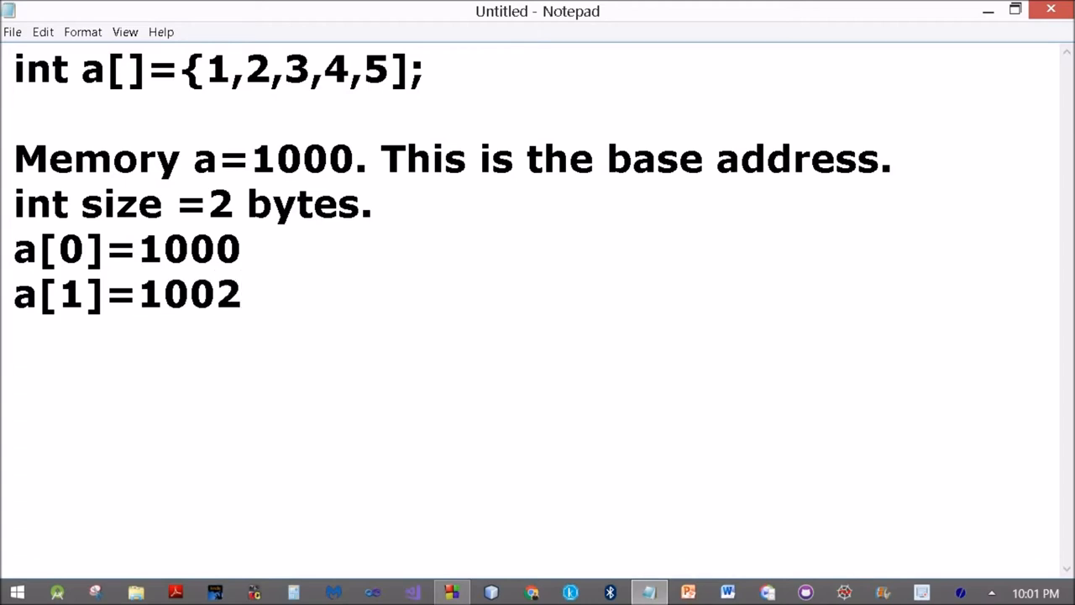
pyautogui.write('a[2]')
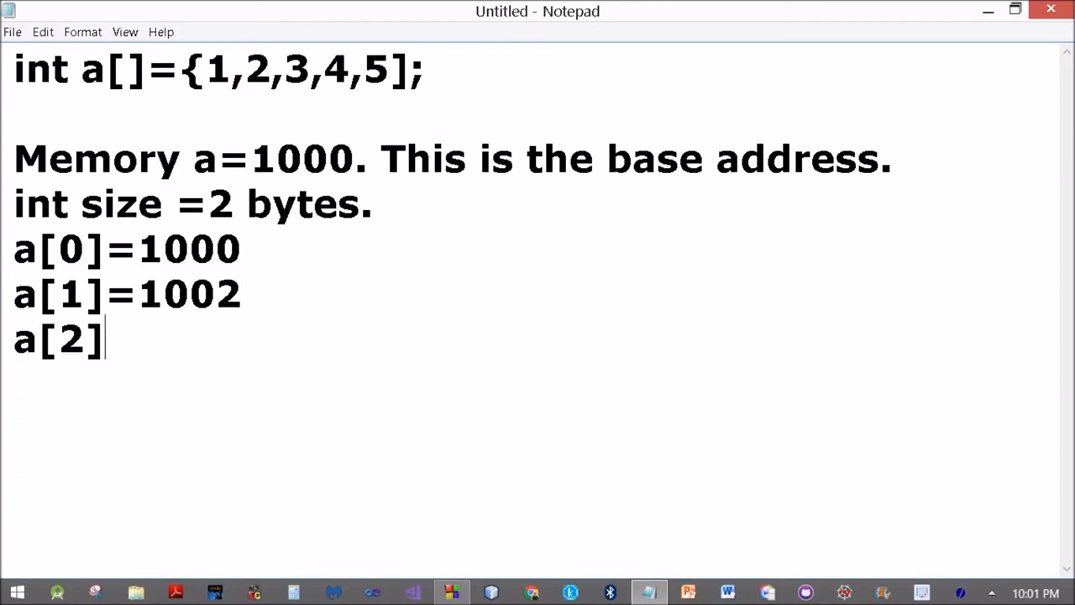
pyautogui.write('=100')
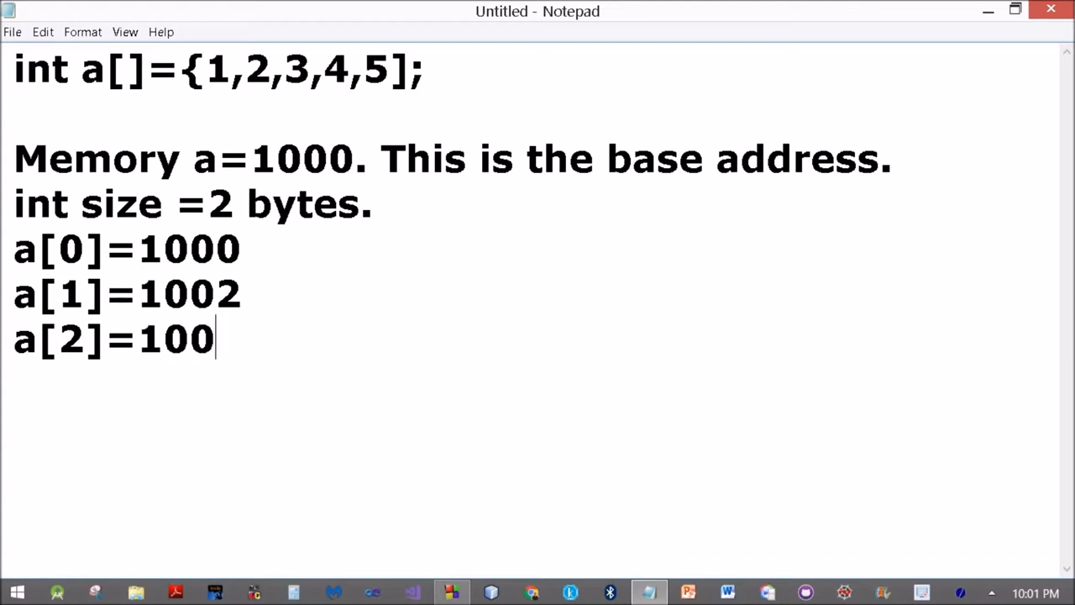
pyautogui.write('4')
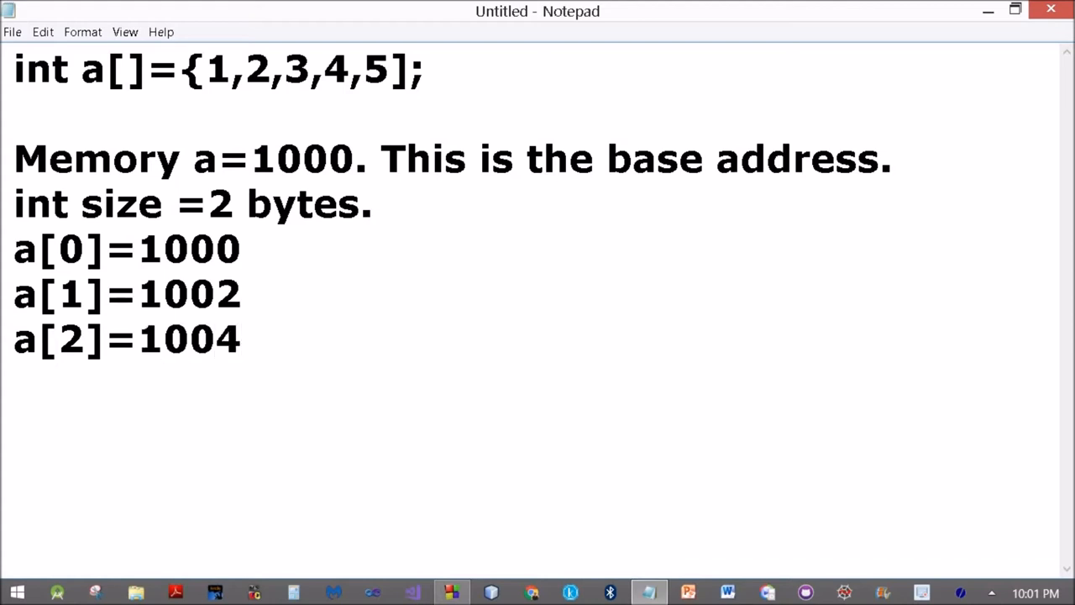
# - Note 'p=a or p=&a[0]; int* p; This sets p=1000;'
pyautogui.write('p=')
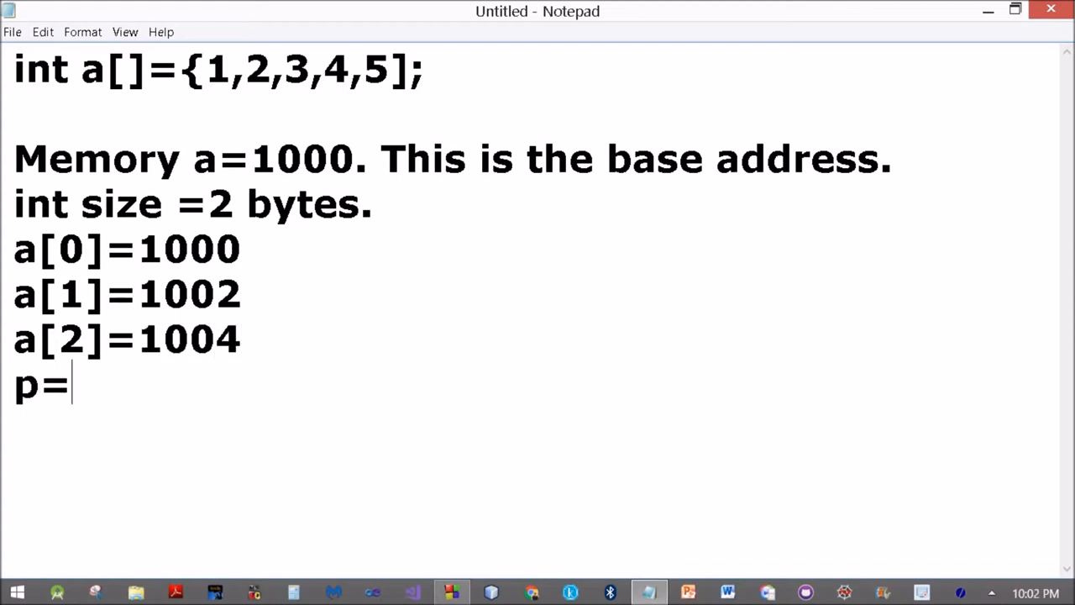
pyautogui.write('a')
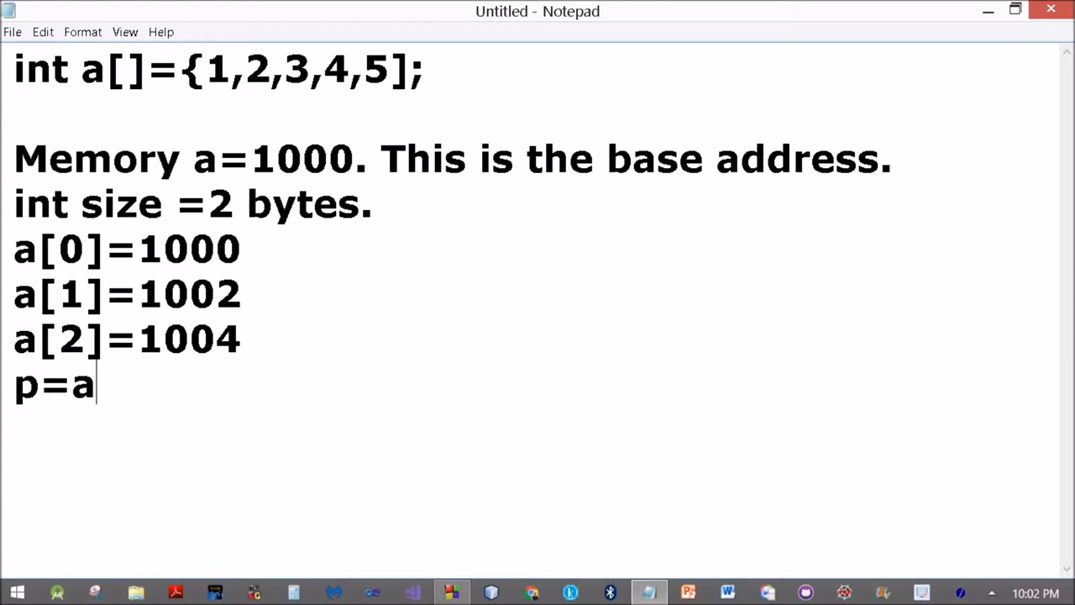
pyautogui.write('or')
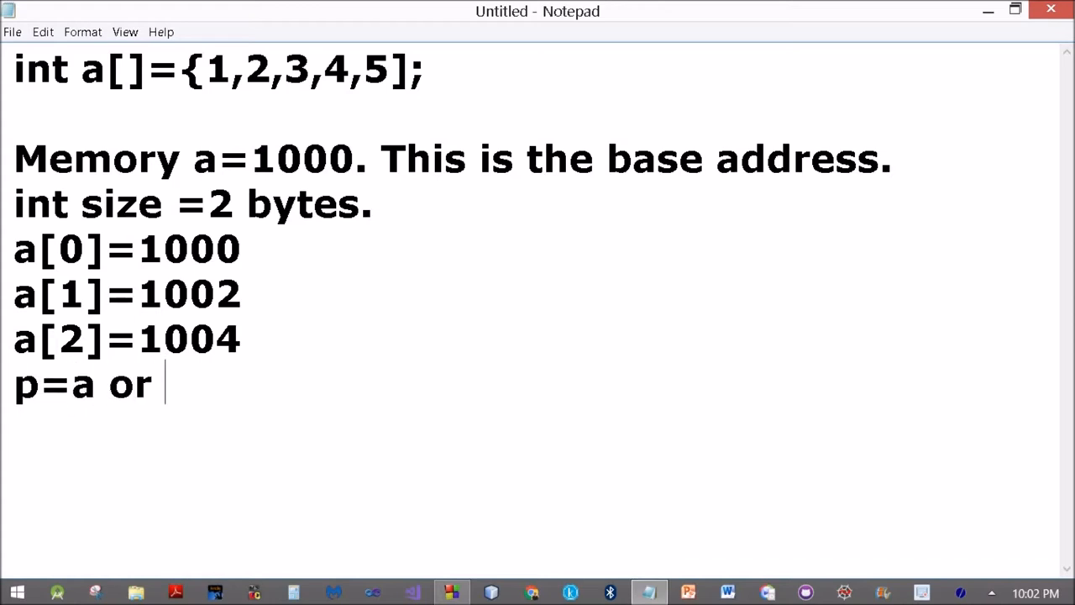
pyautogui.write('p=')
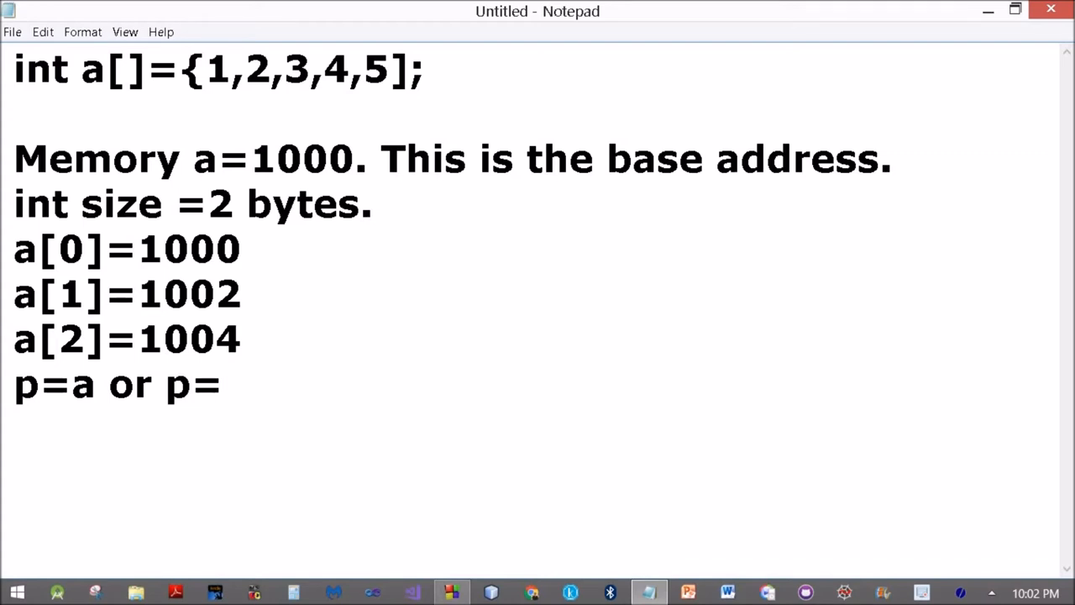
pyautogui.write('&a[0')
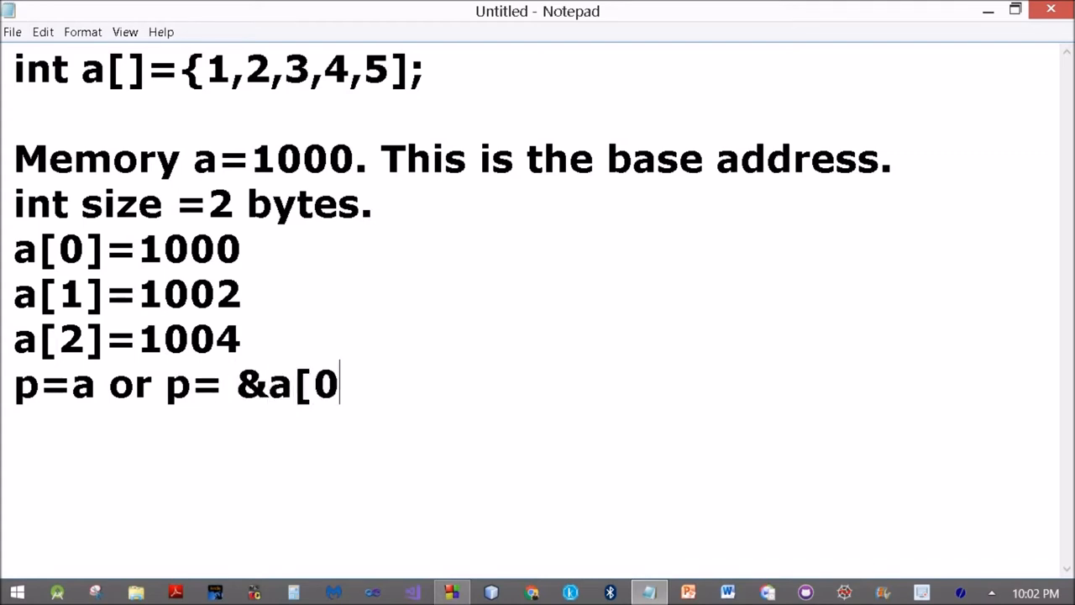
pyautogui.write('];')
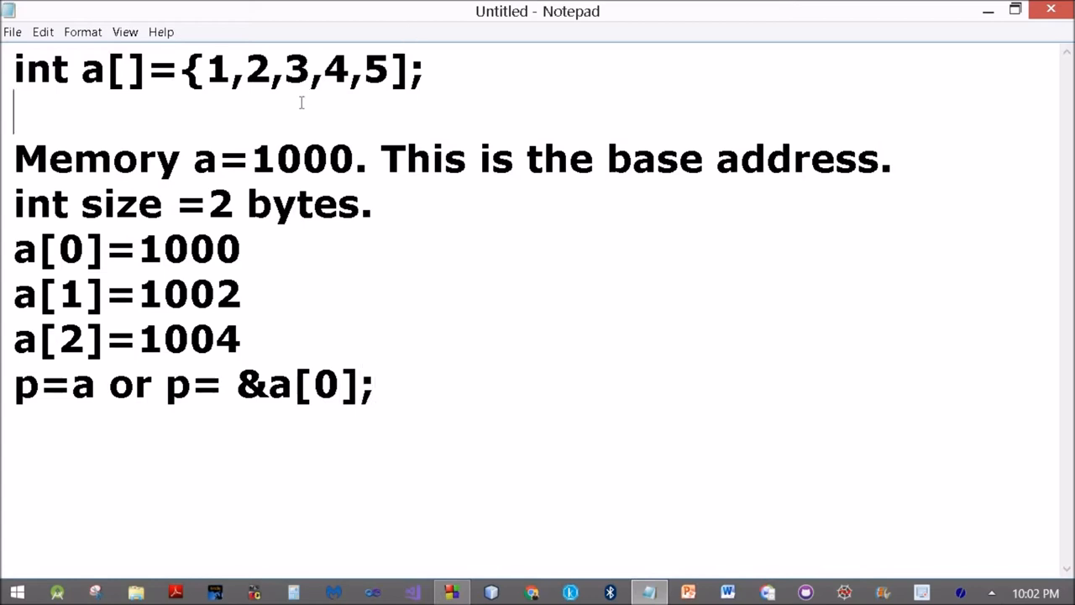
pyautogui.write('int')
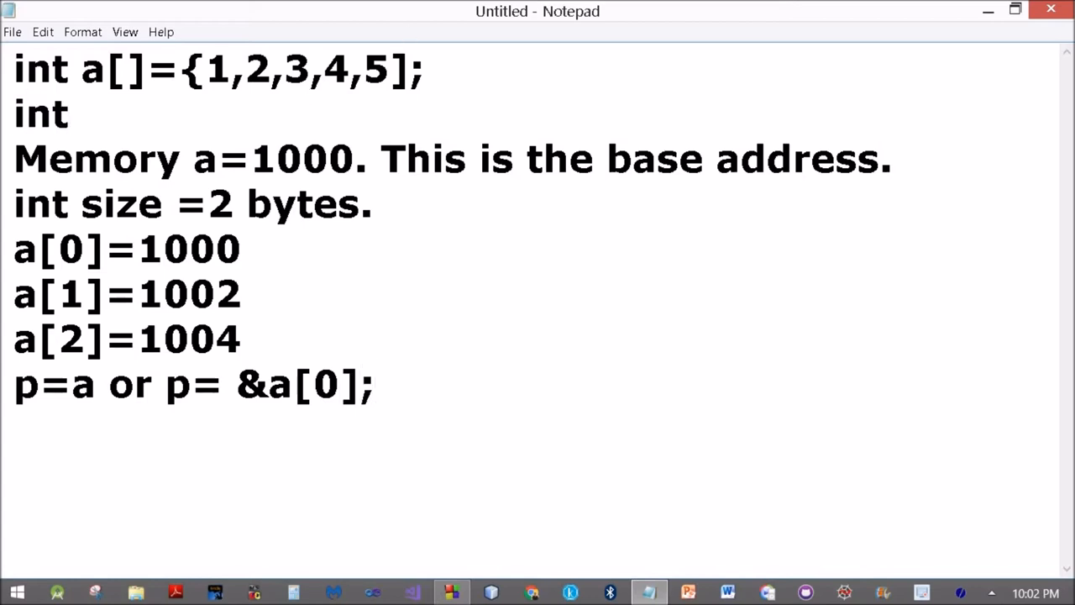
pyautogui.write('*')
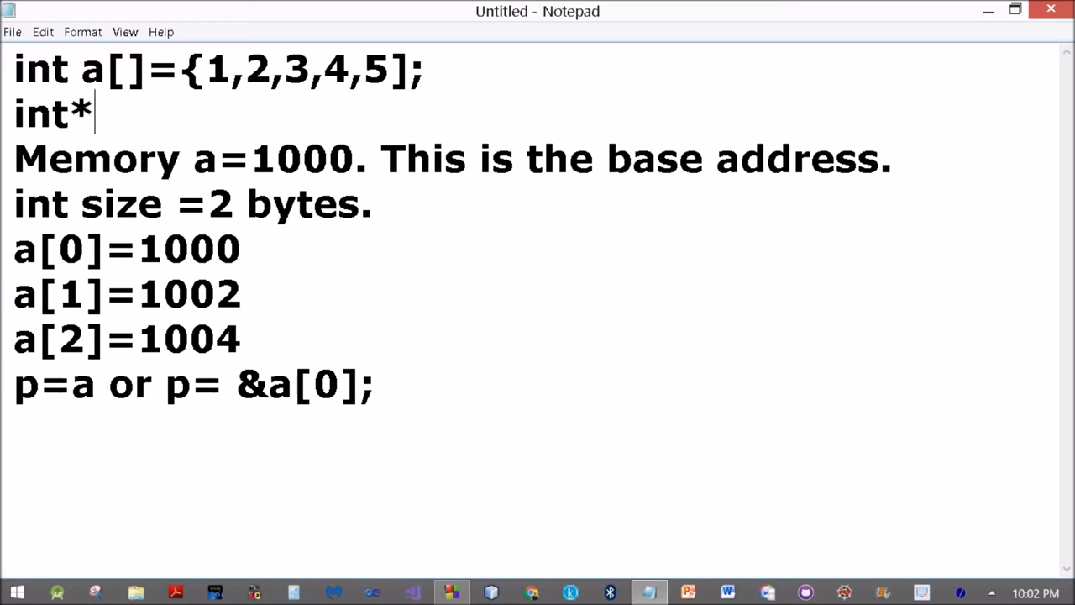
pyautogui.write('p;')
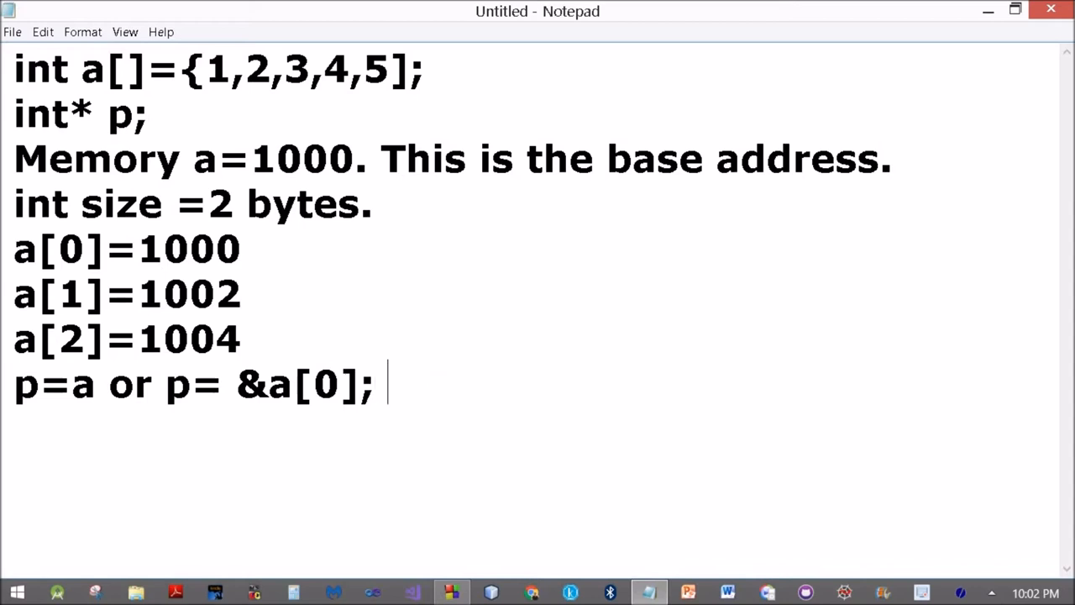
pyautogui.write('This s')
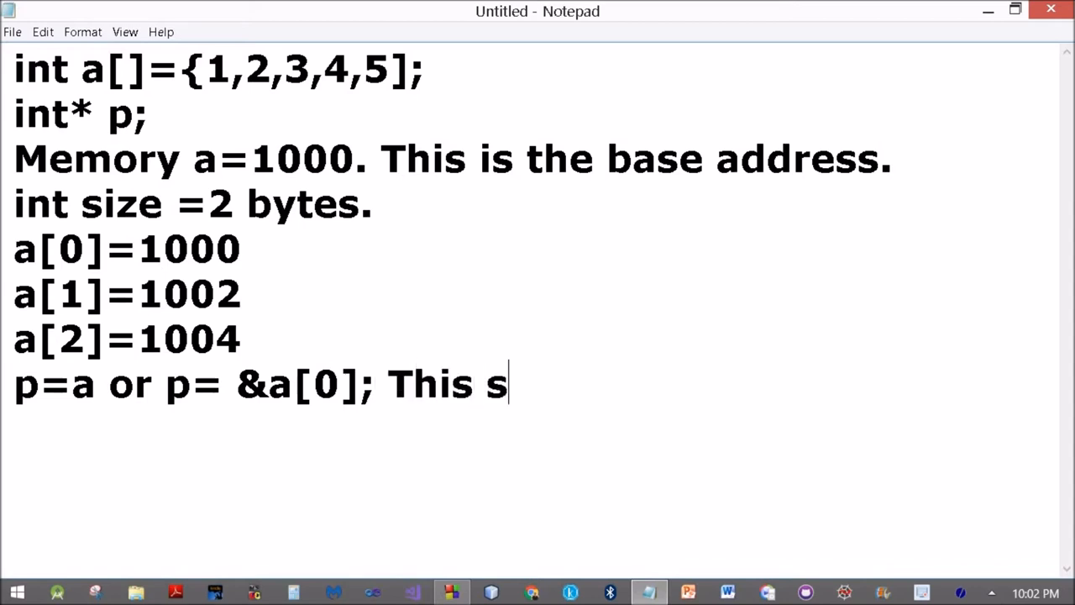
pyautogui.write('ets')
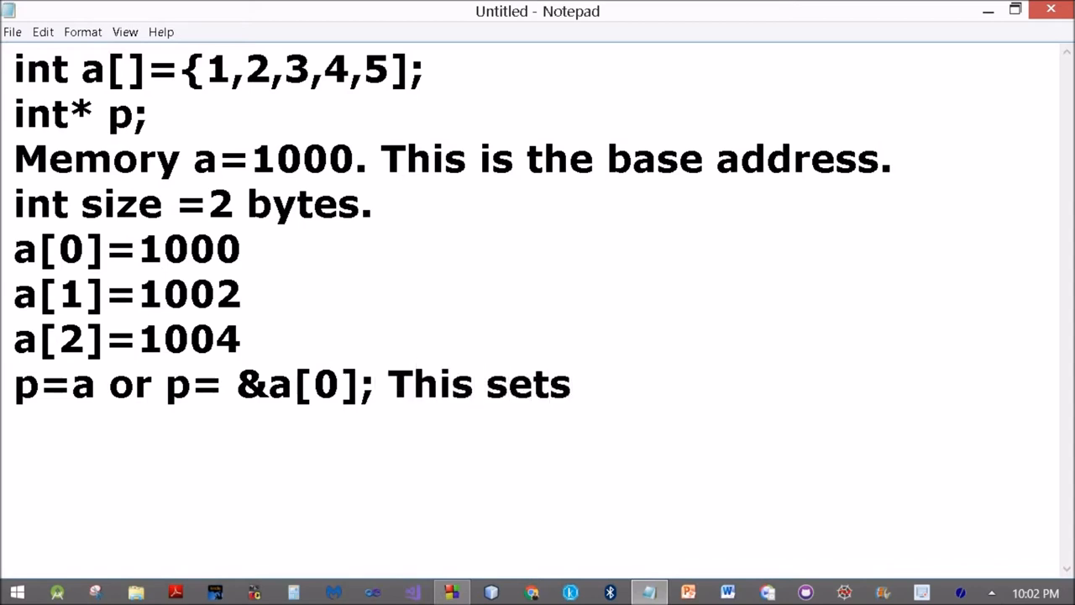
pyautogui.write('p=100')
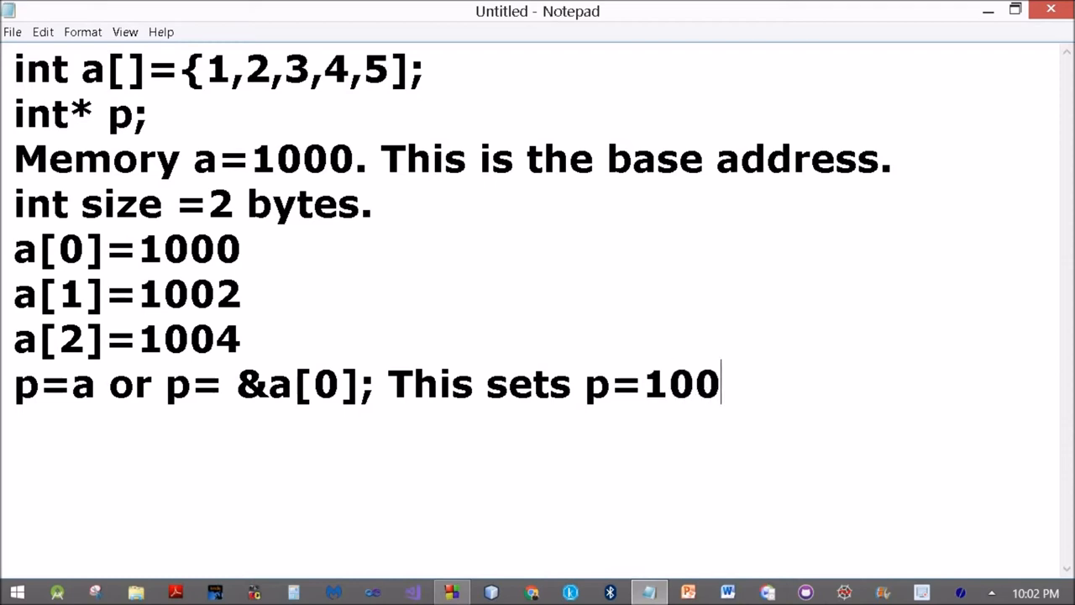
pyautogui.write('0;')
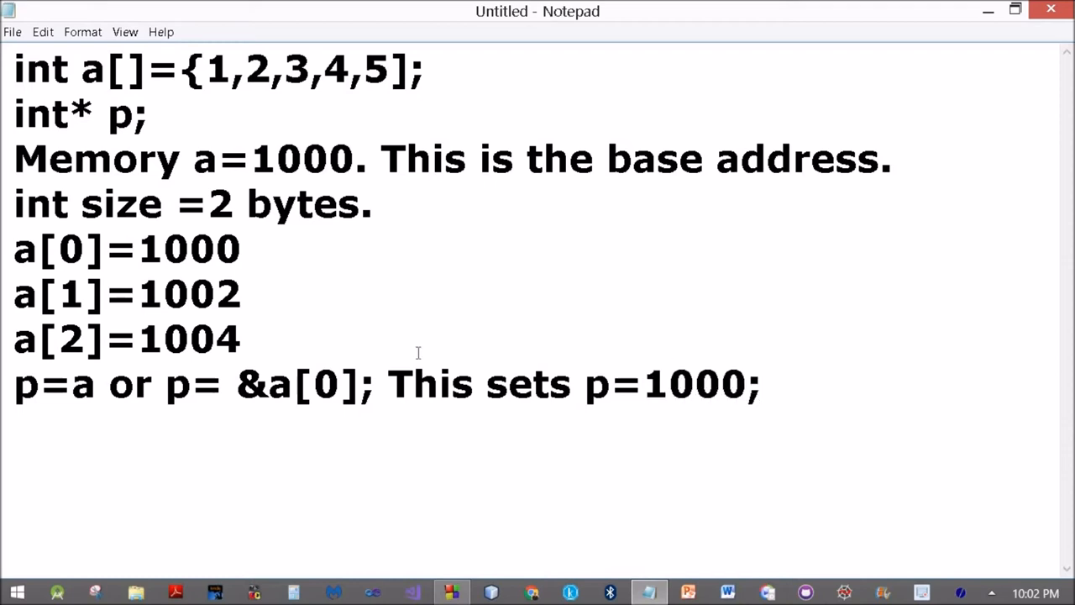
pyautogui.moveTo(705, 416)
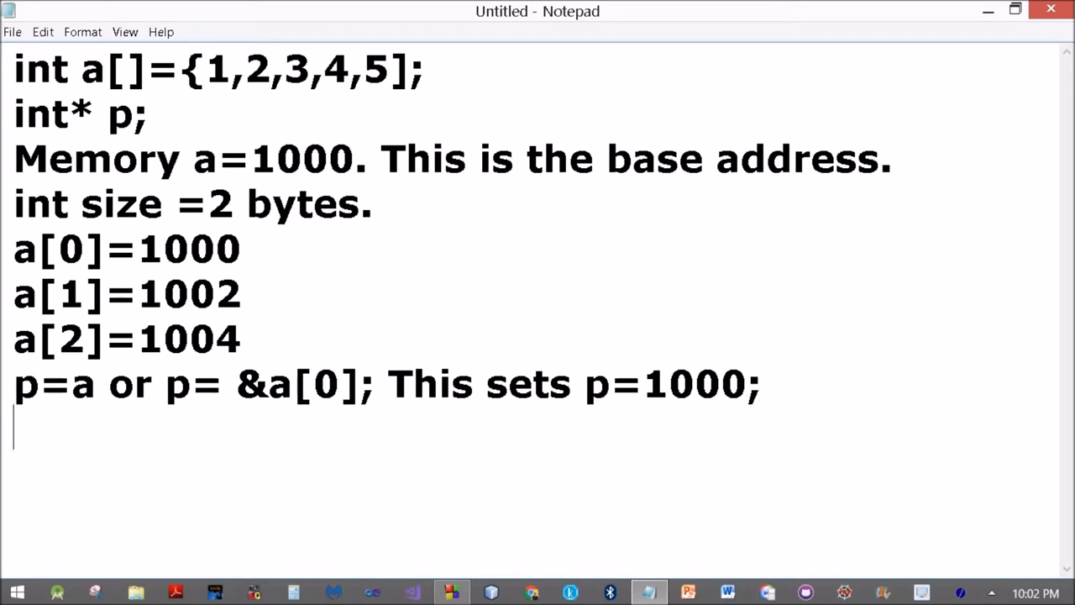
# - Note 'p+1 will not be 1001, it will instead be 1002'
pyautogui.write('p+1')
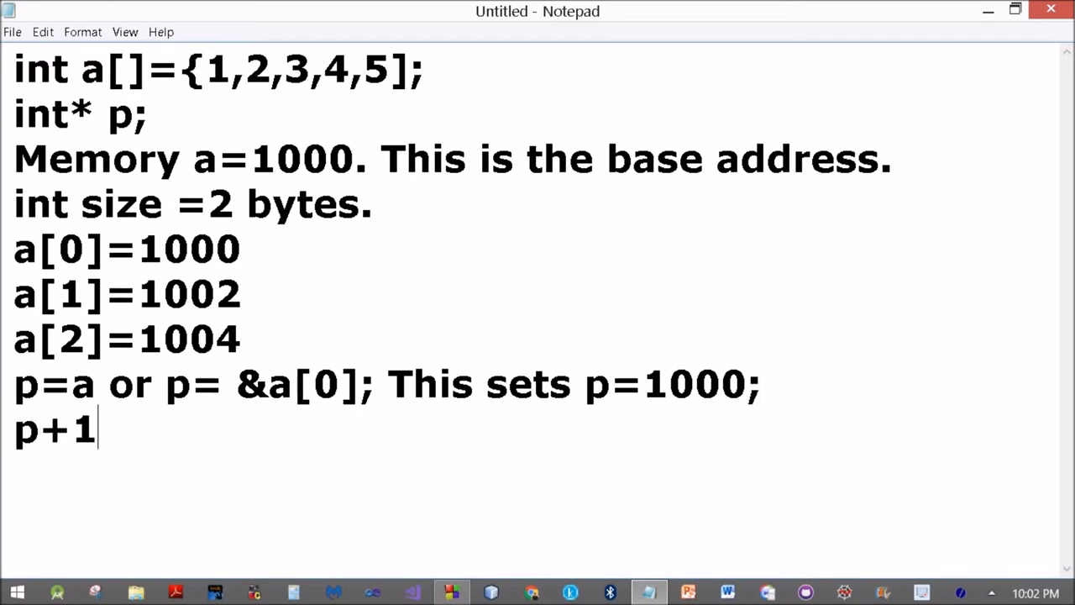
pyautogui.write('=')
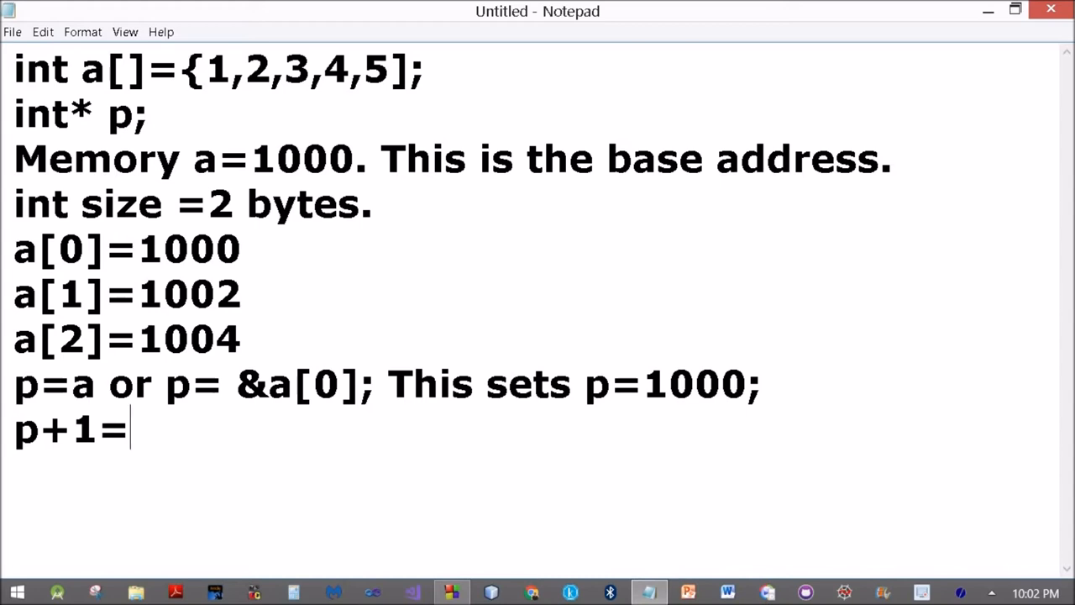
pyautogui.write('wi')
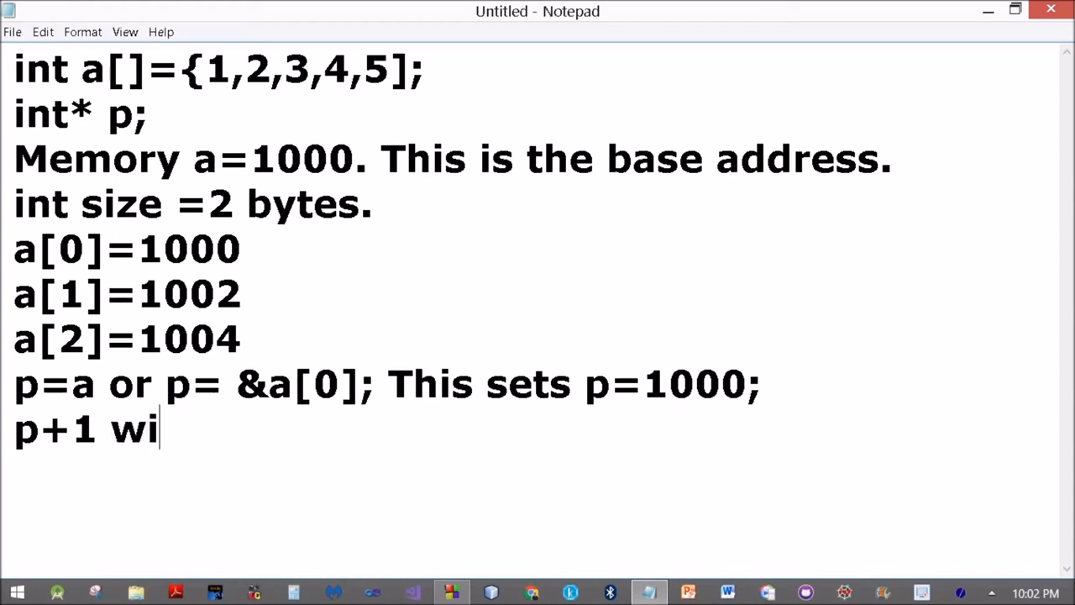
pyautogui.write('ll not be 1')
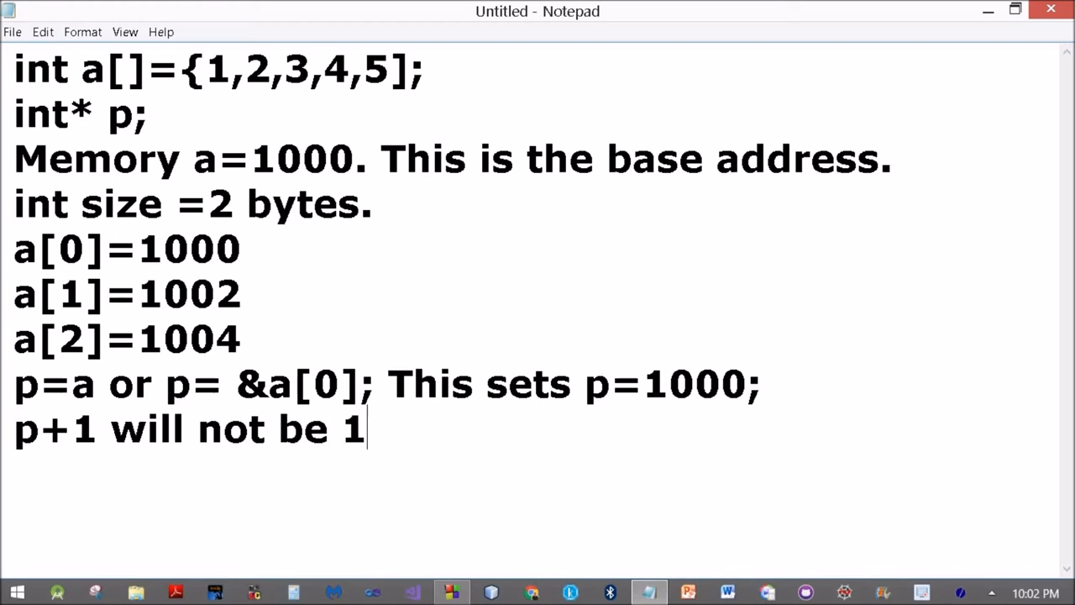
pyautogui.write('001')
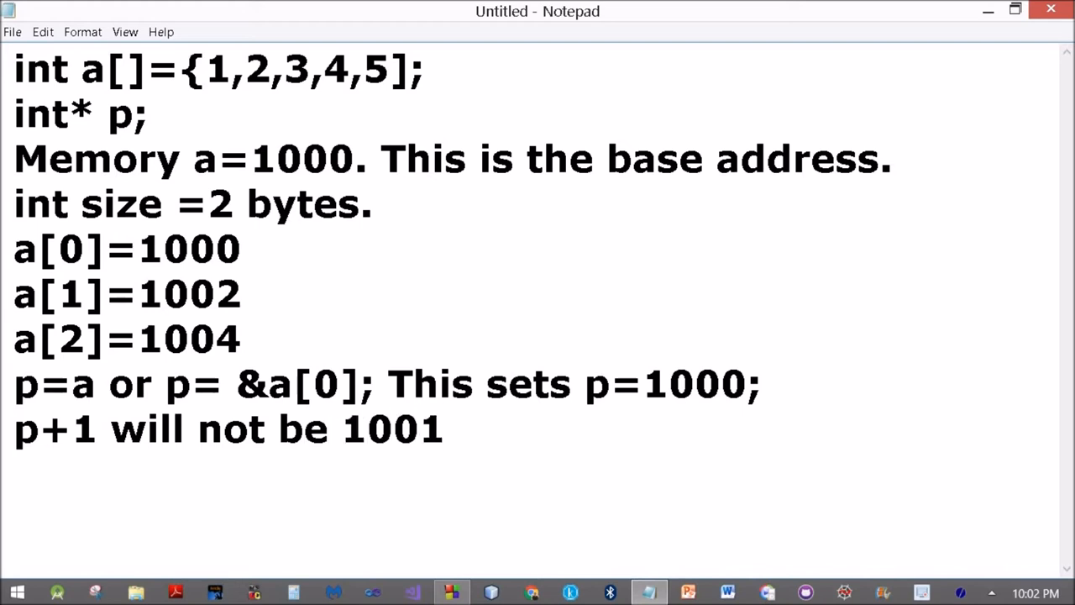
pyautogui.write(', it')
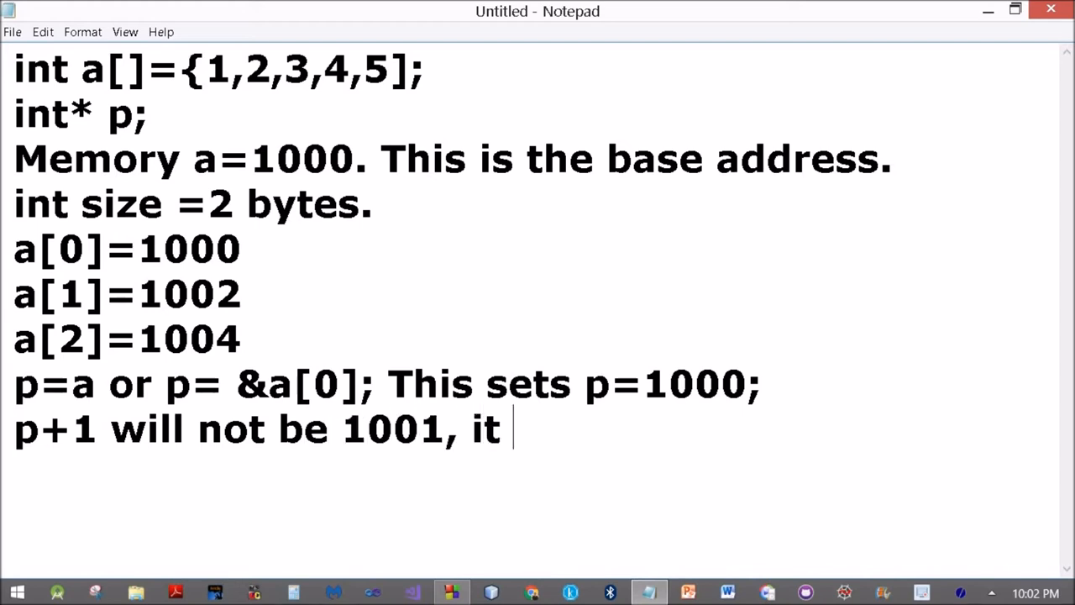
pyautogui.write('will i')
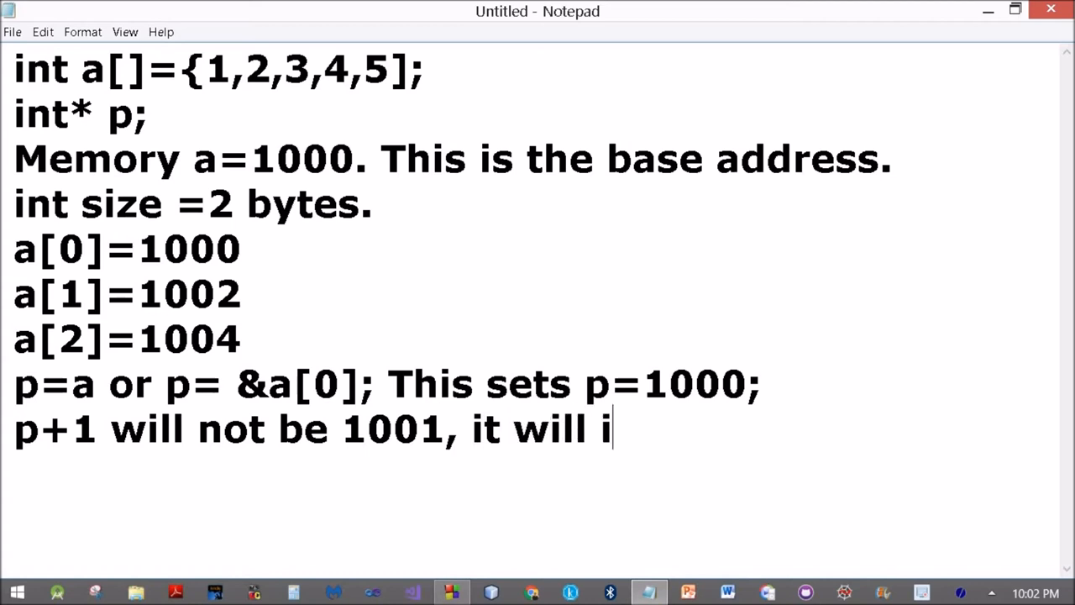
pyautogui.write('nstead b')
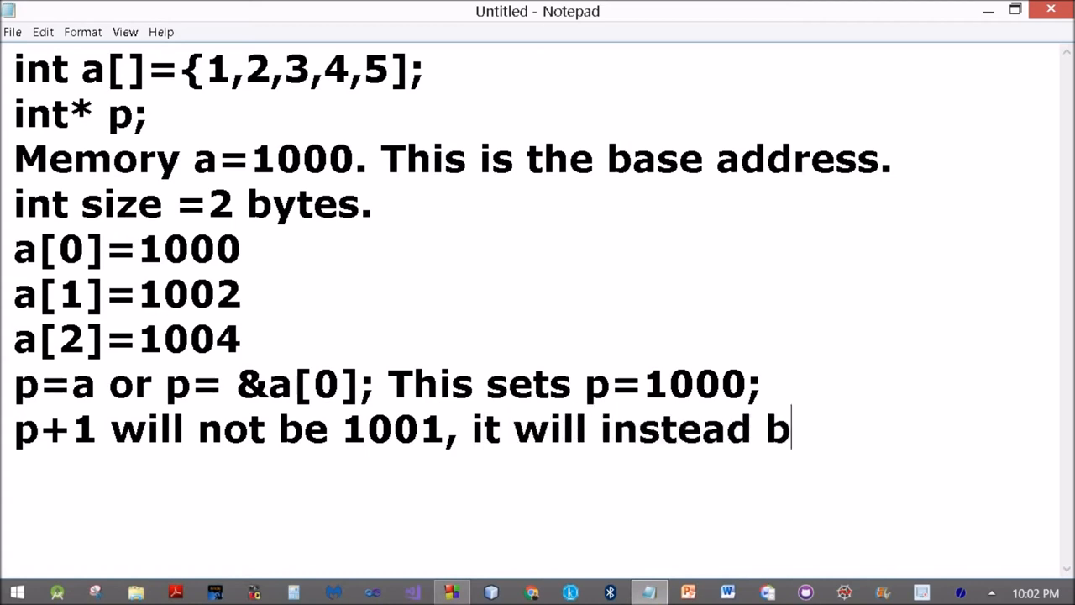
pyautogui.write('e 100')
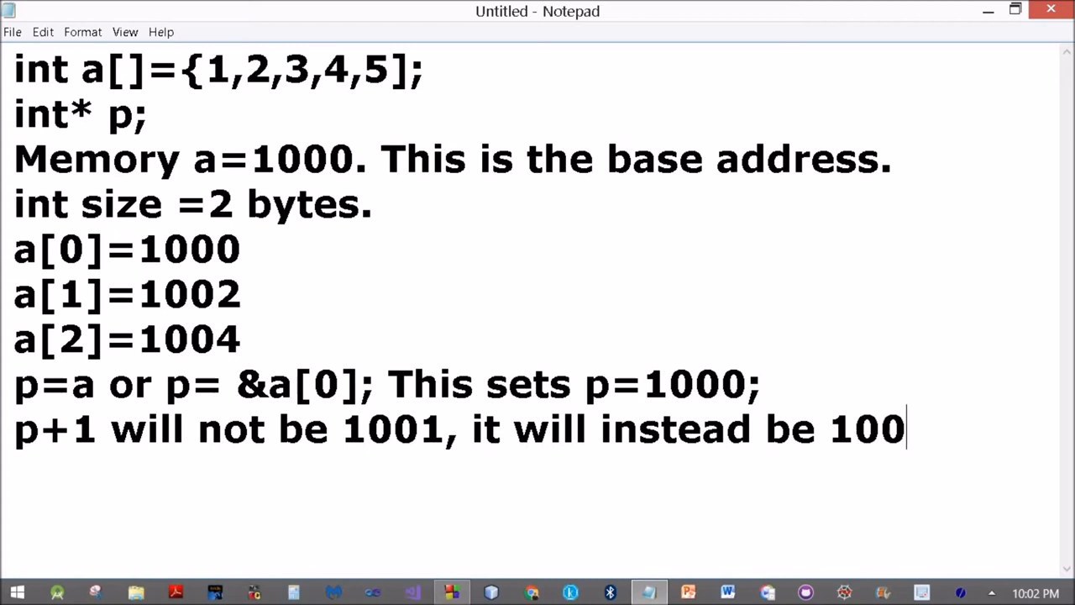
pyautogui.write('2')
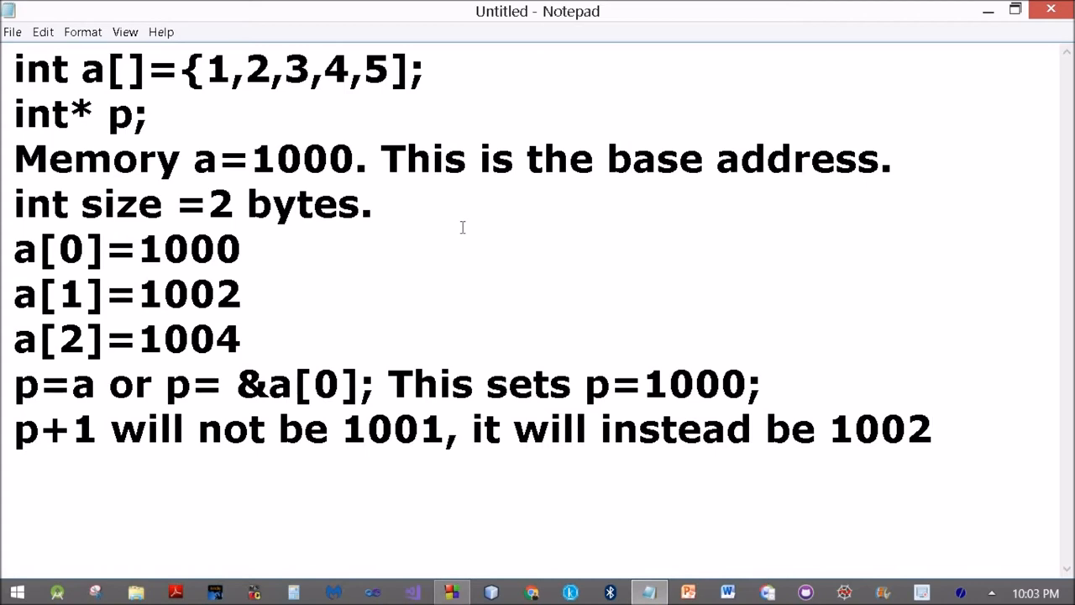
pyautogui.moveTo(63, 109)
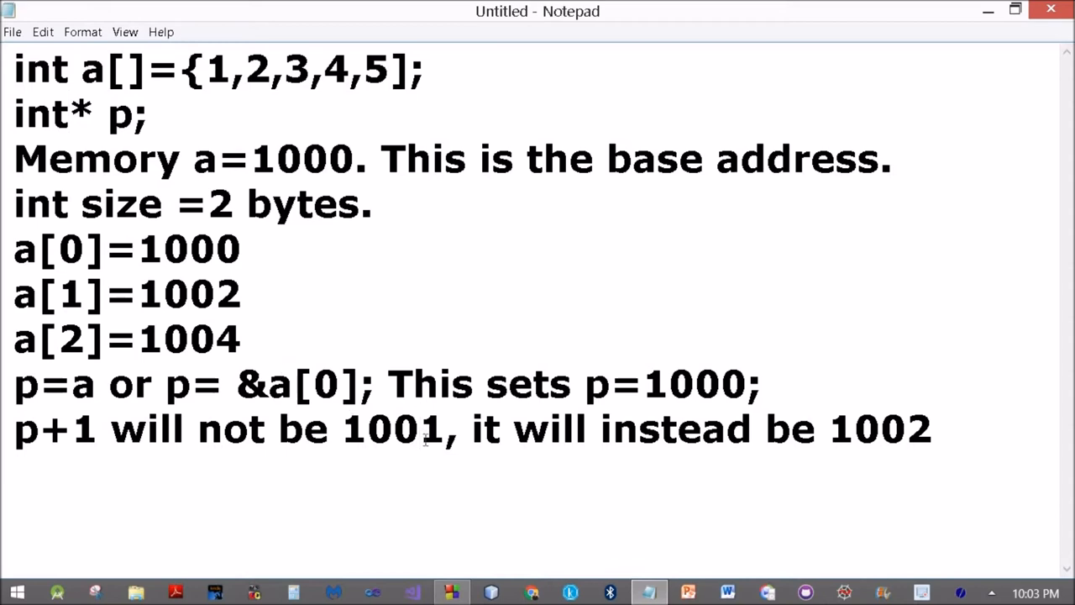
pyautogui.click(420, 428)
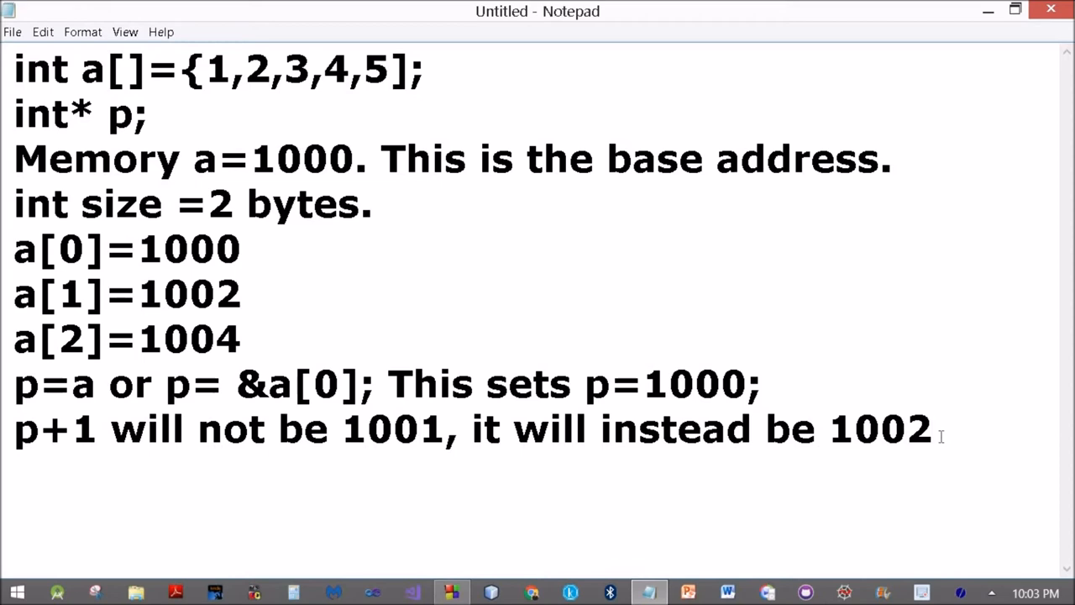
pyautogui.click(932, 428)
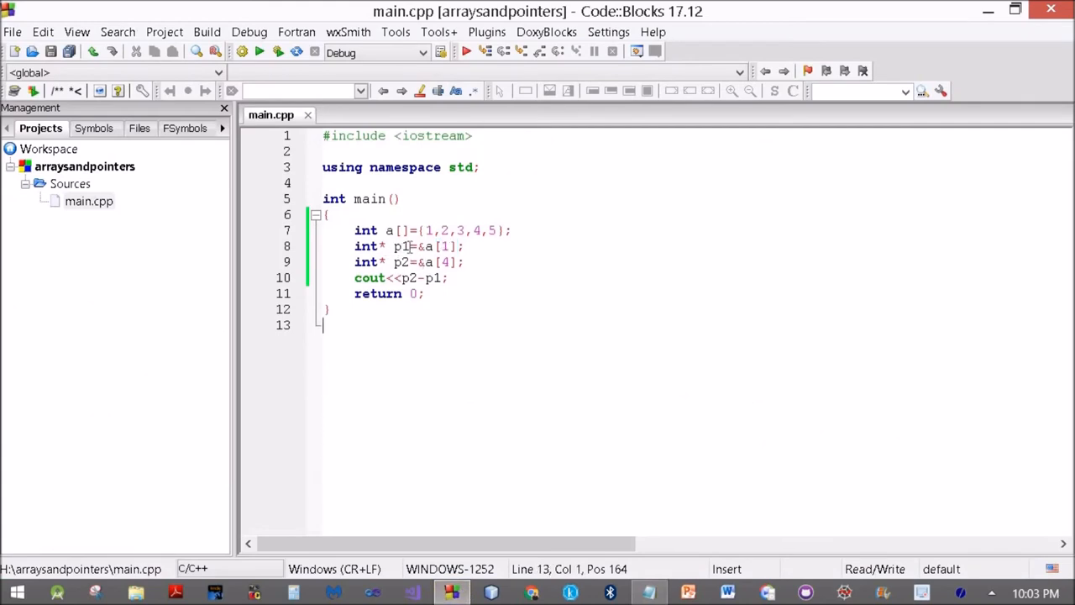
# - Rename p1 to p pointing at &a[4] and add for(;p>=a;p--)
pyautogui.press('BackSpace')
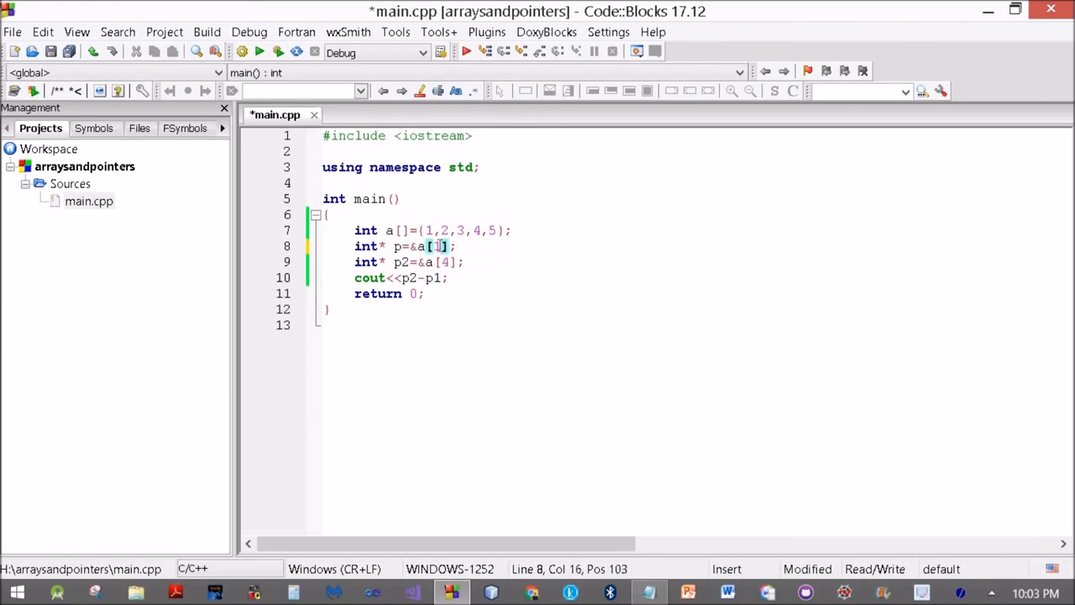
pyautogui.write('4')
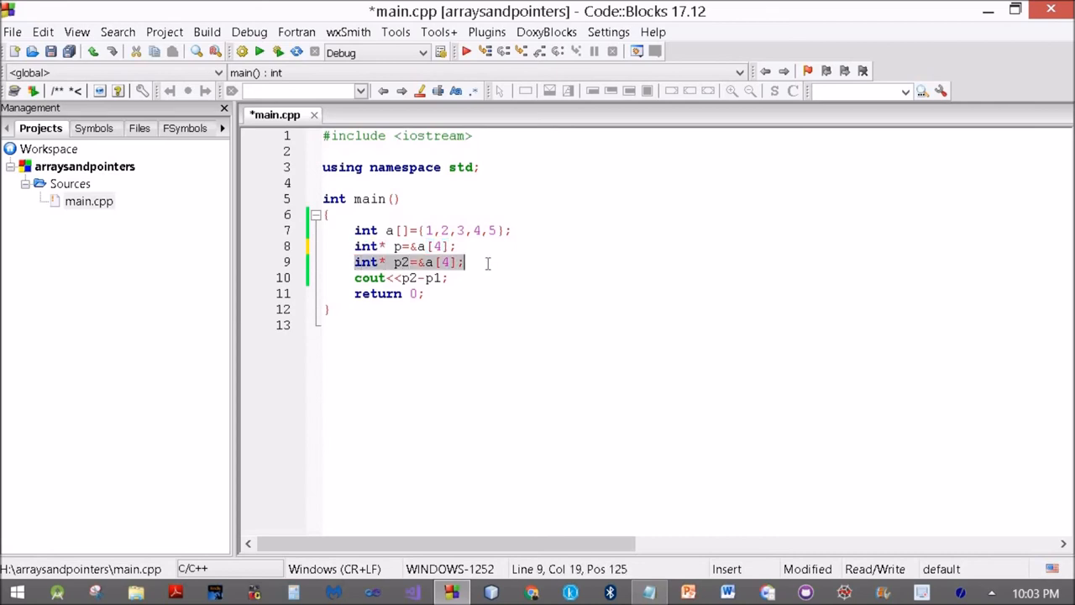
pyautogui.write('for')
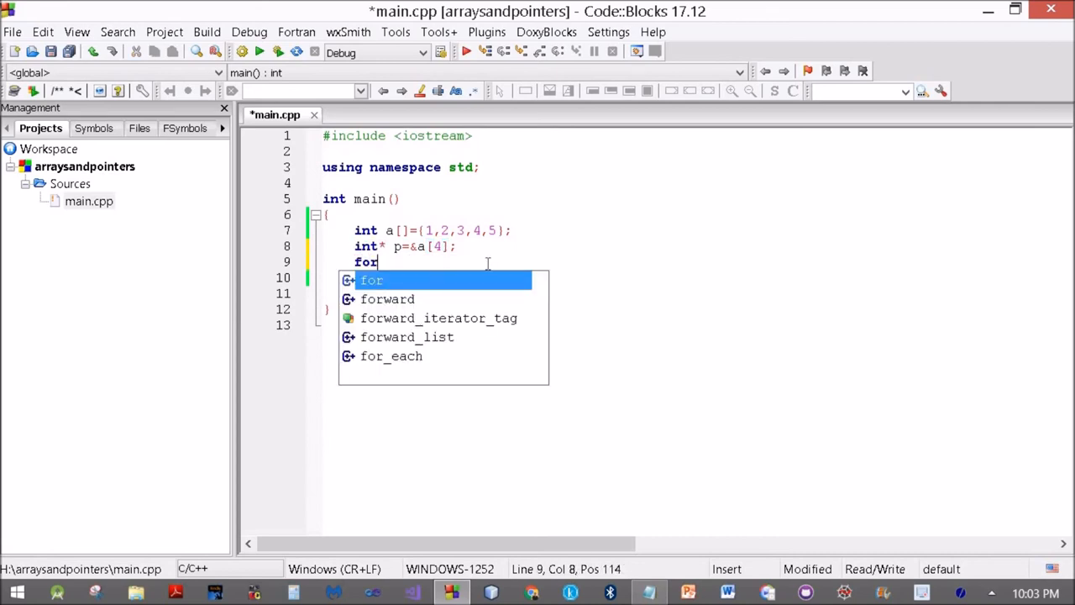
pyautogui.write('(')
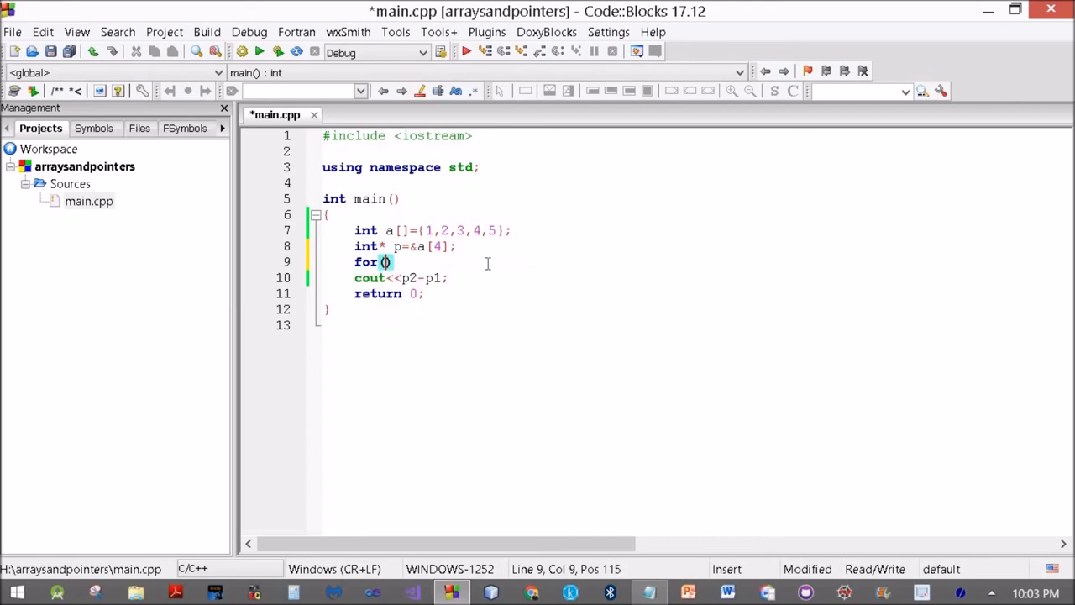
pyautogui.write(';')
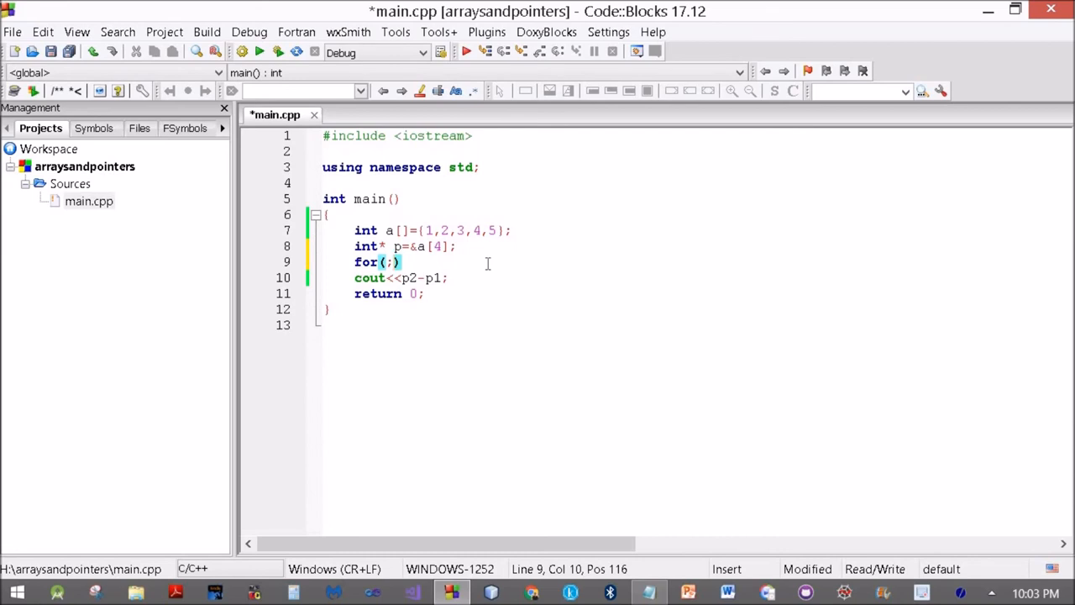
pyautogui.write('p')
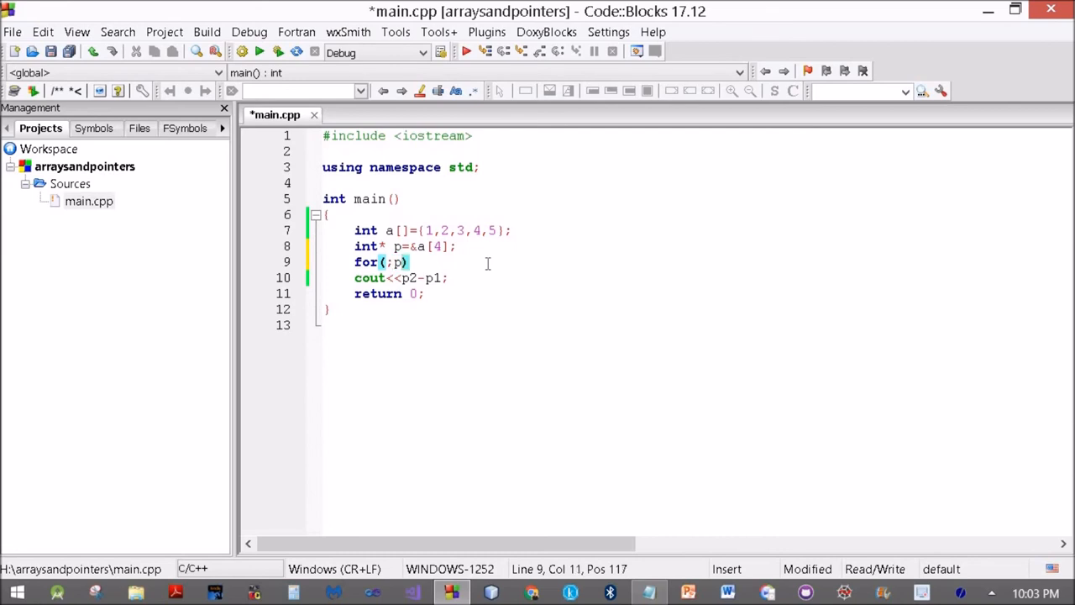
pyautogui.write('>=')
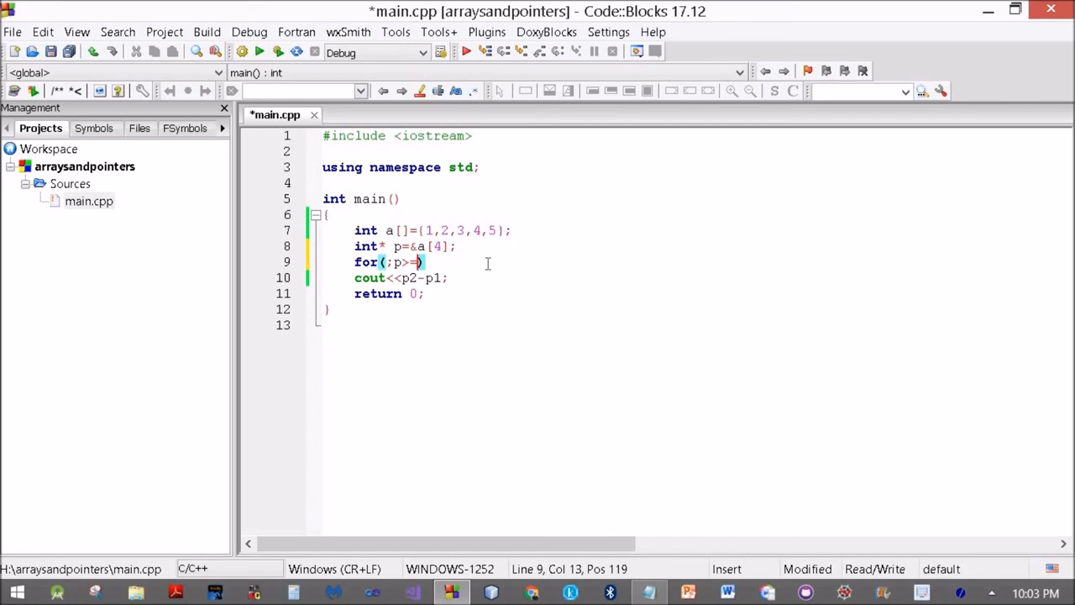
pyautogui.write('a;')
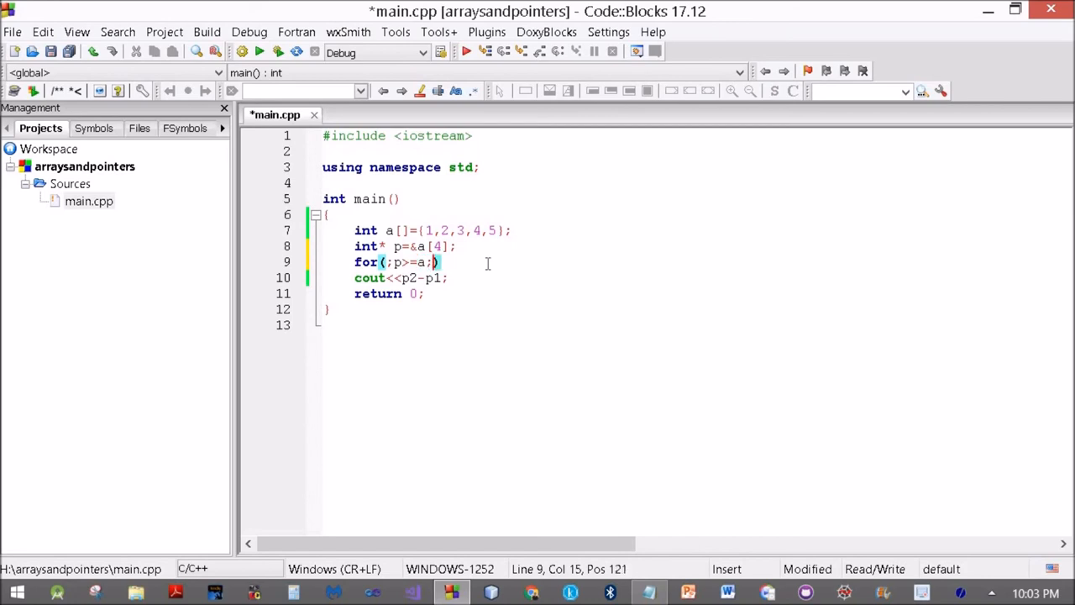
pyautogui.write('p--')
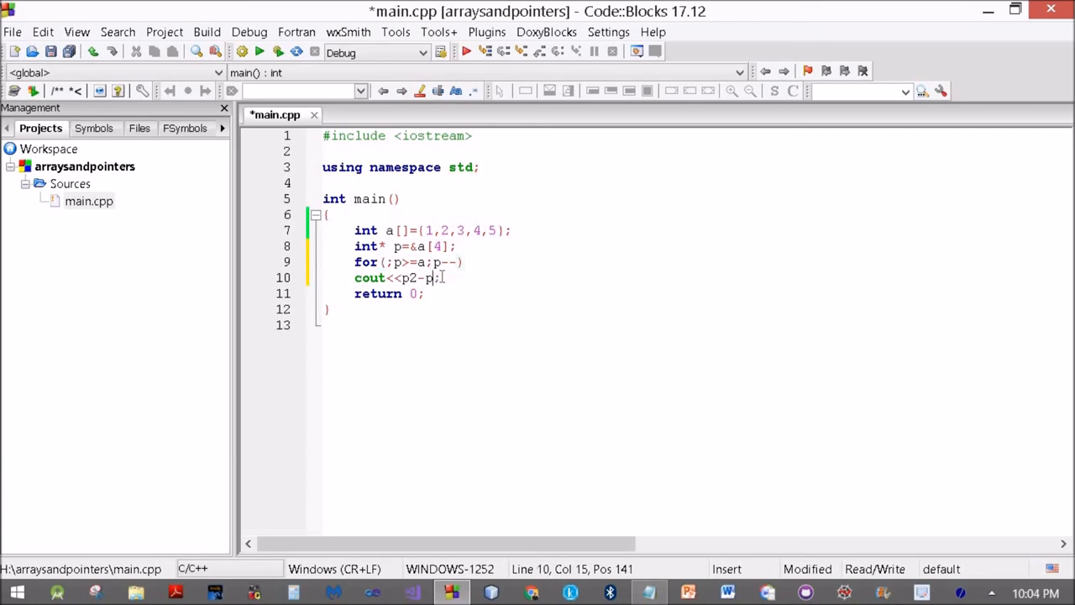
# - Change the output to cout<<*p<<endl and save main.cpp
pyautogui.press('BackSpace')
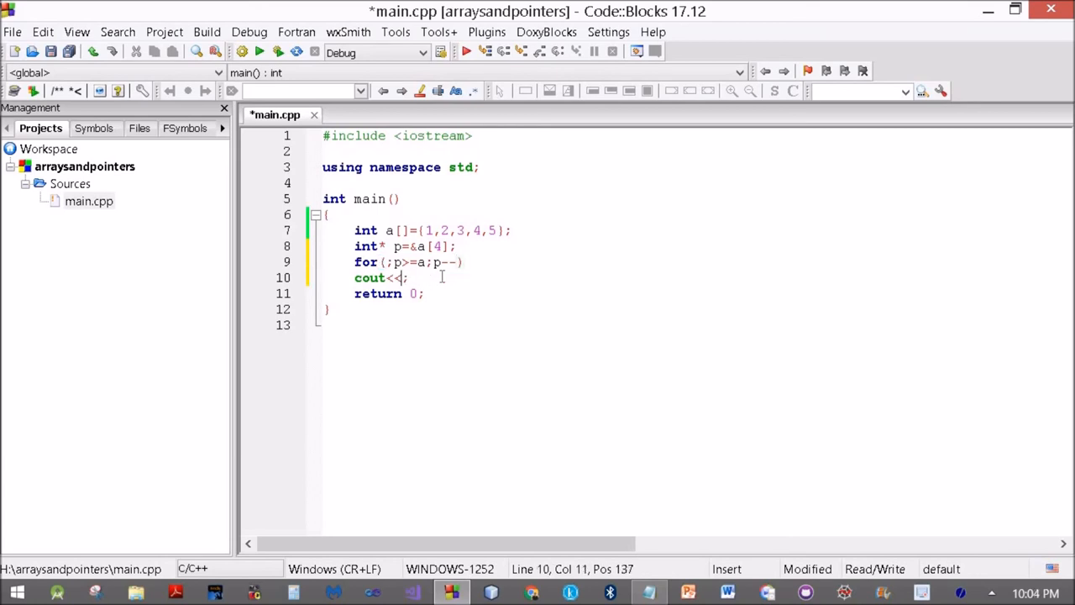
pyautogui.write('*p')
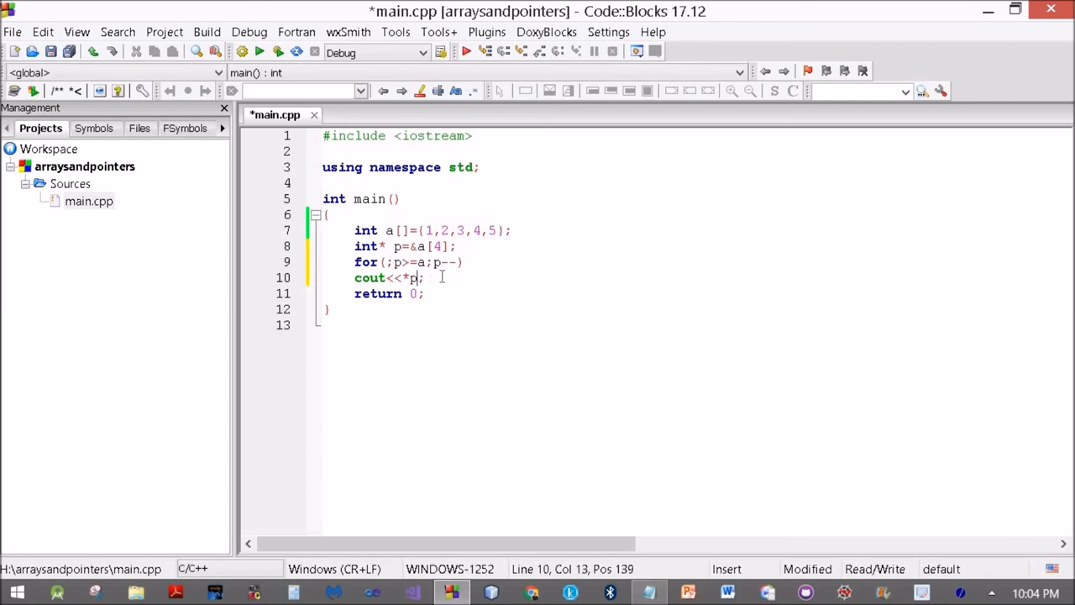
pyautogui.press('ctrl+s')
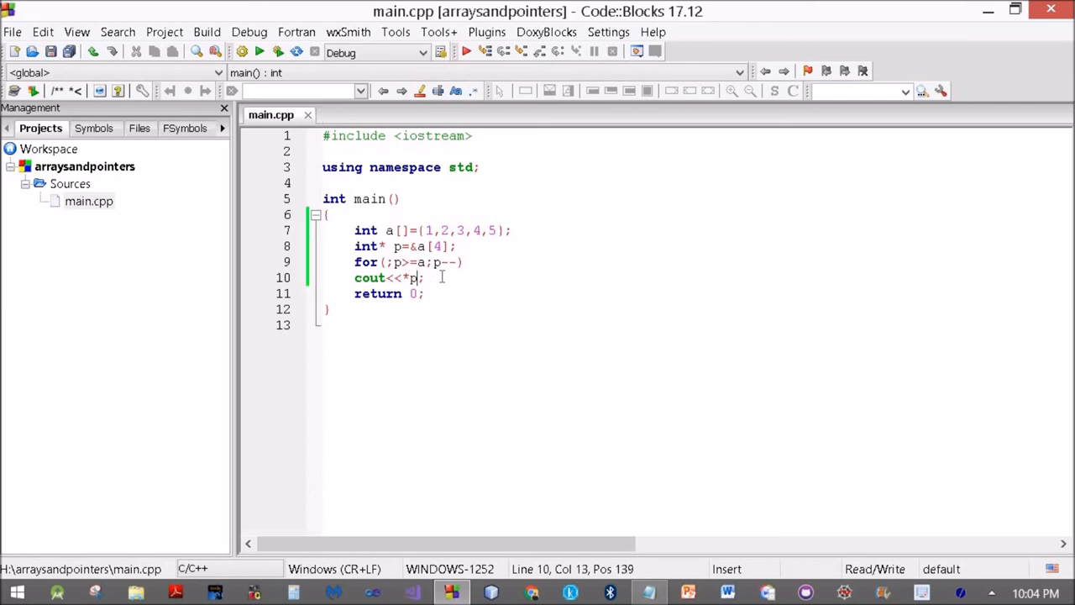
pyautogui.write('<')
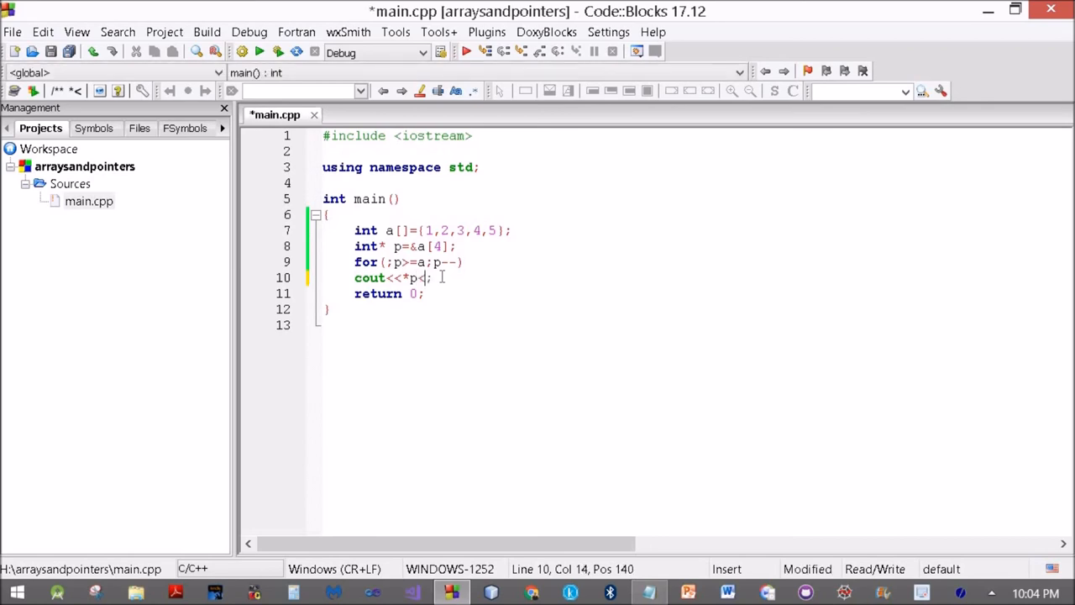
pyautogui.write('<"')
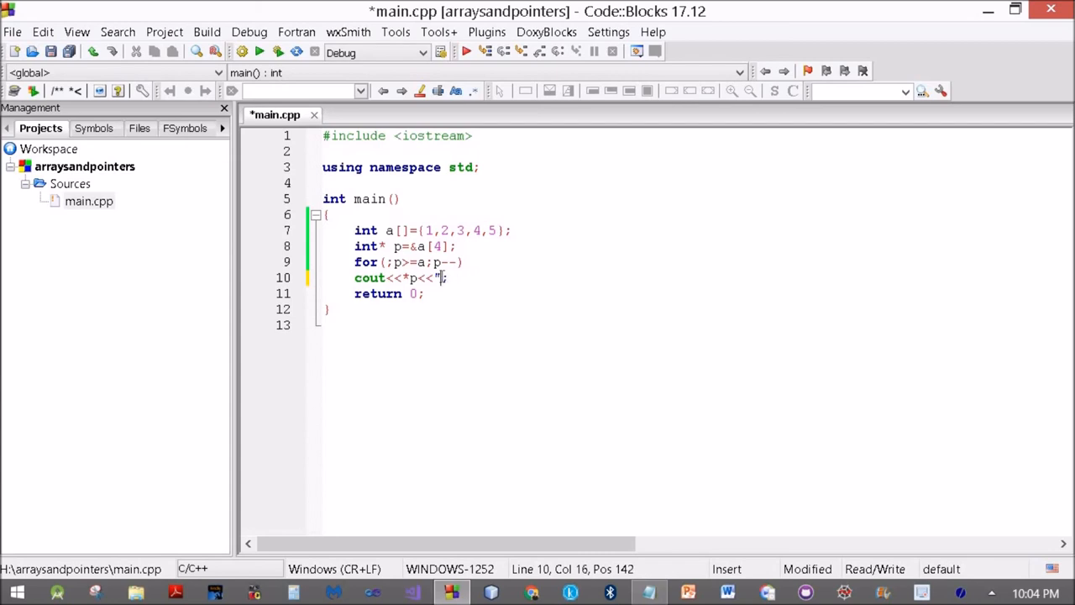
pyautogui.write('endl')
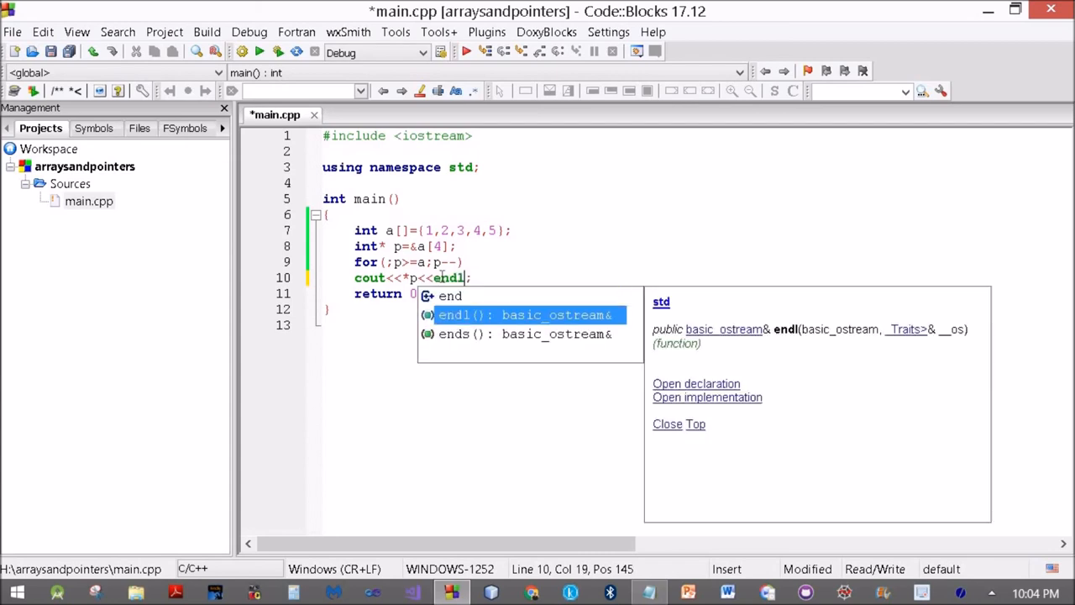
pyautogui.press('ctrl+s')
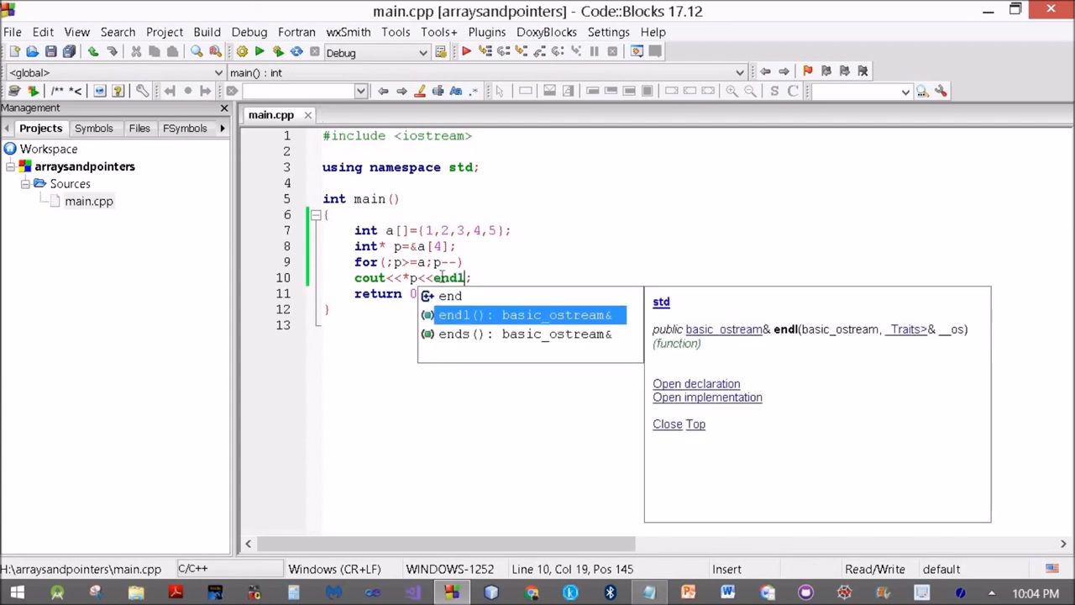
# - Build and run, see 5 4 3 2 1 printed, then close the console
pyautogui.click(207, 31)
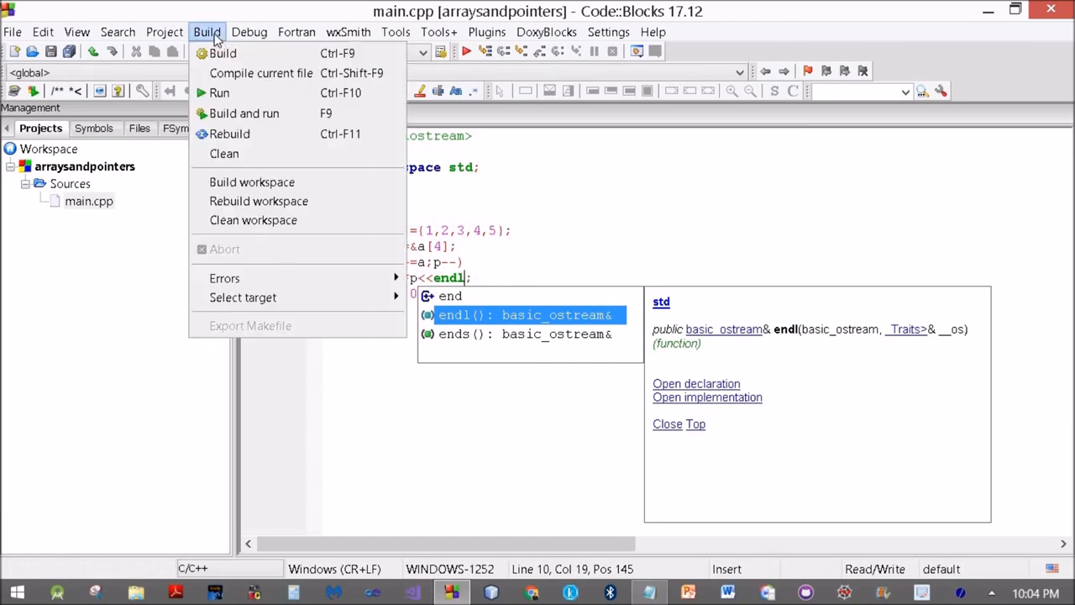
pyautogui.moveTo(243, 114)
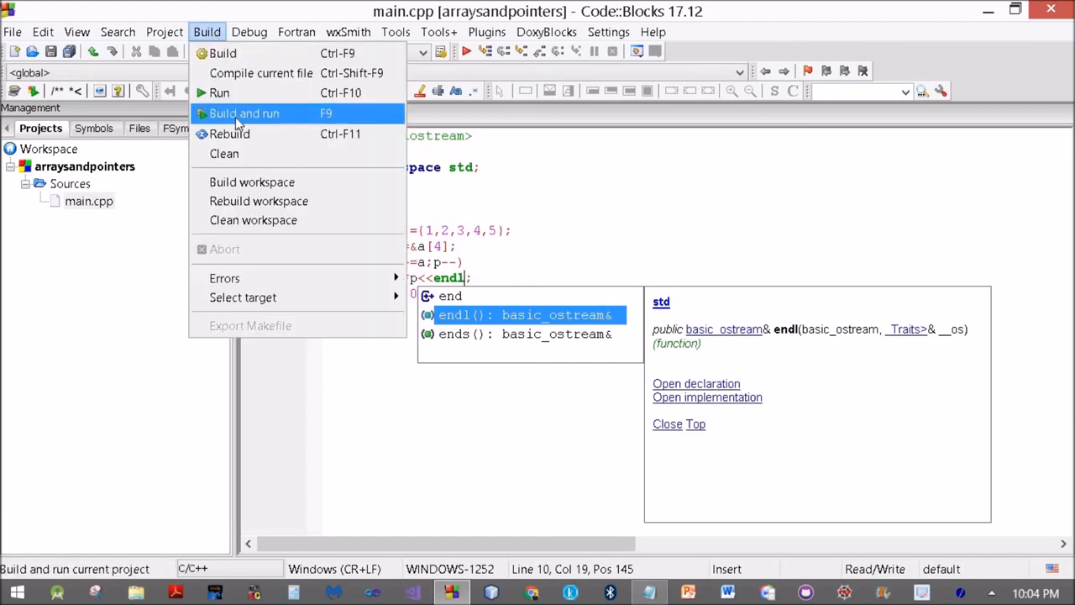
pyautogui.click(243, 112)
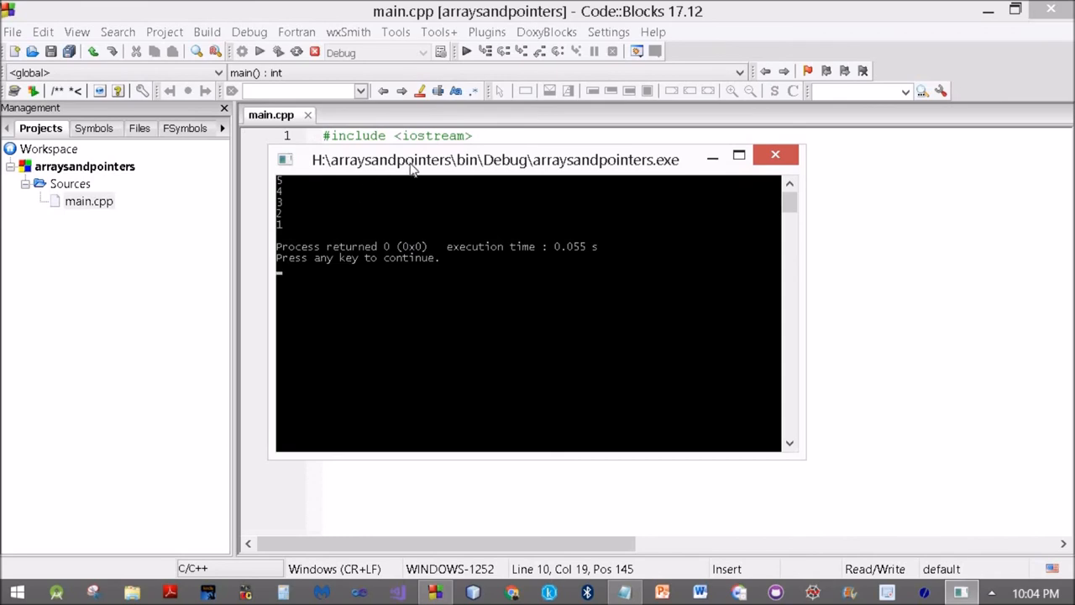
pyautogui.moveTo(730, 176)
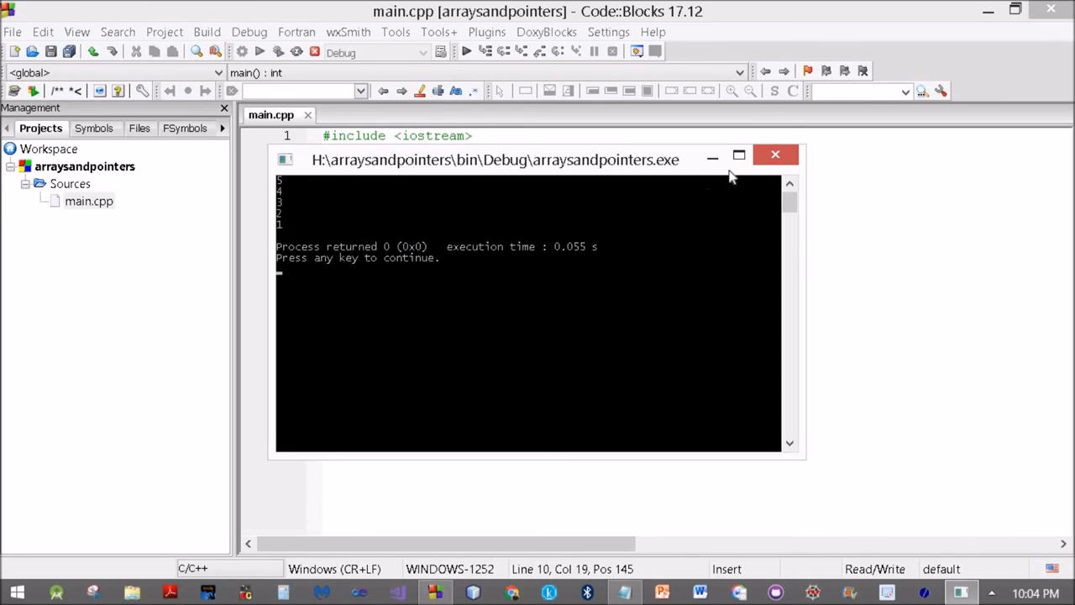
pyautogui.click(774, 154)
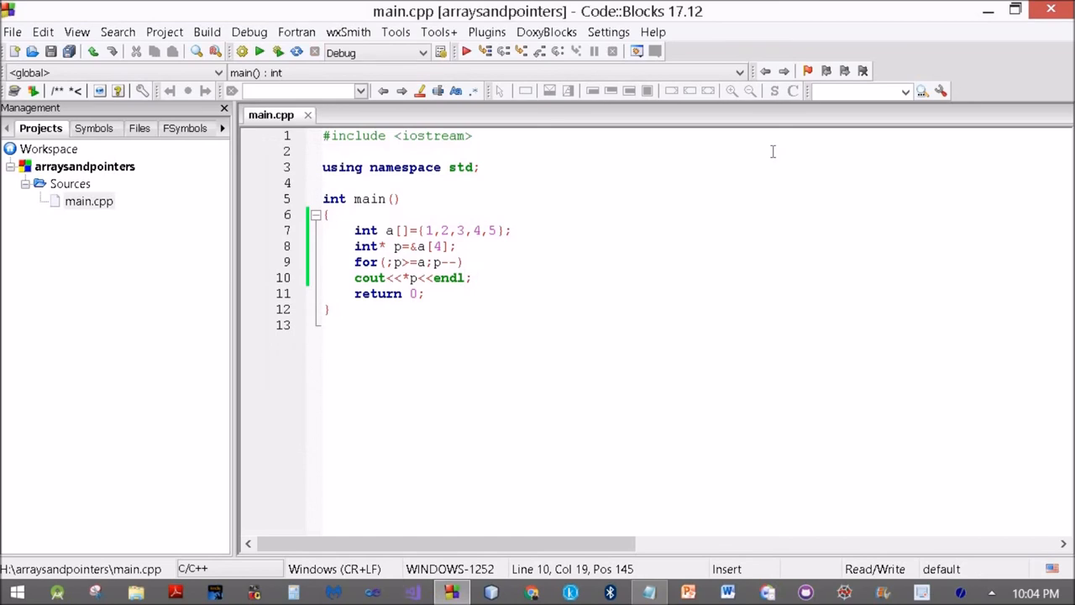